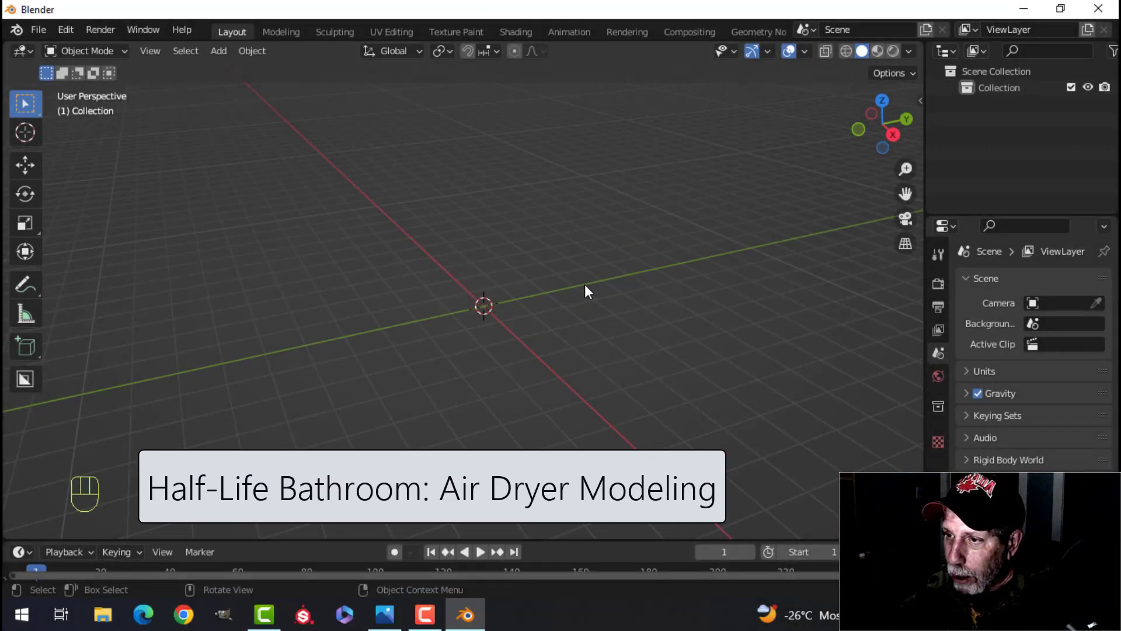
Add a Plane mesh from the Shift+A add menu
{"action": "key", "text": "shift+a"}
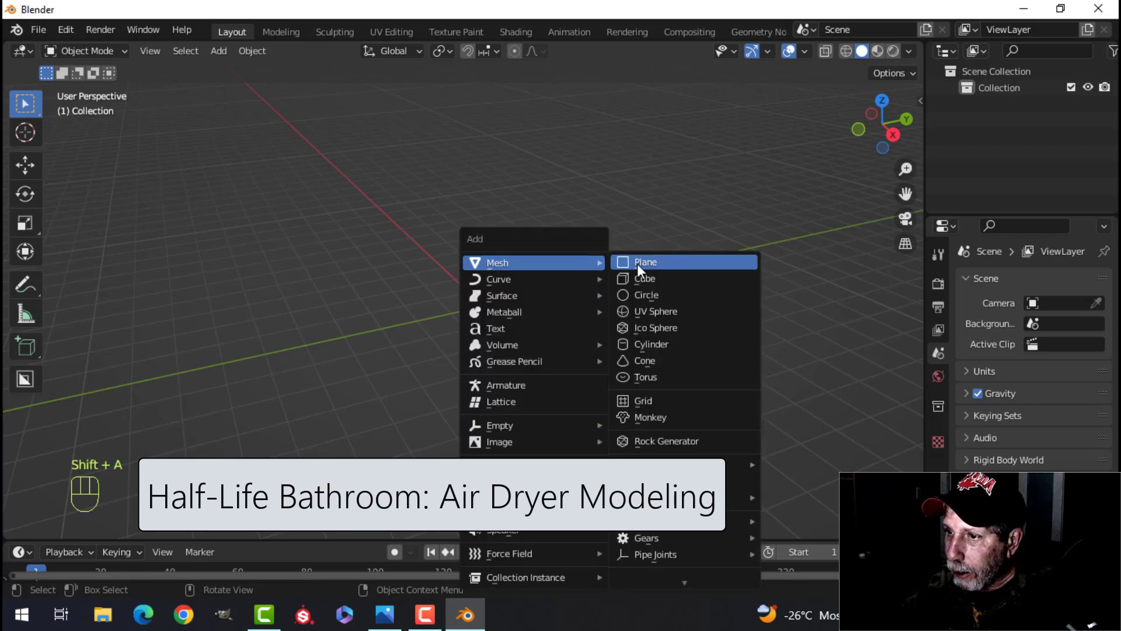
{"action": "left_click", "coordinate": [645, 262]}
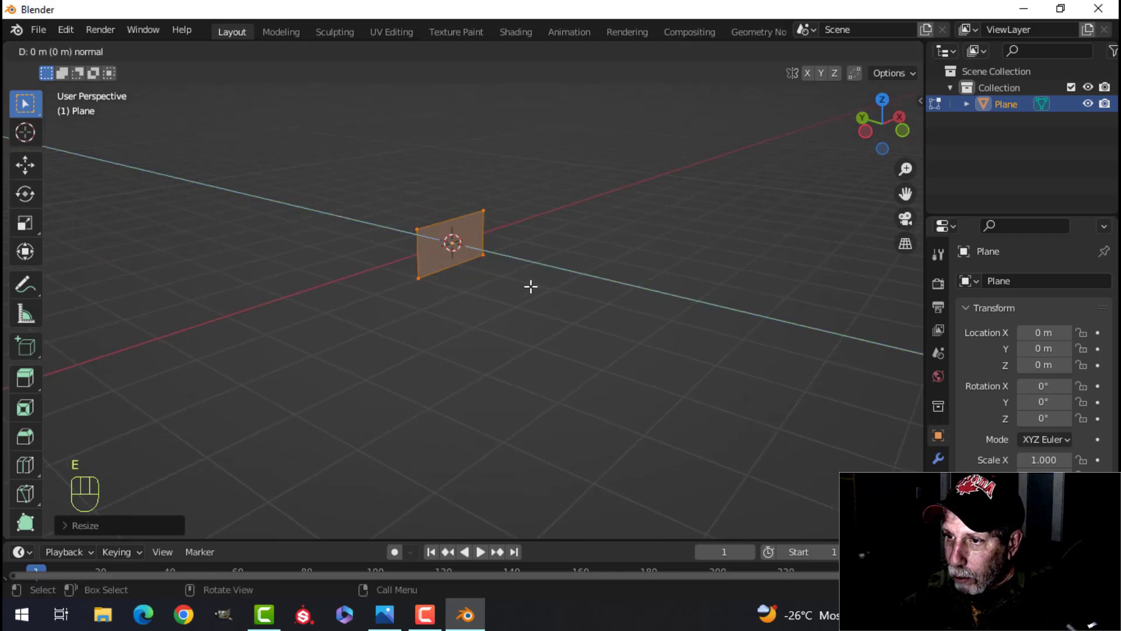
Extrude the plane into a long box and bevel its end edges round
{"action": "key", "text": "E"}
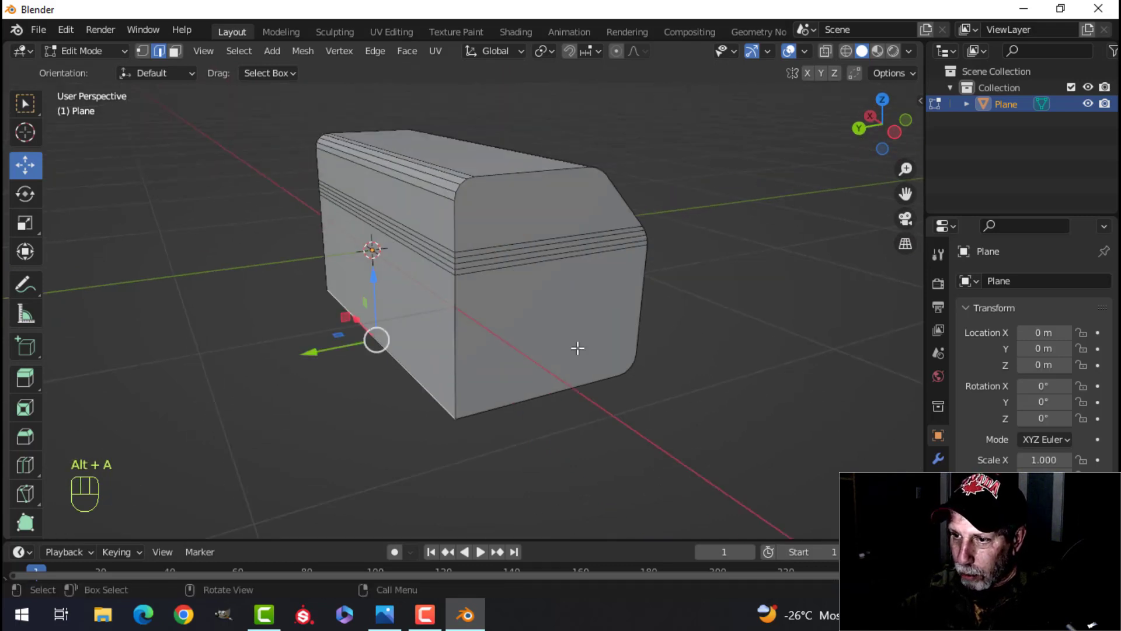
{"action": "key", "text": "ctrl+b"}
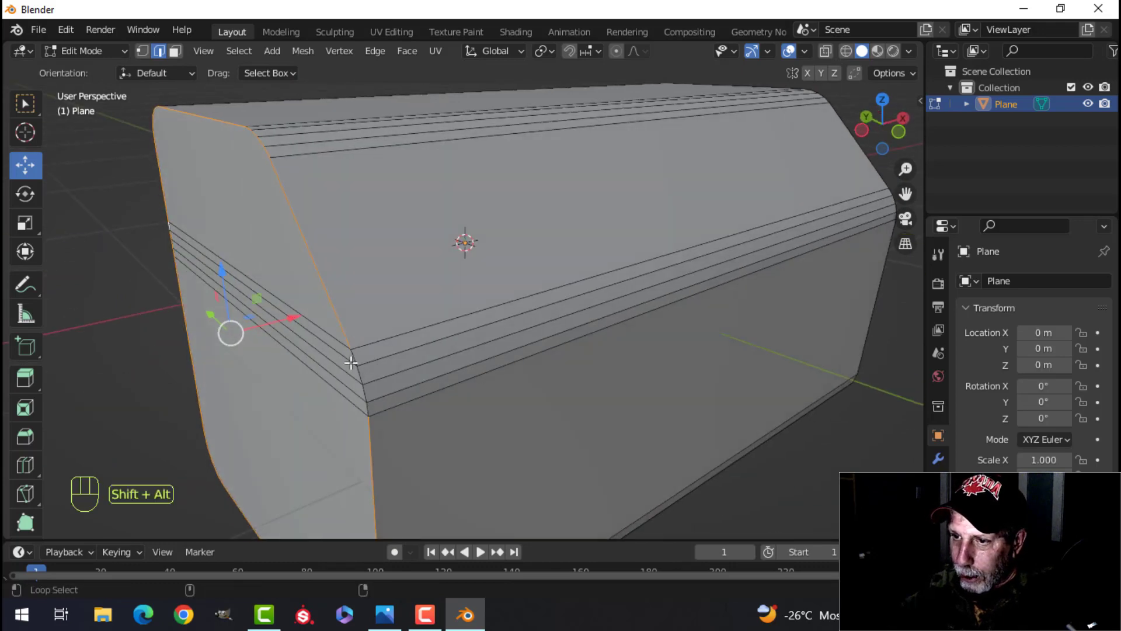
{"action": "key", "text": "ctrl+z"}
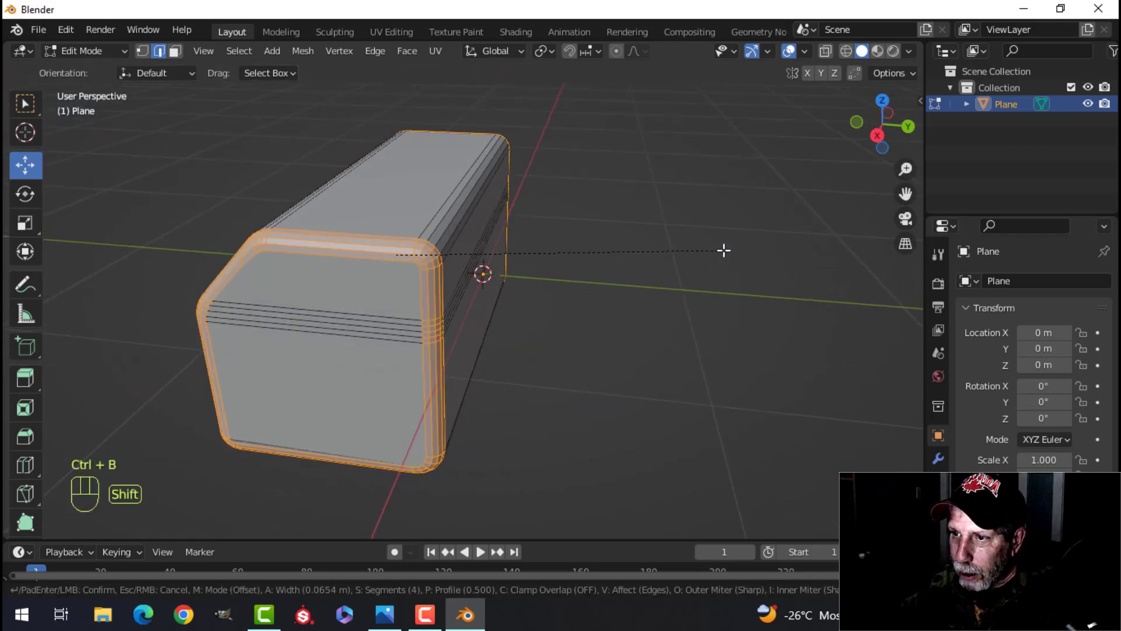
{"action": "key", "text": "Tab"}
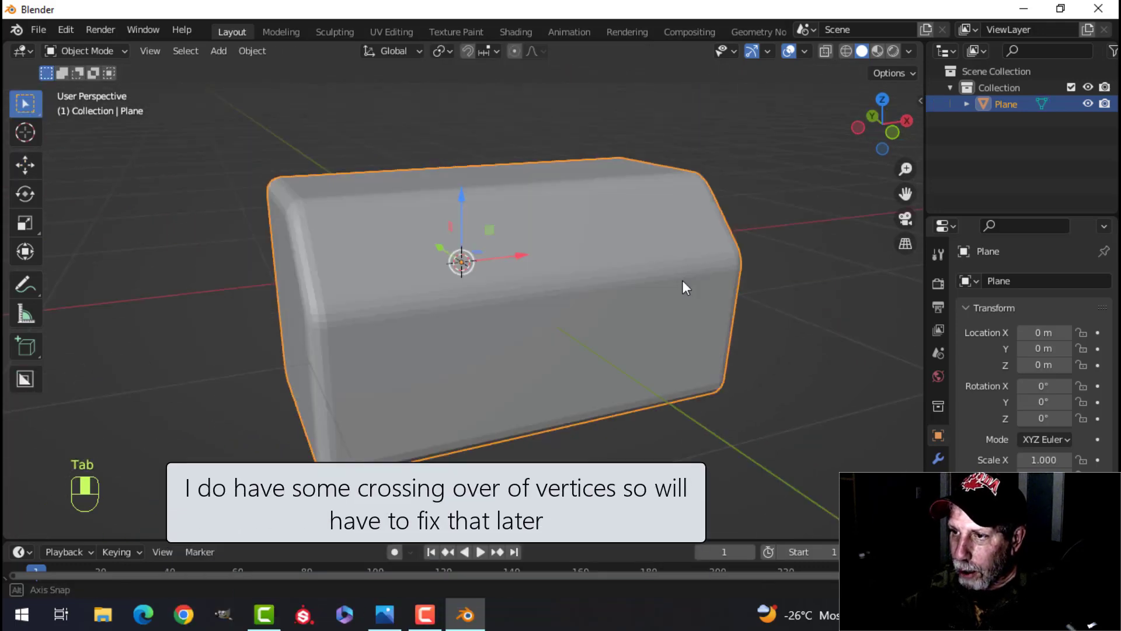
Shift the end vertices along the housing to slant the top front corner
{"action": "key", "text": "Tab"}
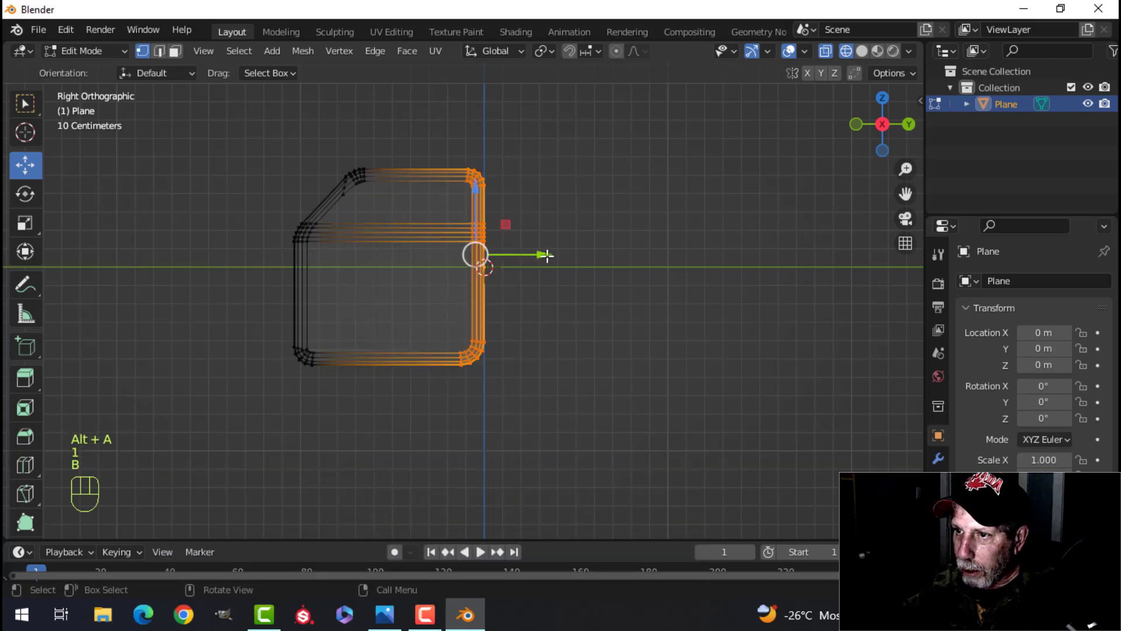
{"action": "left_click_drag", "start_coordinate": [548, 255], "coordinate": [507, 254]}
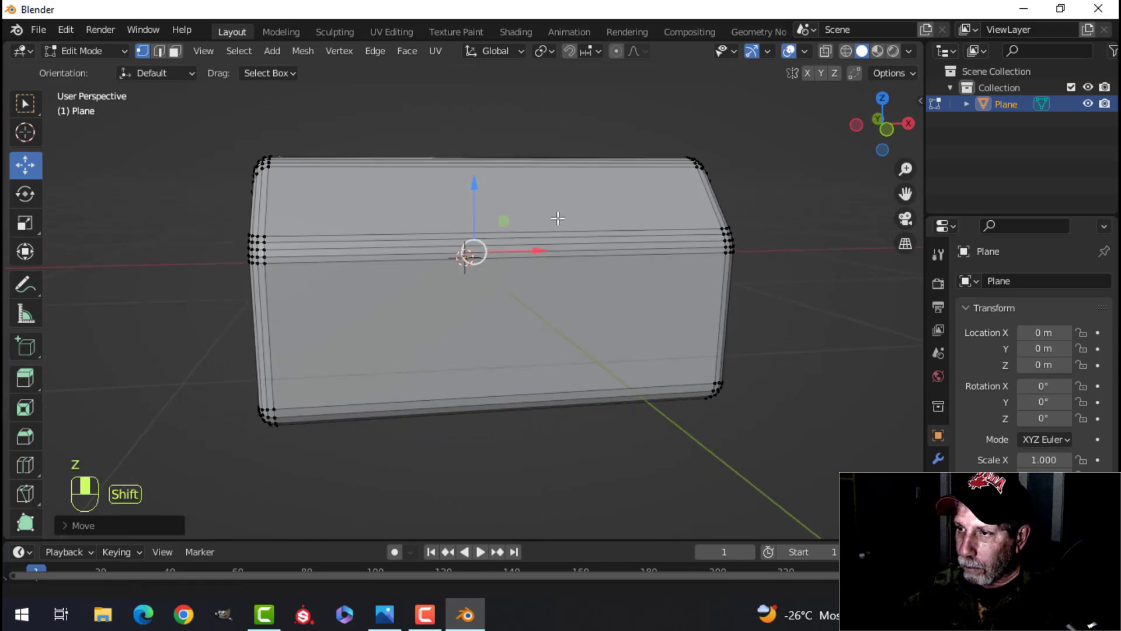
{"action": "key", "text": "Tab"}
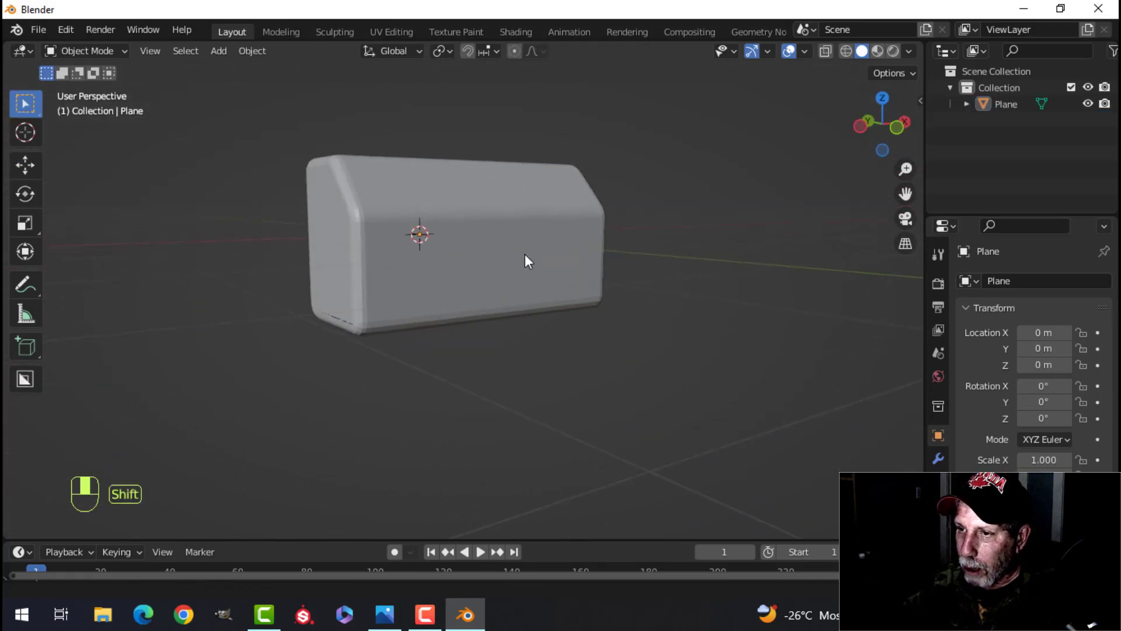
Add a cube and move it under the housing's lower front
{"action": "key", "text": "Tab"}
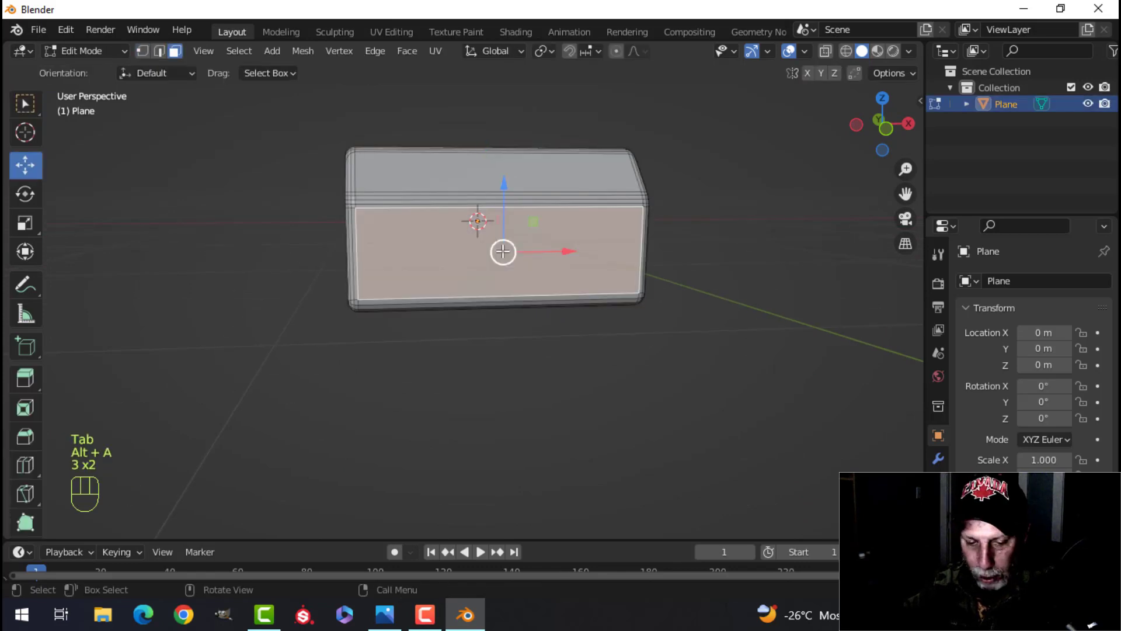
{"action": "key", "text": "Tab"}
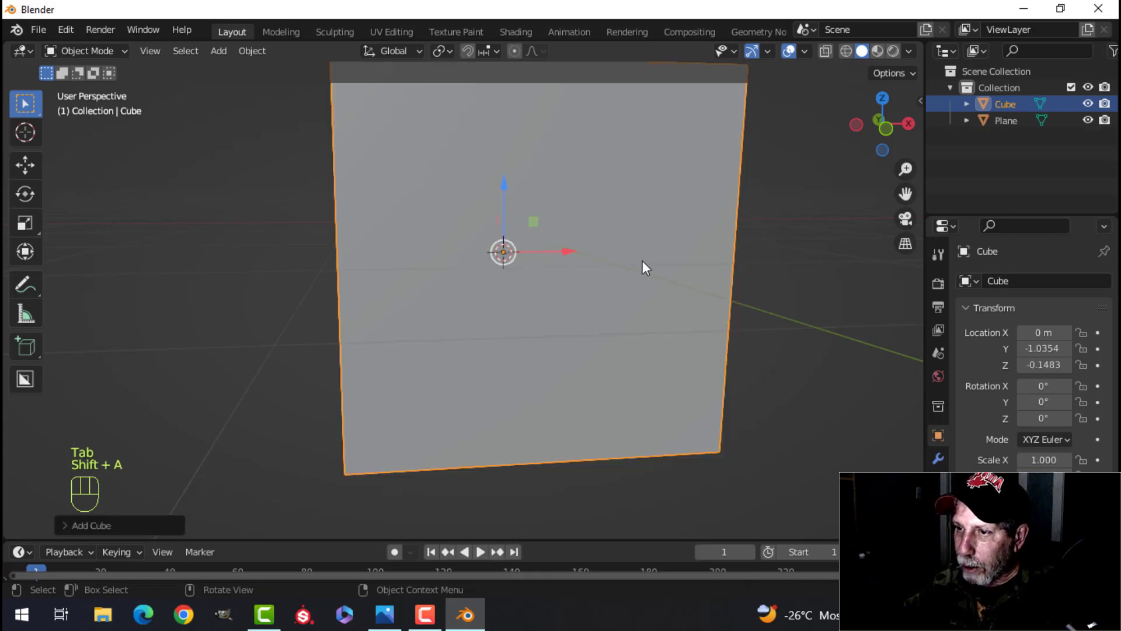
{"action": "key", "text": "Tab"}
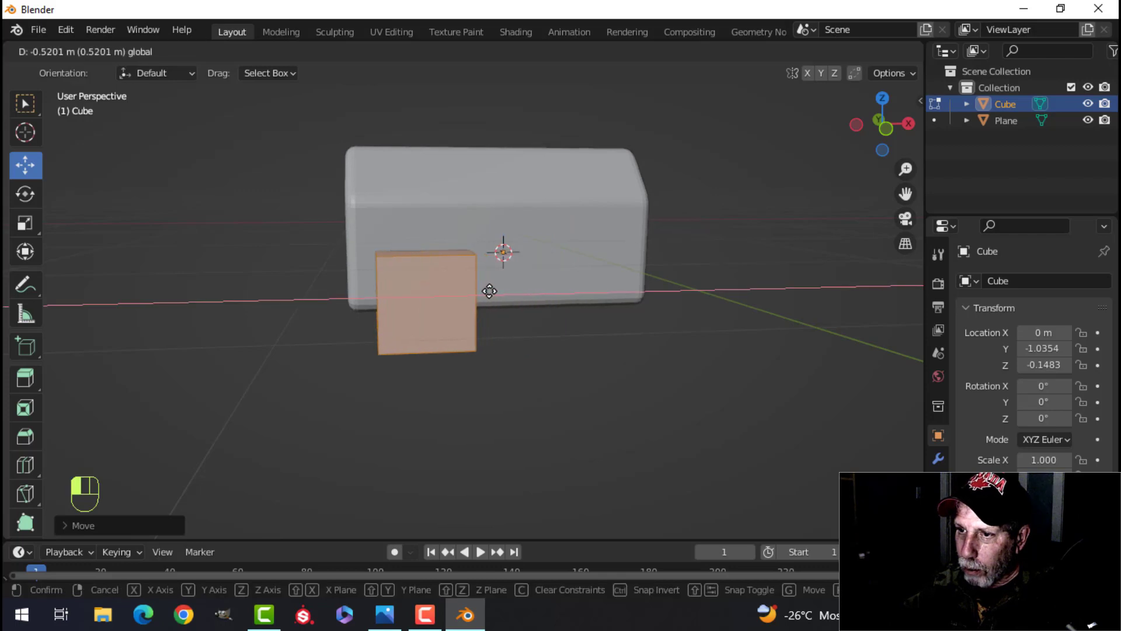
{"action": "key", "text": "Tab"}
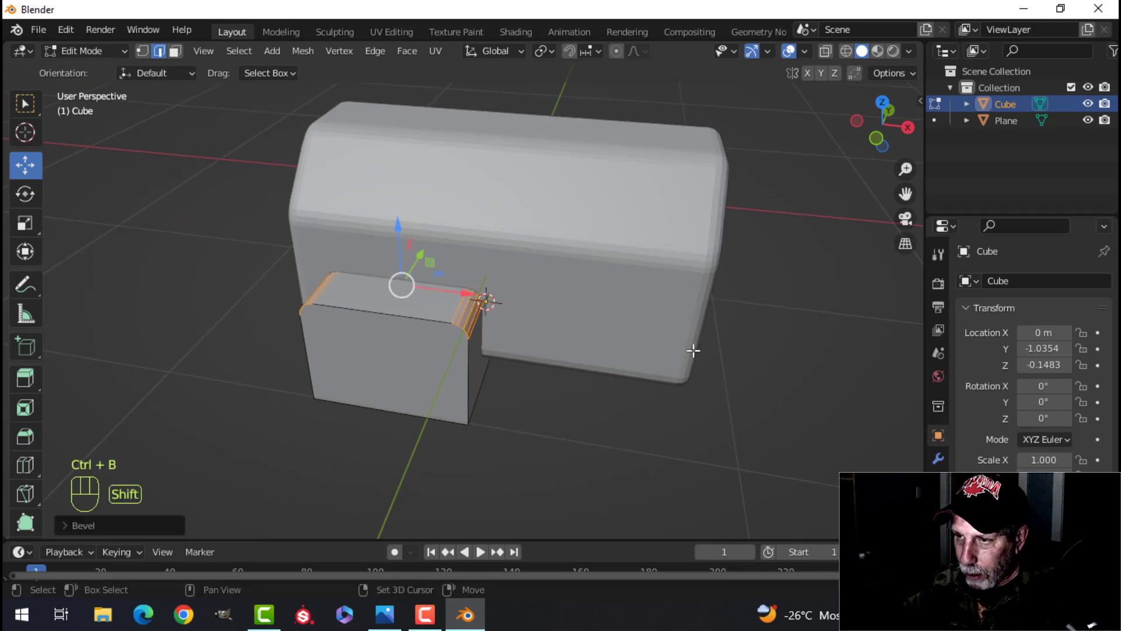
Bevel the cube's top and side edges, isolating it with Shift+H
{"action": "key", "text": "Tab"}
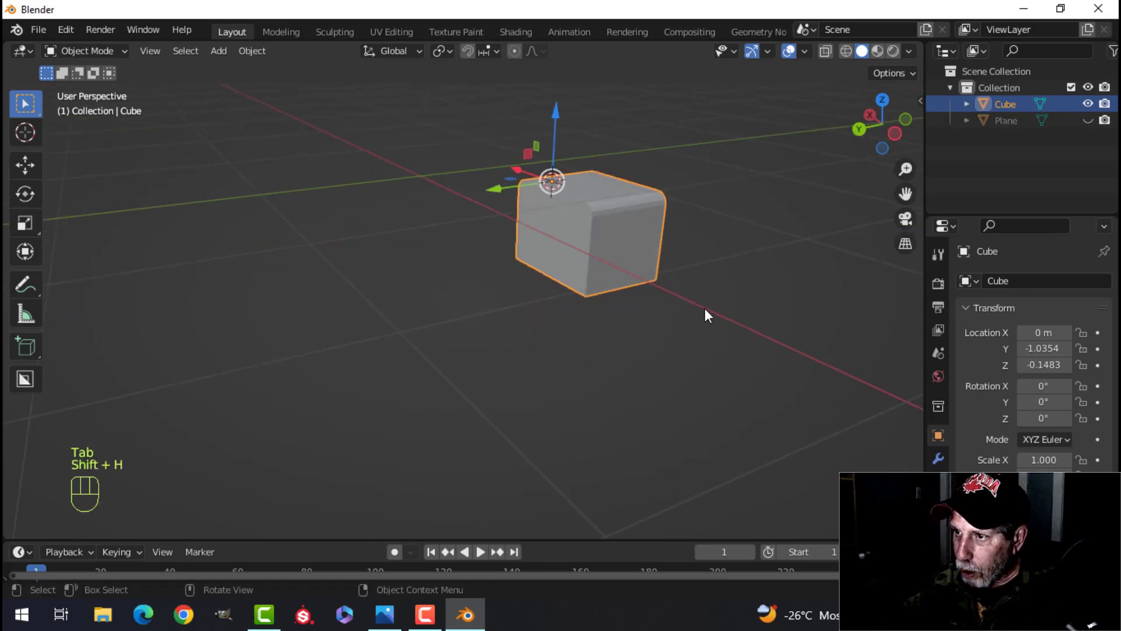
{"action": "key", "text": "Tab"}
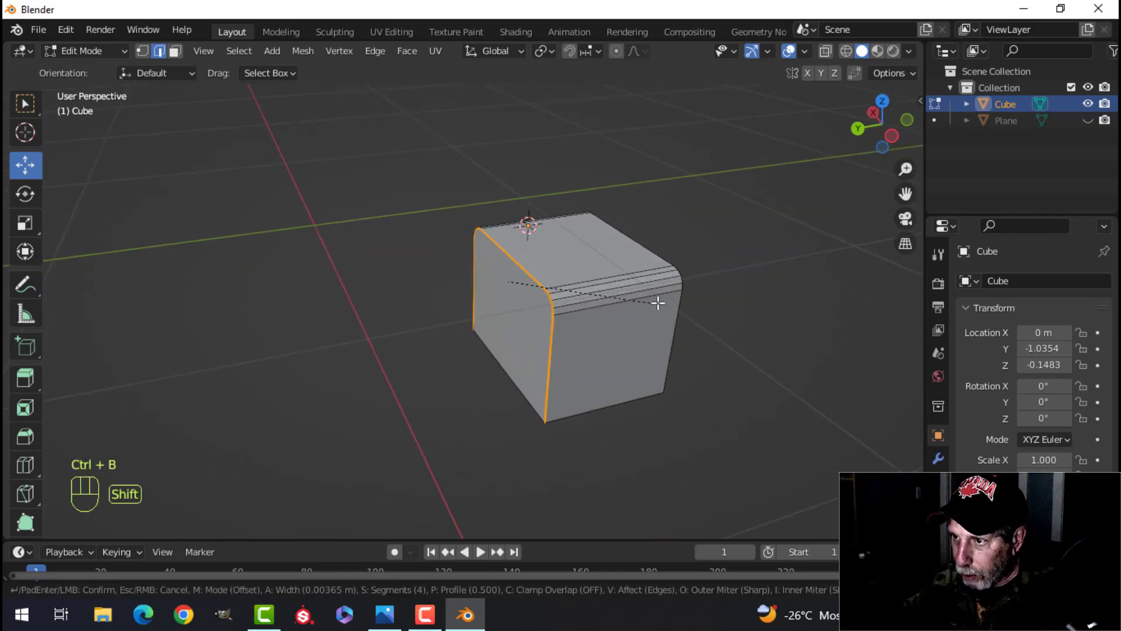
{"action": "key", "text": "Tab"}
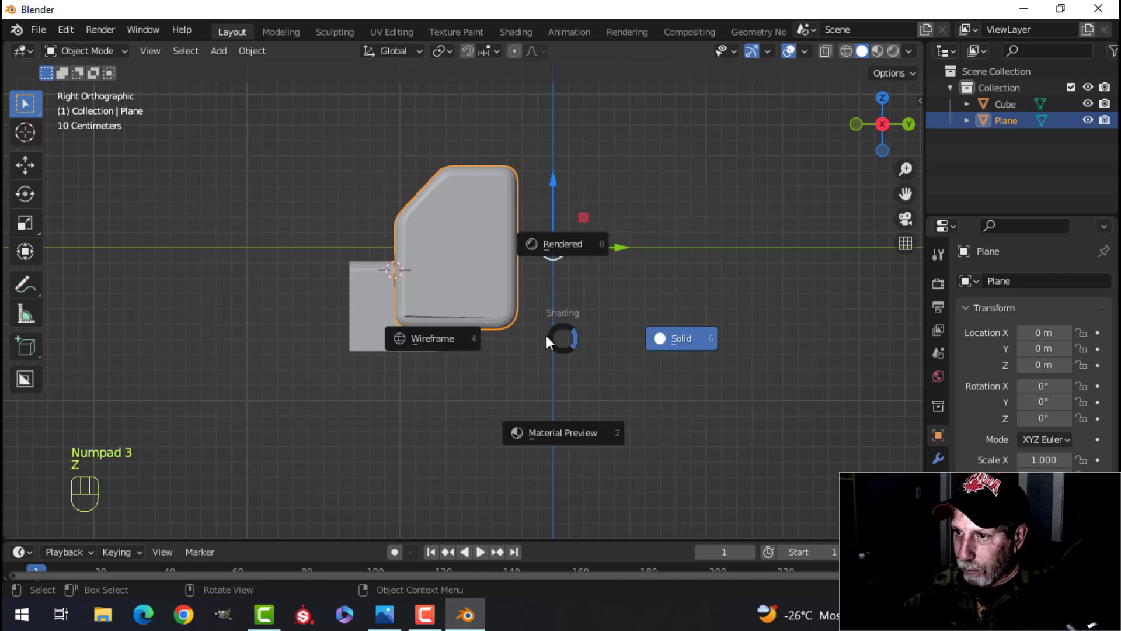
Cut the cube from the housing with a Boolean Difference, then delete the cube
{"action": "left_click", "coordinate": [432, 338]}
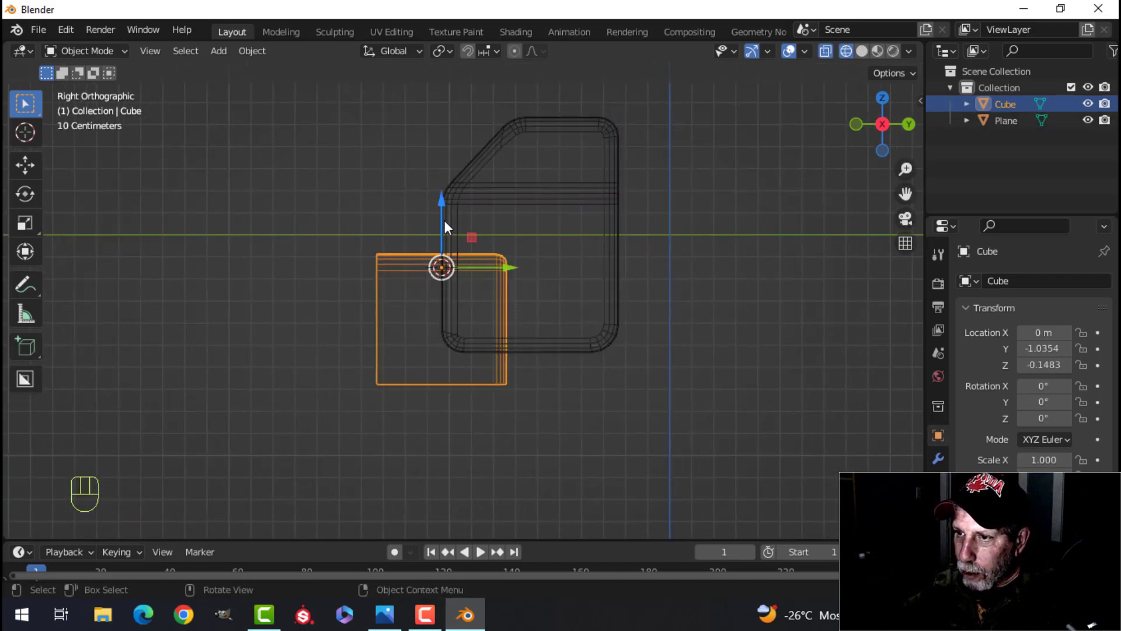
{"action": "key", "text": "Z"}
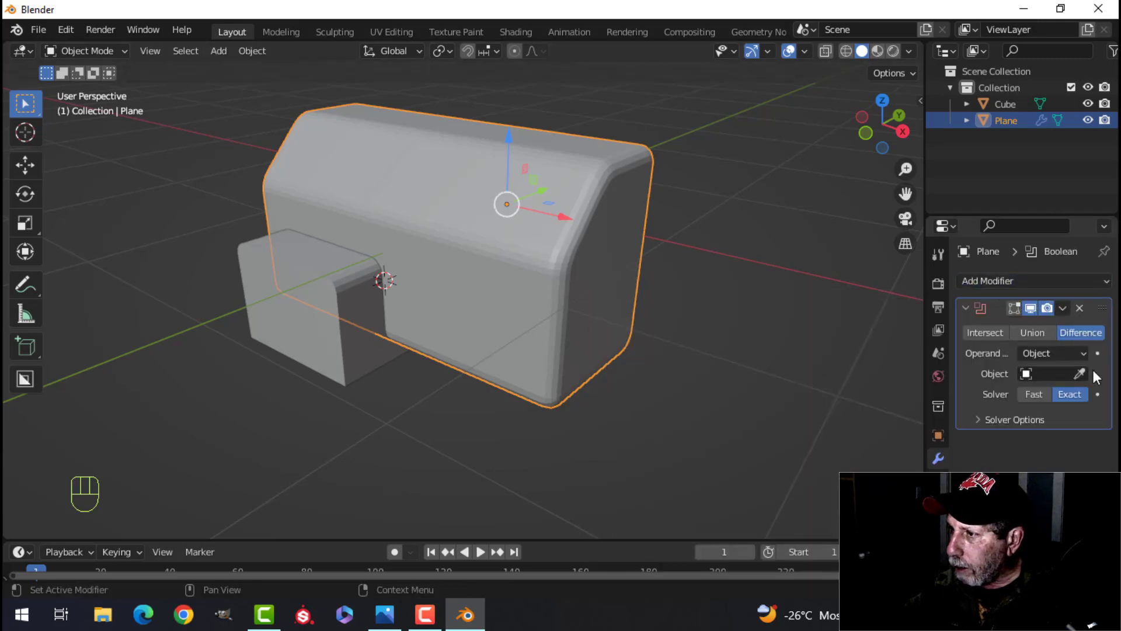
{"action": "left_click", "coordinate": [1051, 374]}
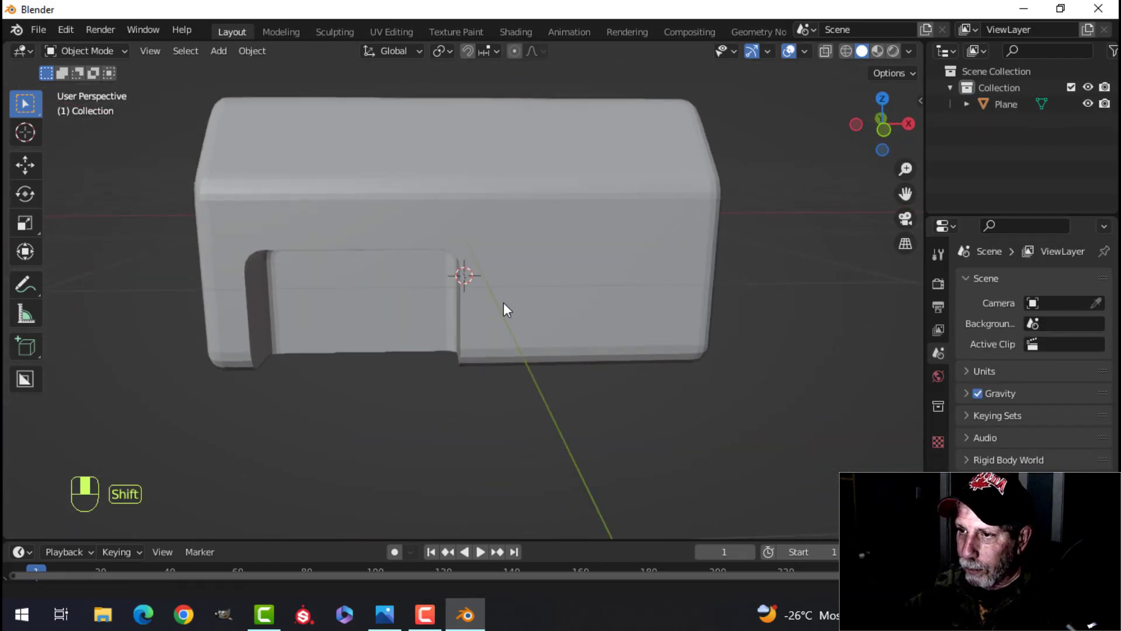
Enable Cavity shading of type Both with raised Valley, then orbit to the notch
{"action": "left_click", "coordinate": [909, 52]}
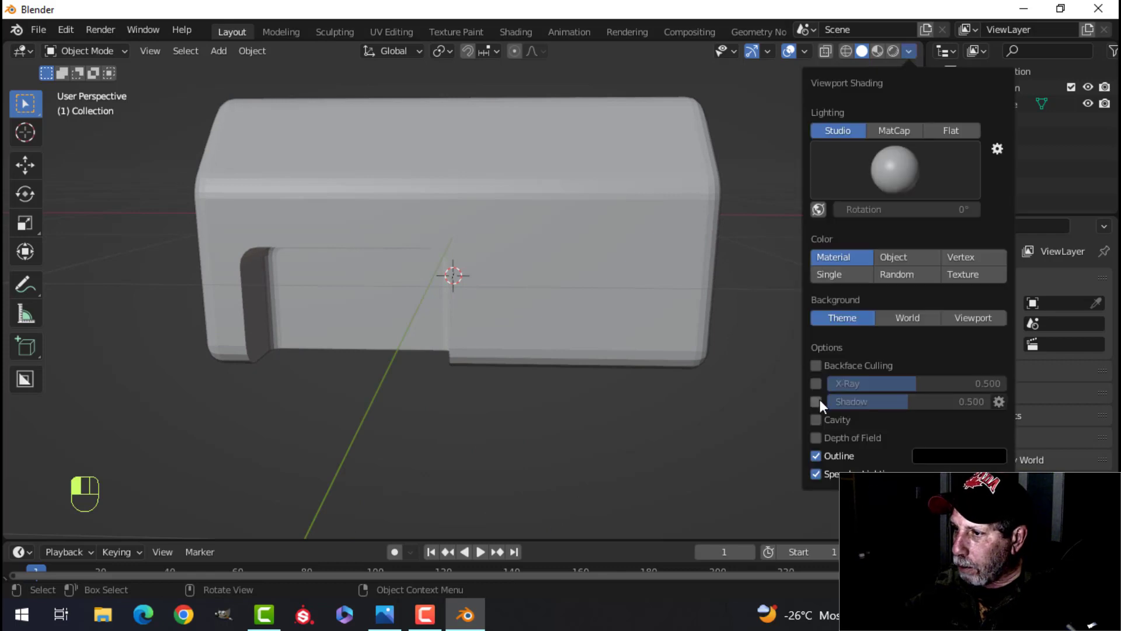
{"action": "left_click", "coordinate": [816, 420]}
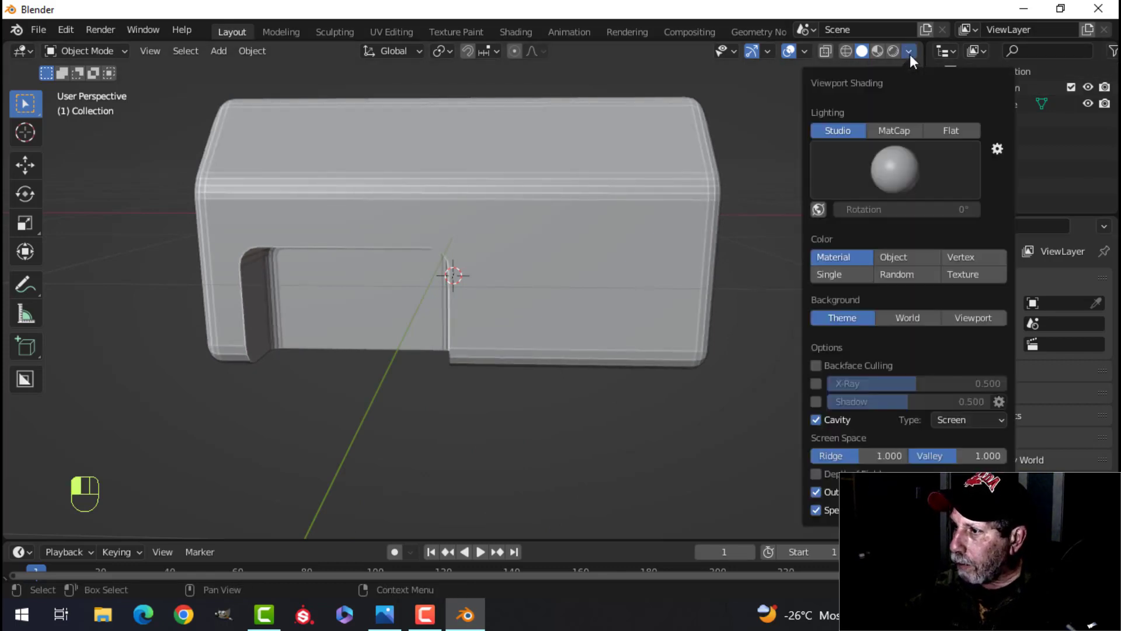
{"action": "left_click", "coordinate": [969, 420]}
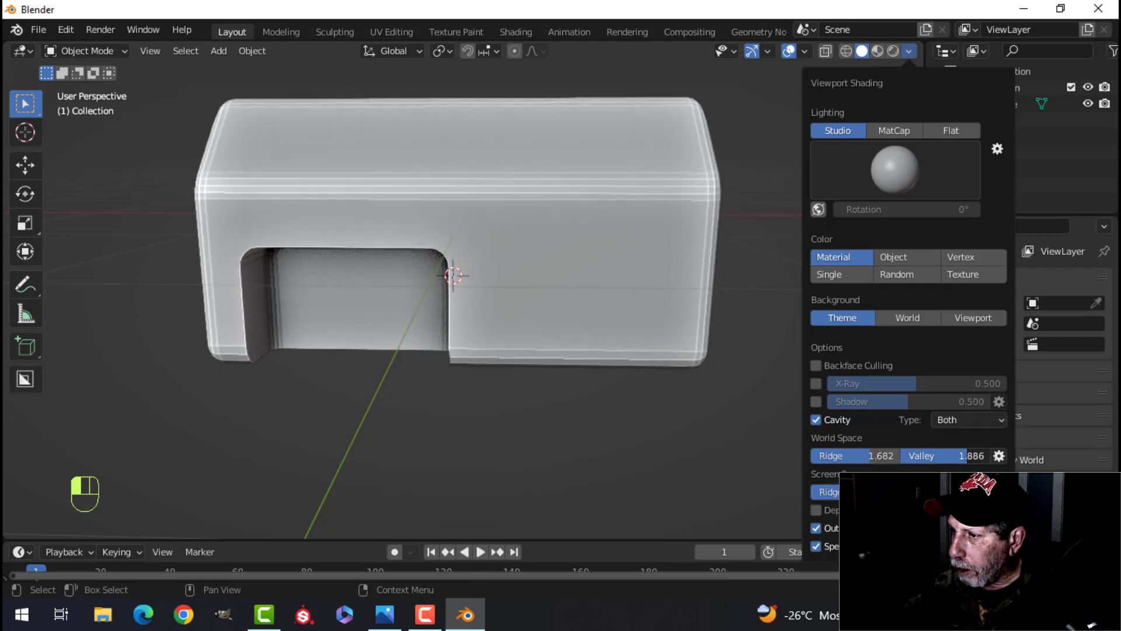
{"action": "left_click_drag", "start_coordinate": [936, 455], "coordinate": [953, 456]}
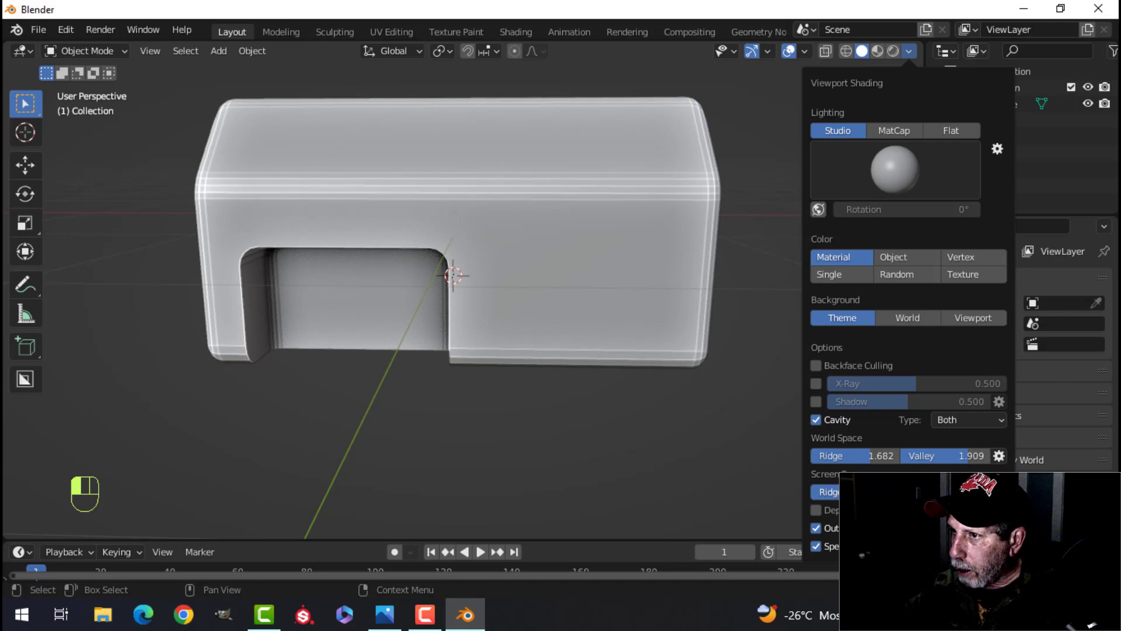
{"action": "left_click", "coordinate": [650, 187]}
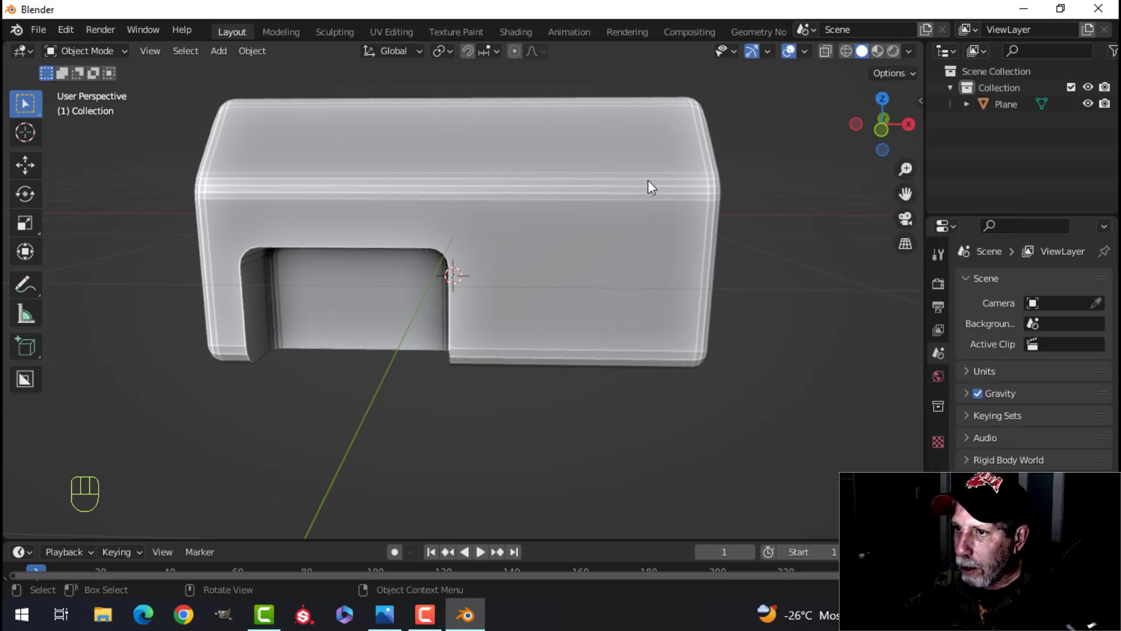
{"action": "left_click_drag", "start_coordinate": [650, 187], "coordinate": [500, 213]}
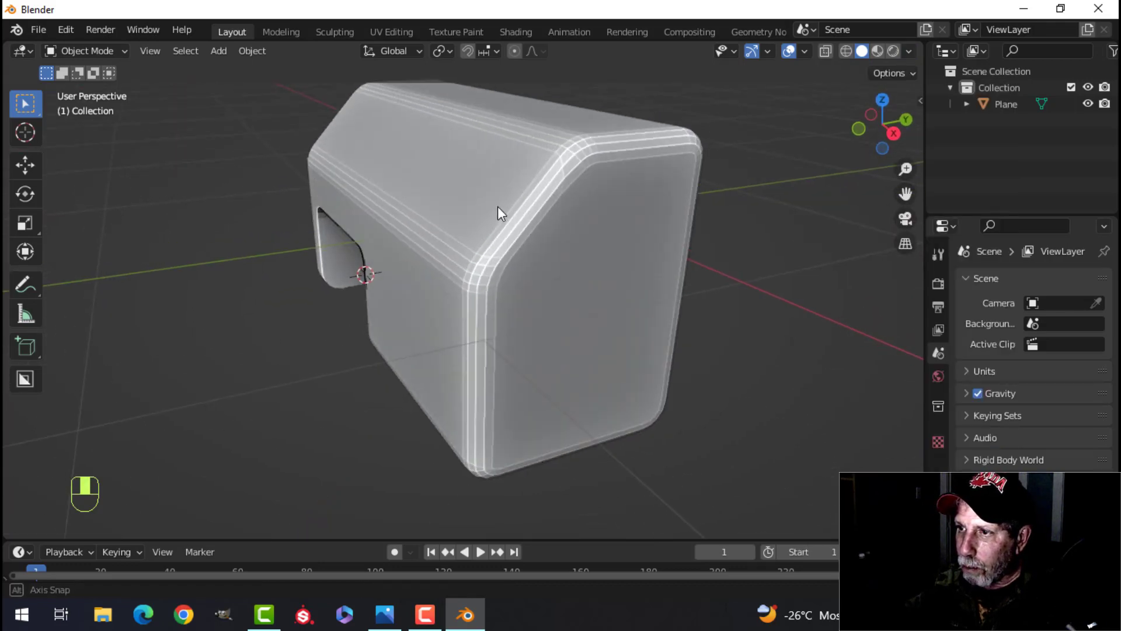
{"action": "left_click_drag", "start_coordinate": [501, 214], "coordinate": [597, 214]}
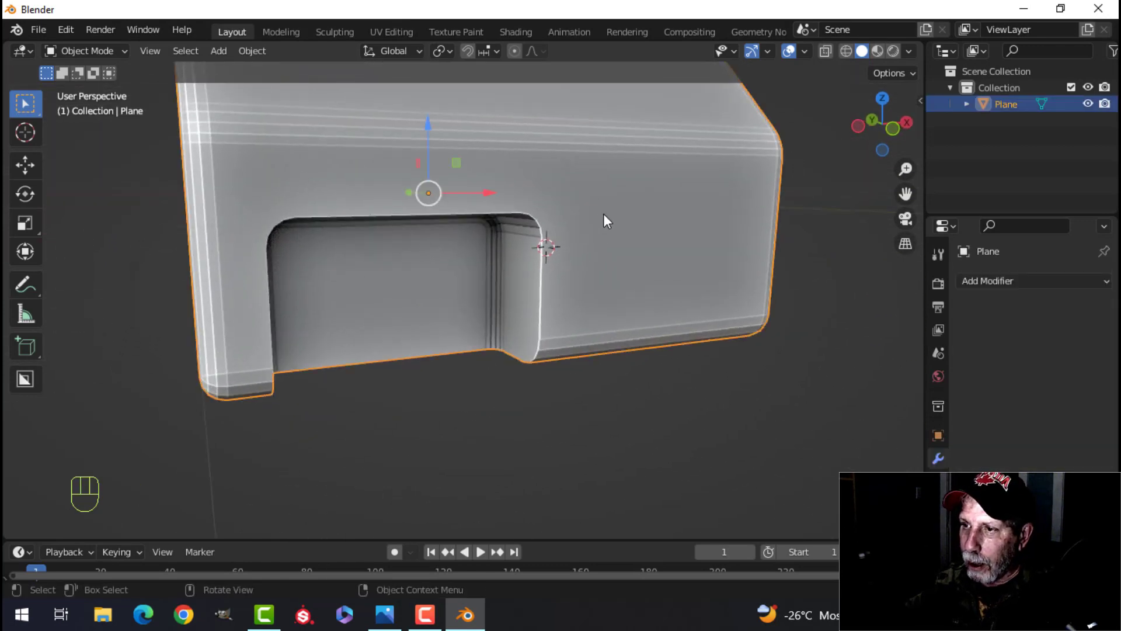
Bevel the opening's edge loops with multiple segments and snap the 3D cursor there
{"action": "key", "text": "Tab"}
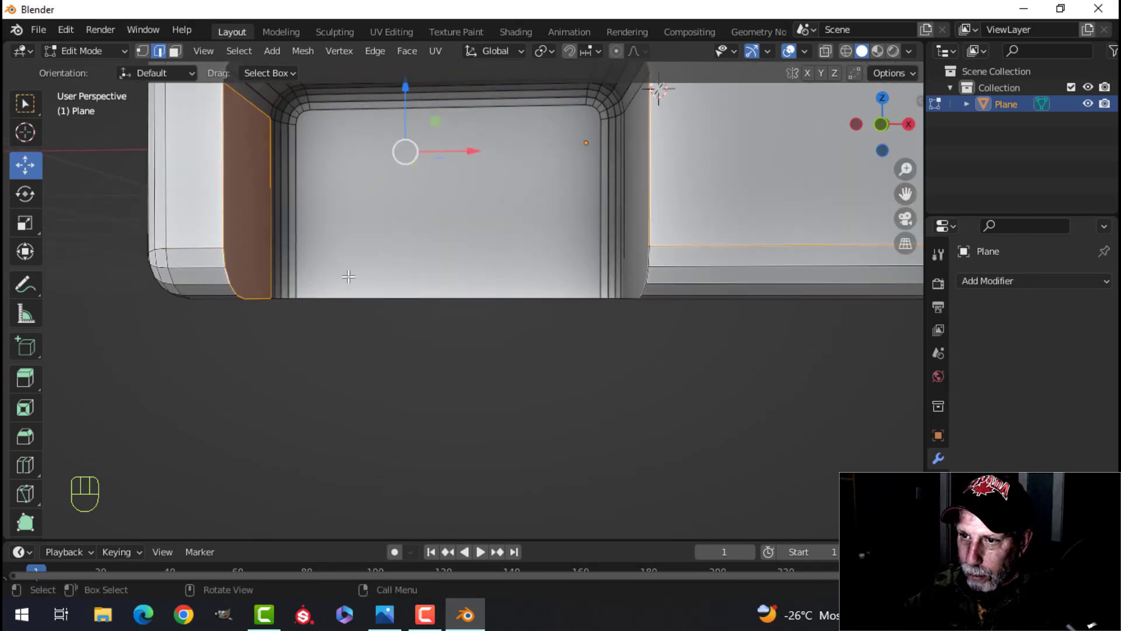
{"action": "key", "text": "ctrl+z"}
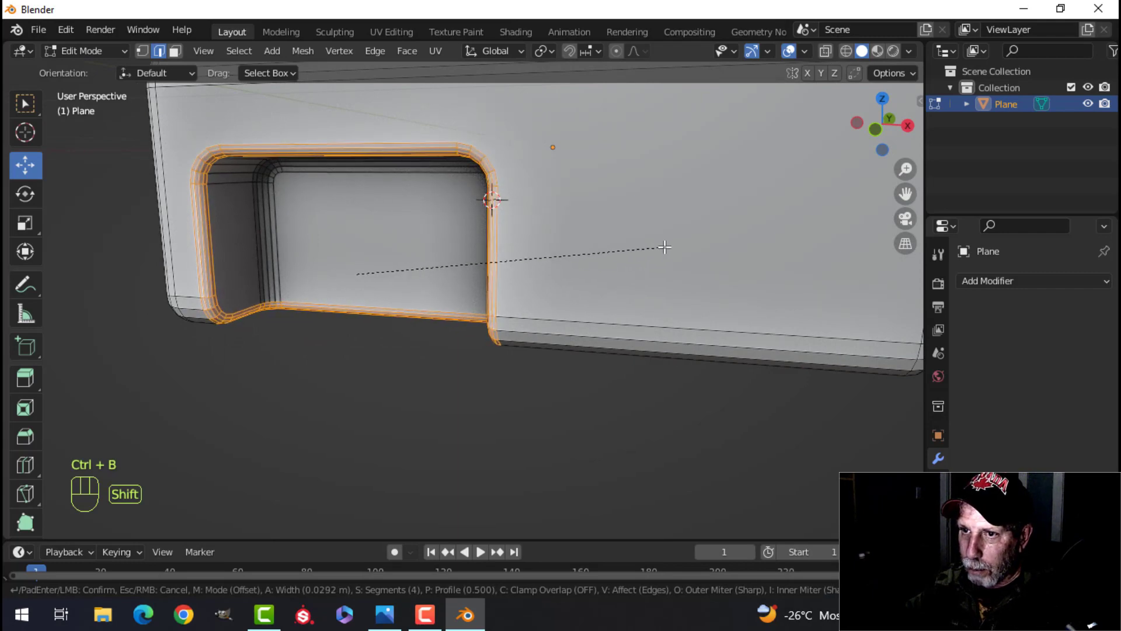
{"action": "key", "text": "Tab"}
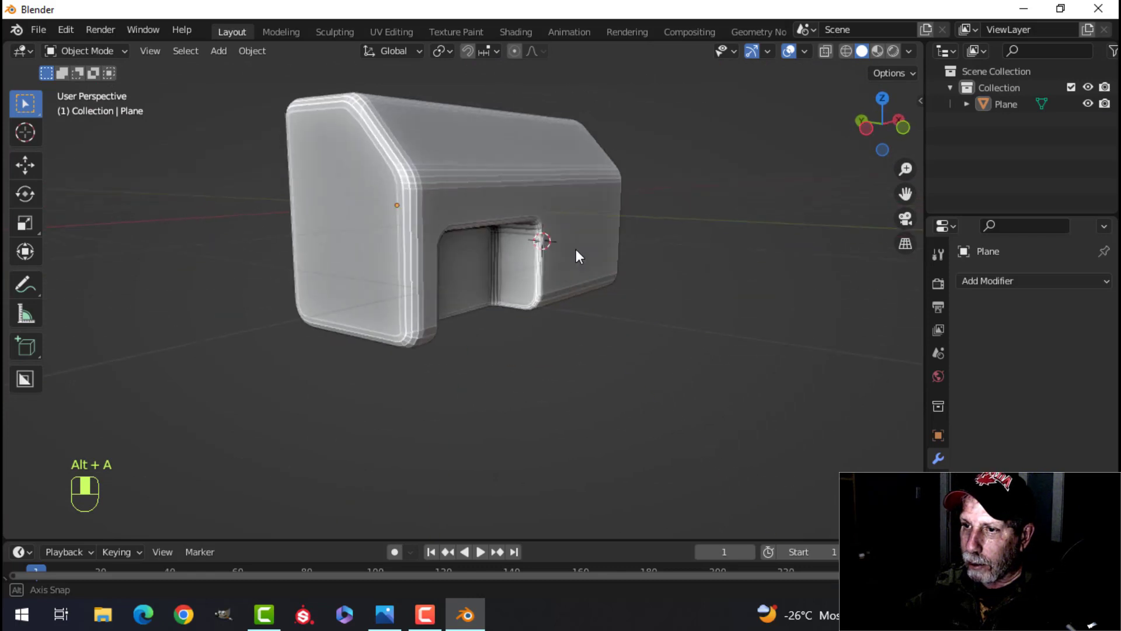
{"action": "key", "text": "Tab"}
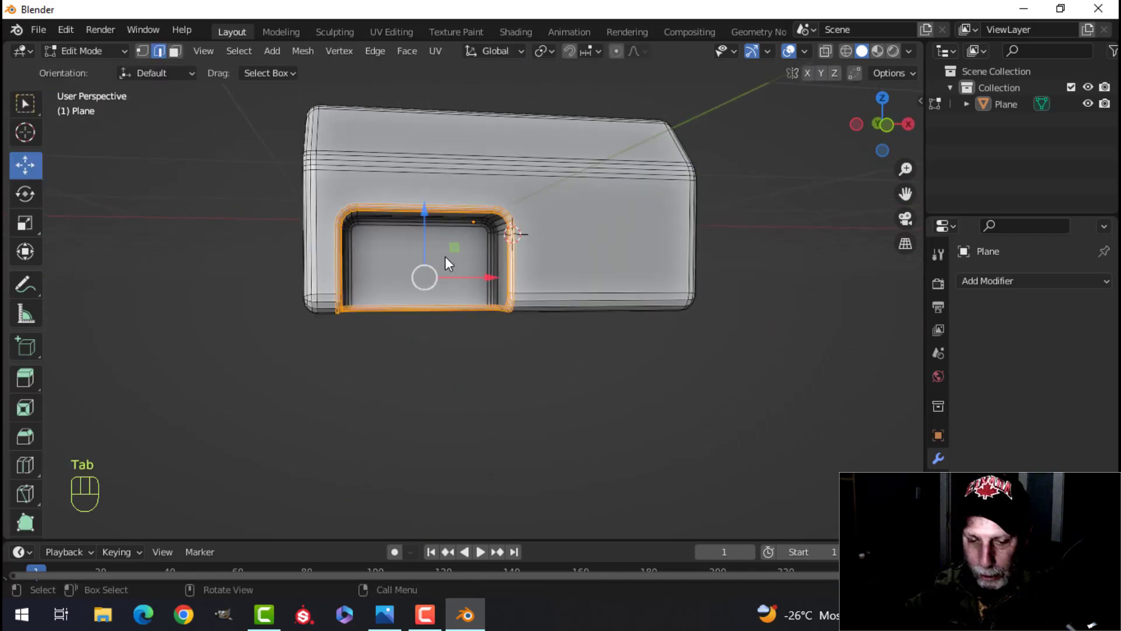
{"action": "key", "text": "shift+s"}
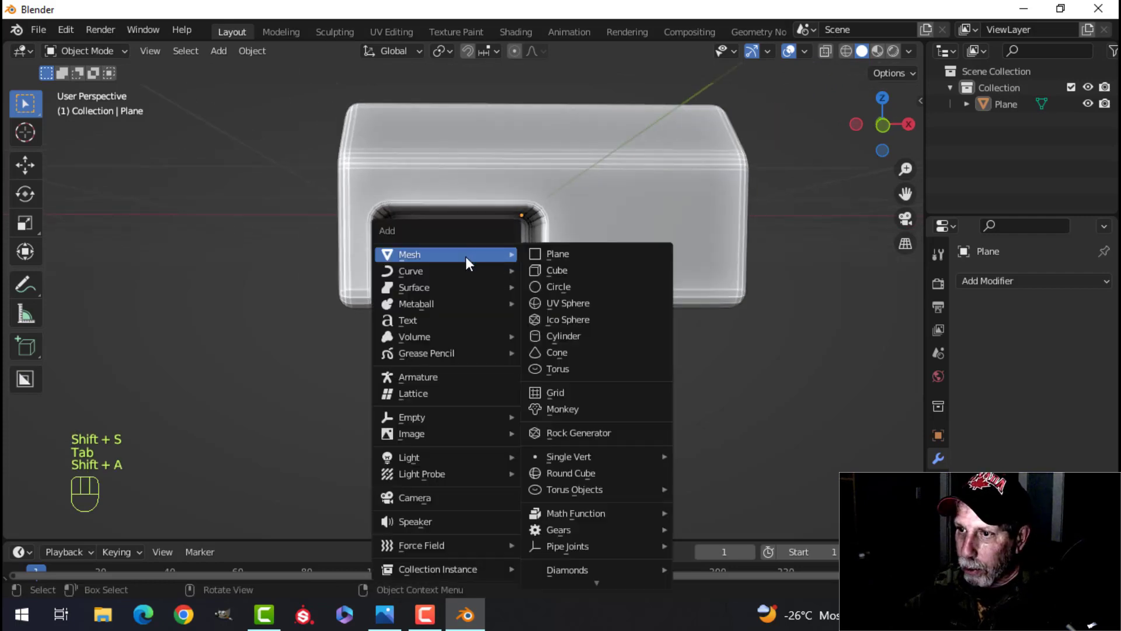
Add a plane, move it into the opening, then extrude and scale it into the nozzle
{"action": "left_click", "coordinate": [556, 253]}
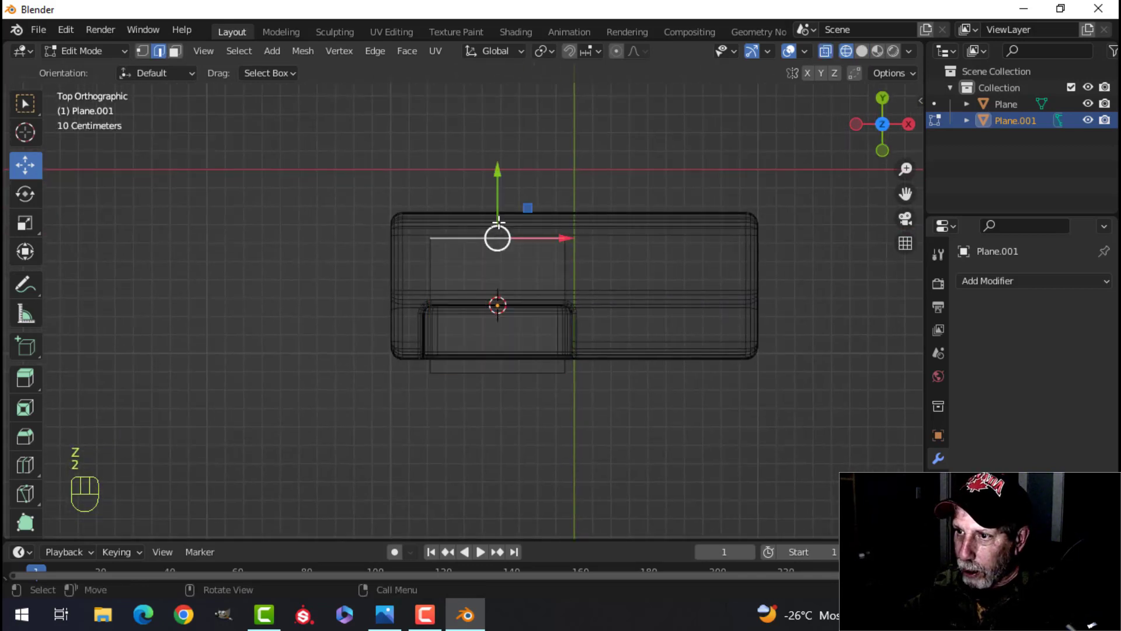
{"action": "left_click_drag", "start_coordinate": [497, 237], "coordinate": [497, 309]}
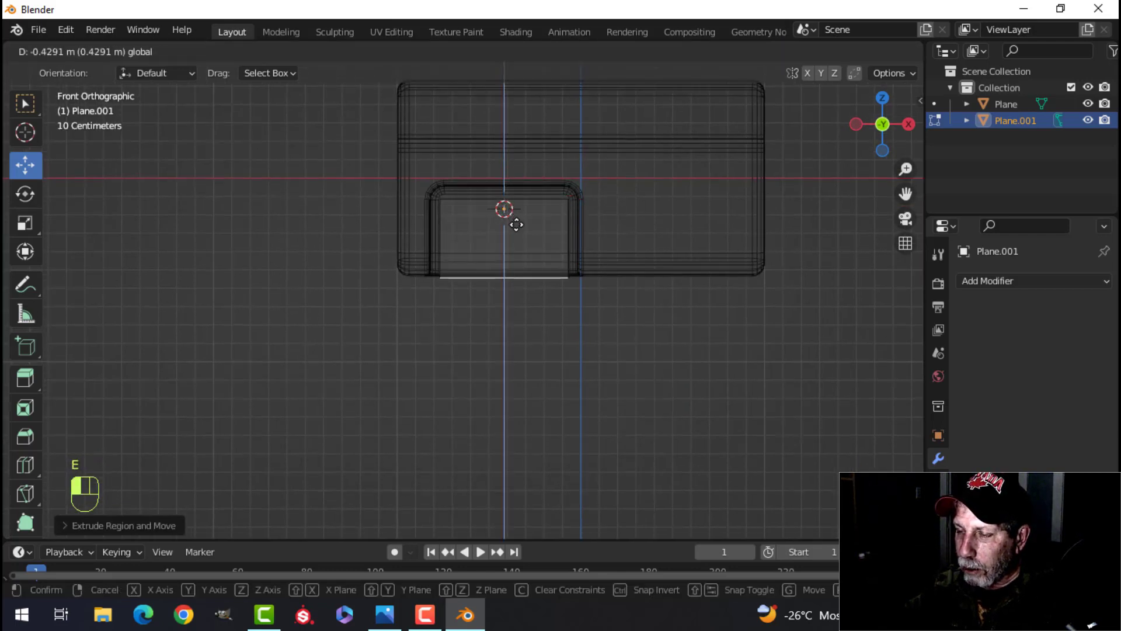
{"action": "key", "text": "s"}
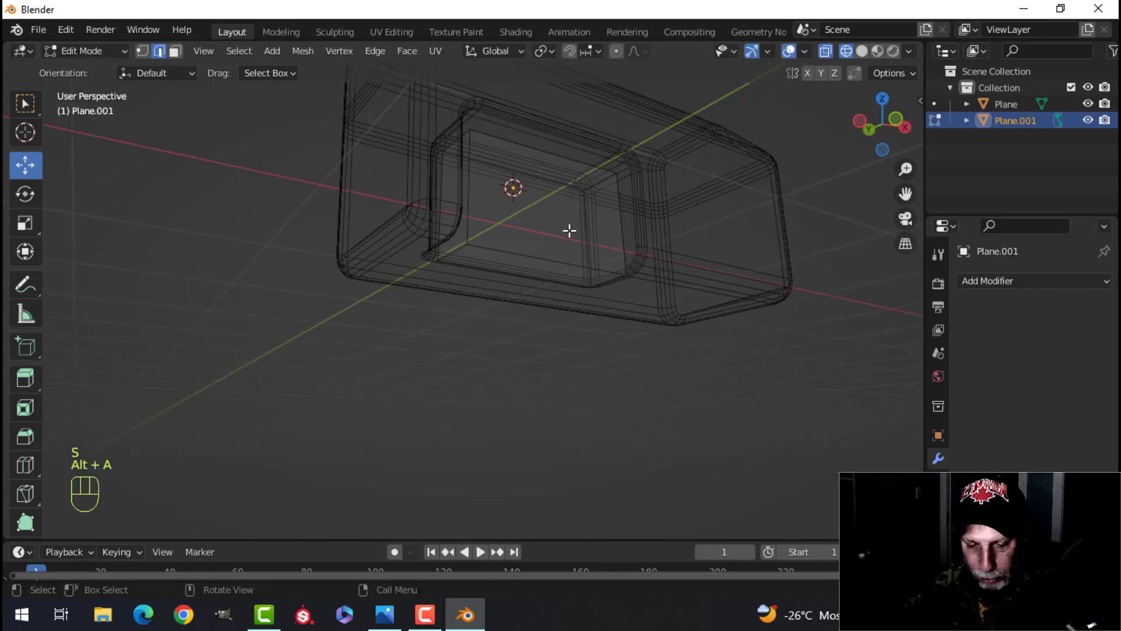
{"action": "key", "text": "z"}
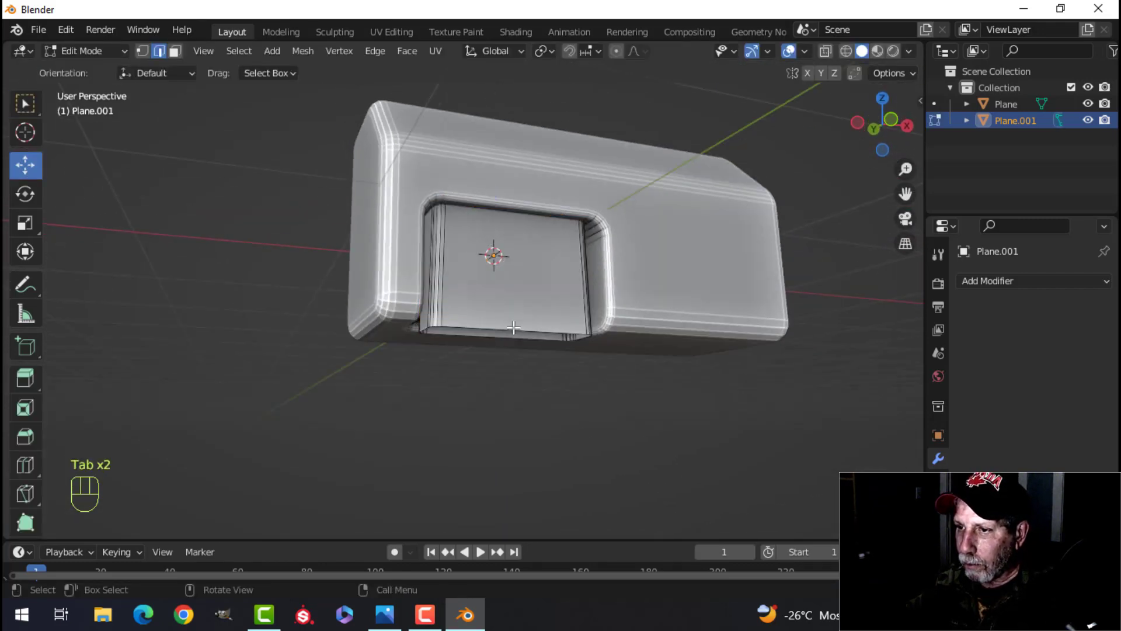
Slide the housing's lower corner vertices along their edges with G G
{"action": "key", "text": "e"}
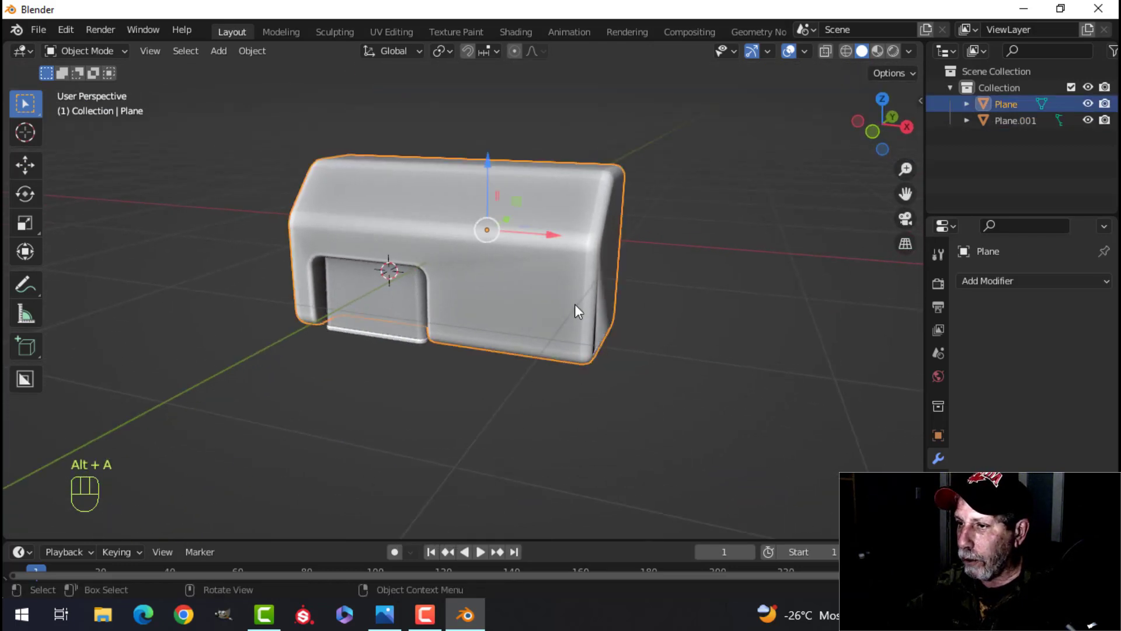
{"action": "left_click_drag", "start_coordinate": [580, 311], "coordinate": [633, 315]}
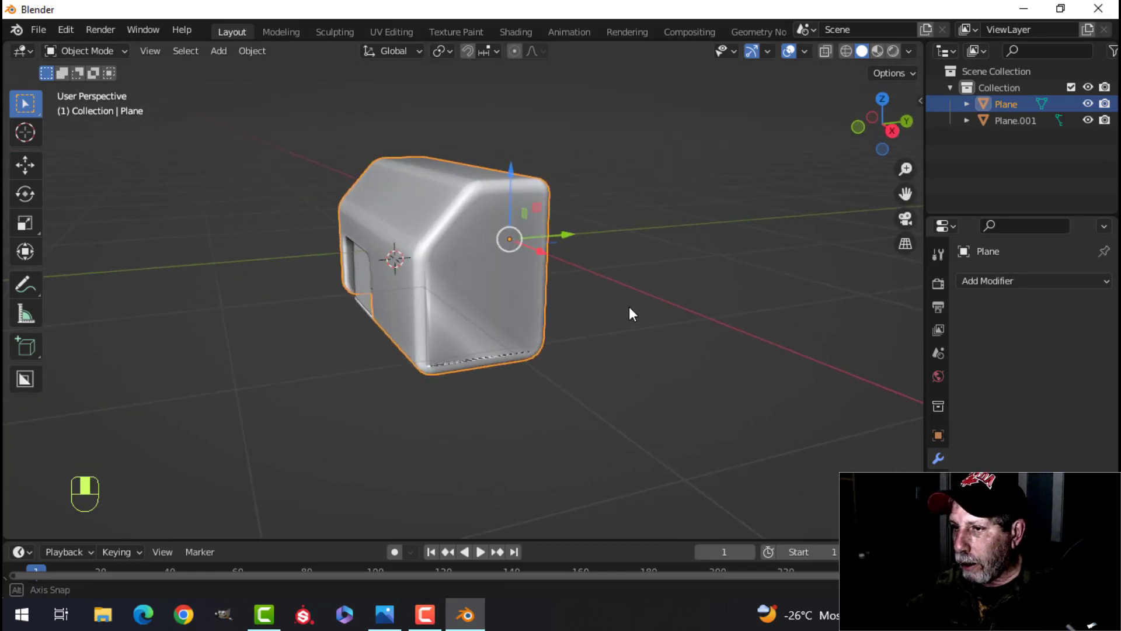
{"action": "key", "text": "Tab"}
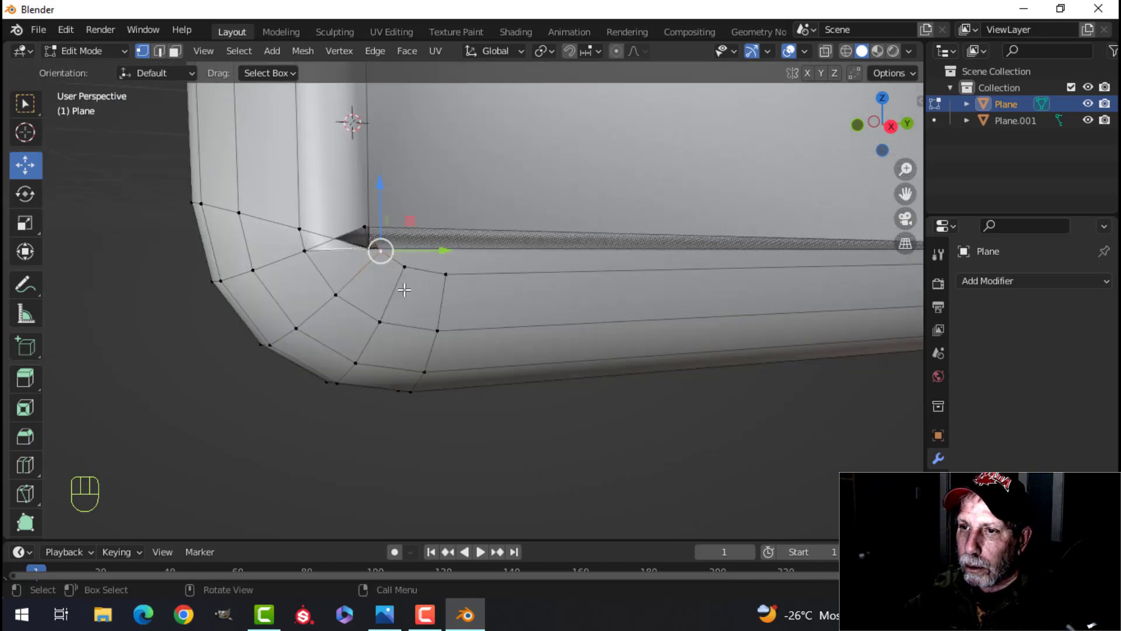
{"action": "key", "text": "G"}
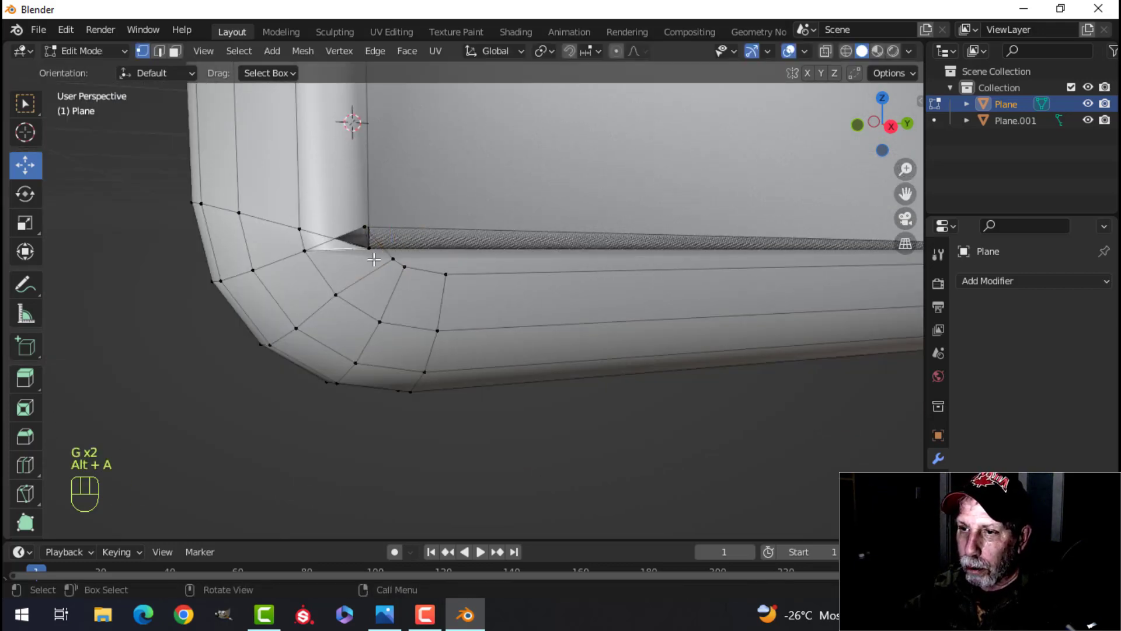
{"action": "key", "text": "G"}
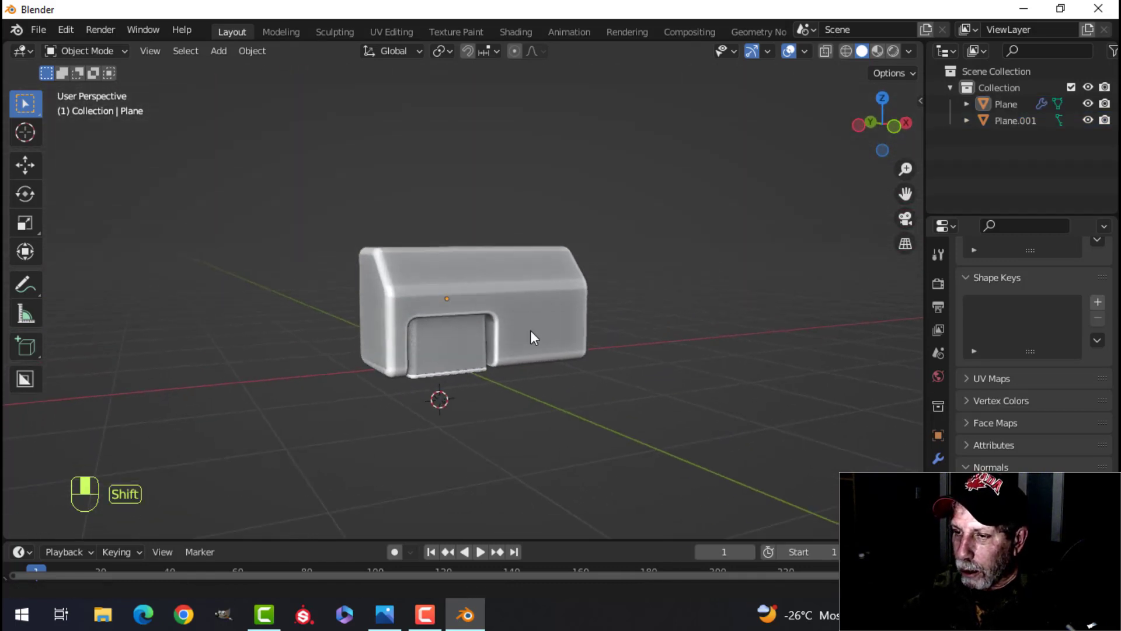
Tilt the nozzle outward at the bottom and shift it back into the opening
{"action": "key", "text": "Tab"}
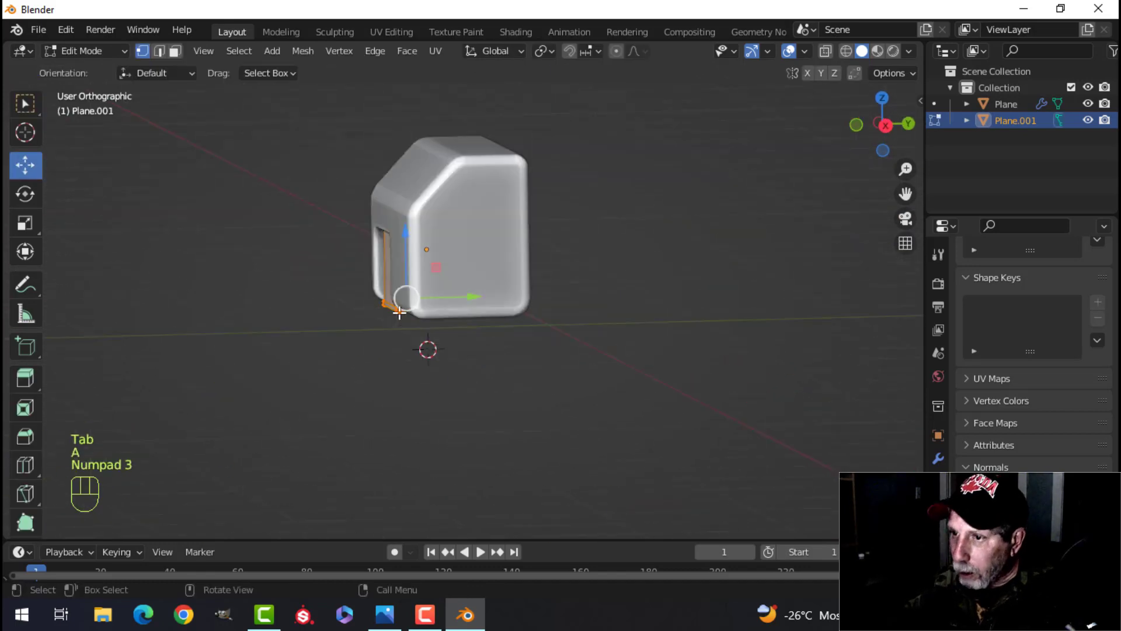
{"action": "key", "text": "KP_3"}
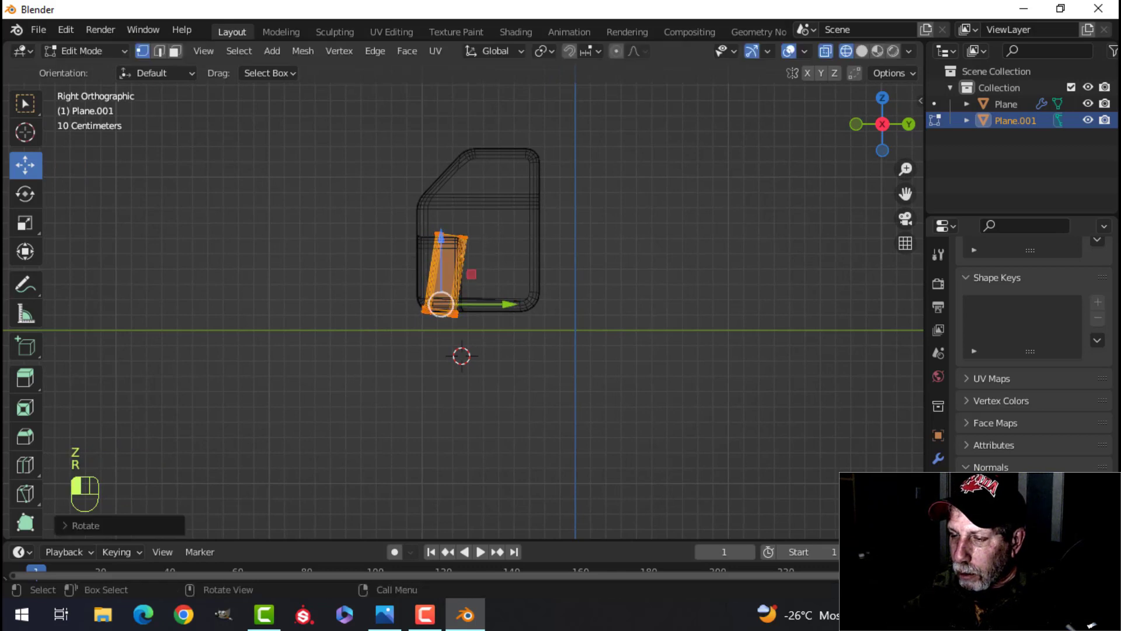
{"action": "key", "text": "g"}
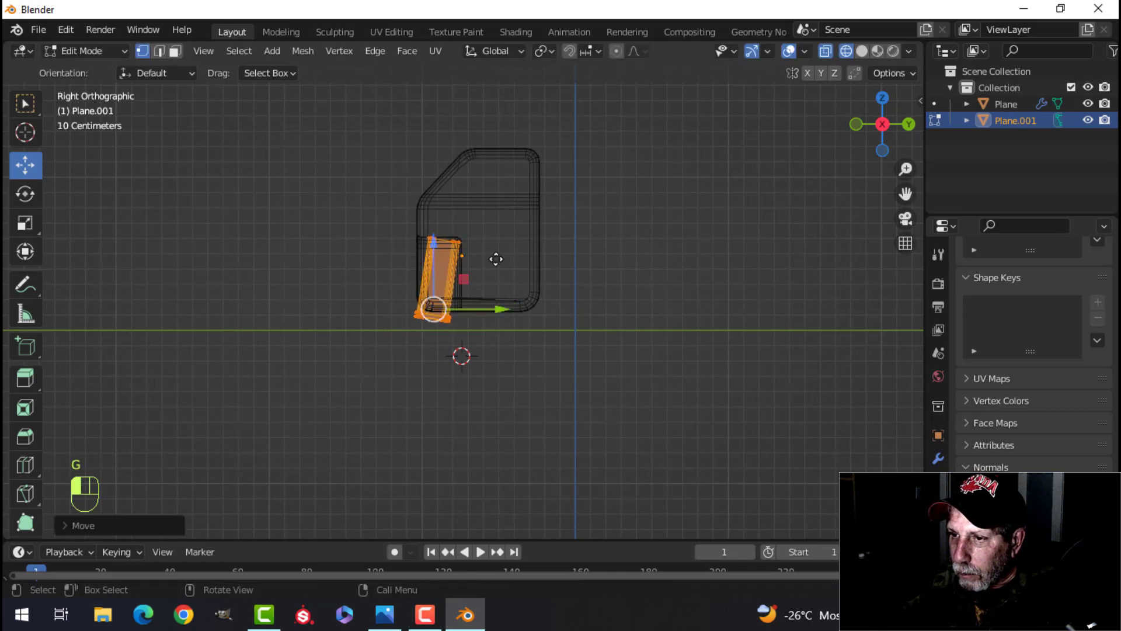
{"action": "key", "text": "Tab"}
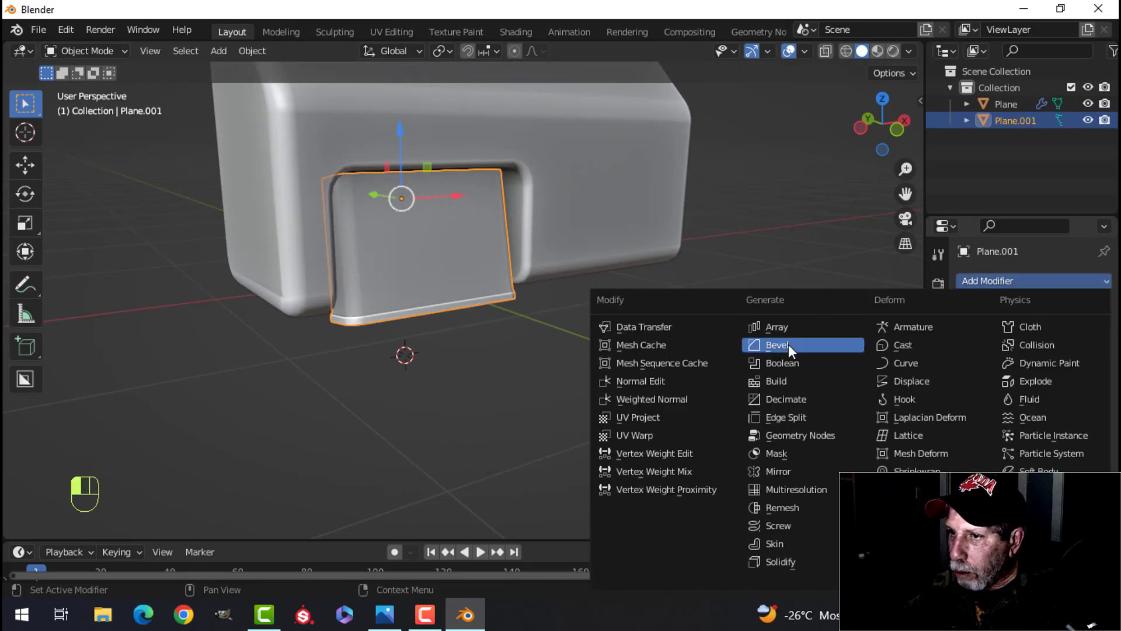
Add a Bevel modifier to the nozzle and adjust its settings
{"action": "left_click", "coordinate": [777, 345]}
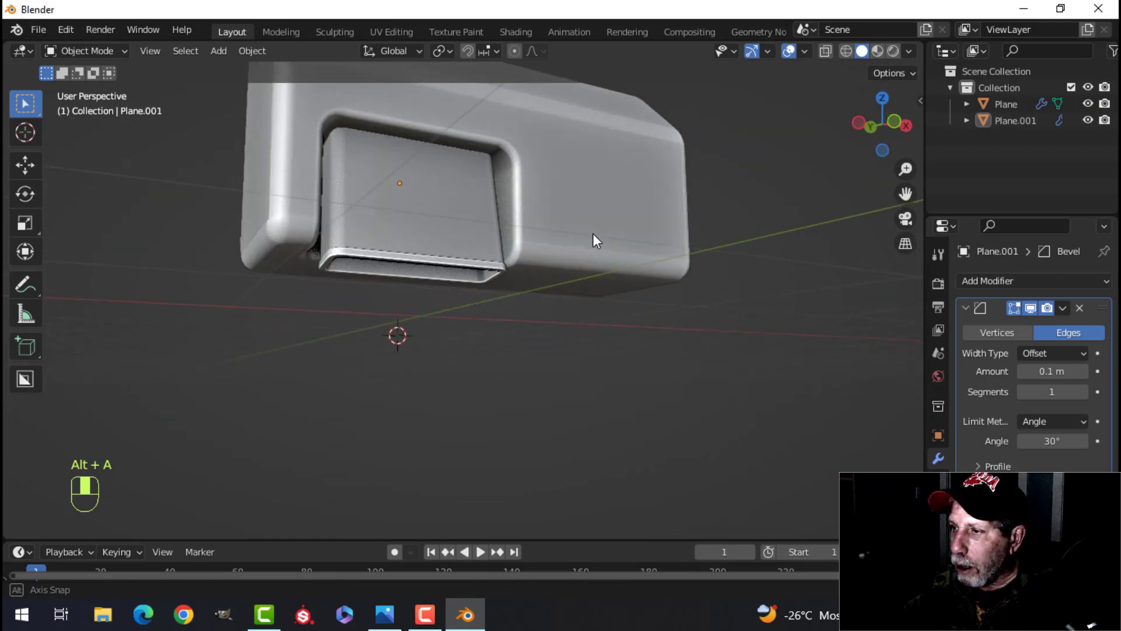
{"action": "left_click", "coordinate": [1033, 281]}
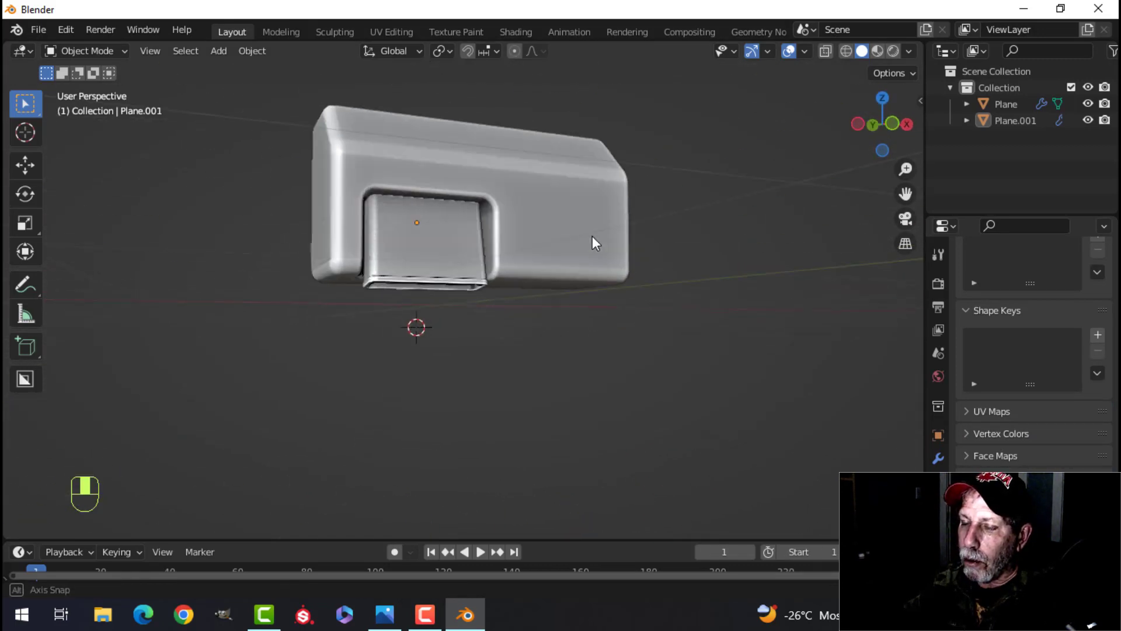
{"action": "left_click_drag", "start_coordinate": [593, 243], "coordinate": [548, 279]}
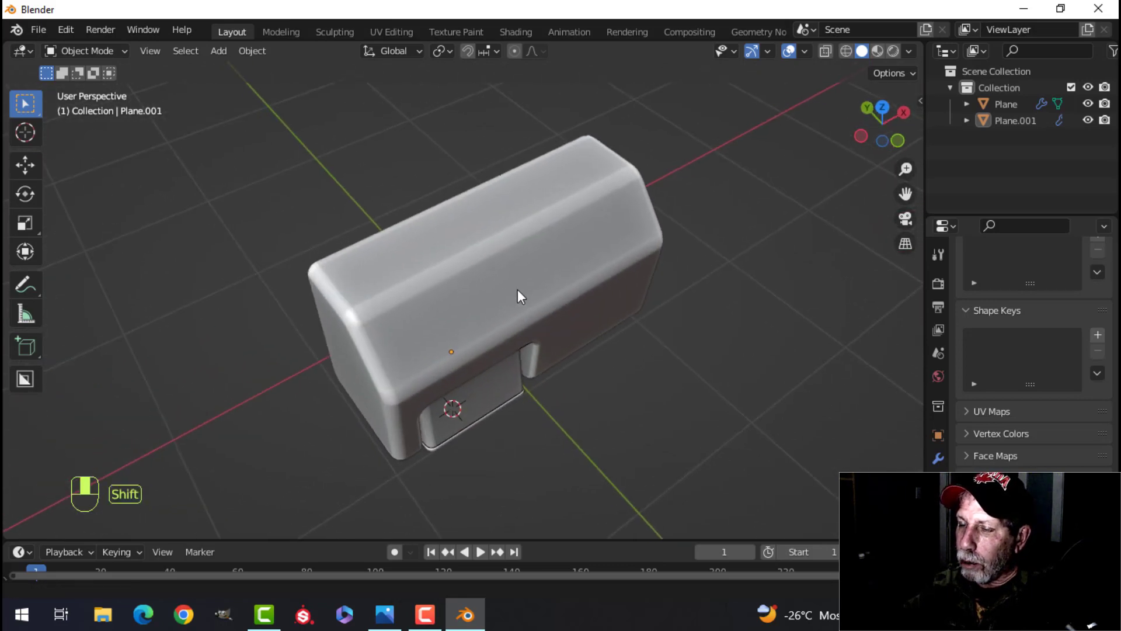
Separate the housing's top face strip into its own object
{"action": "key", "text": "Tab"}
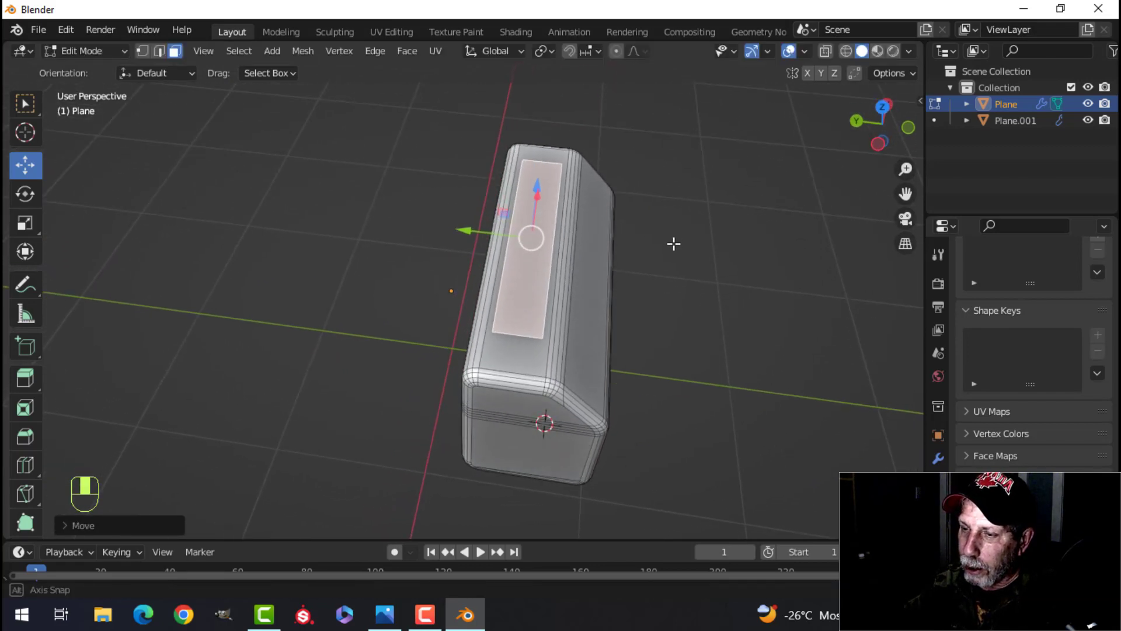
{"action": "key", "text": "s"}
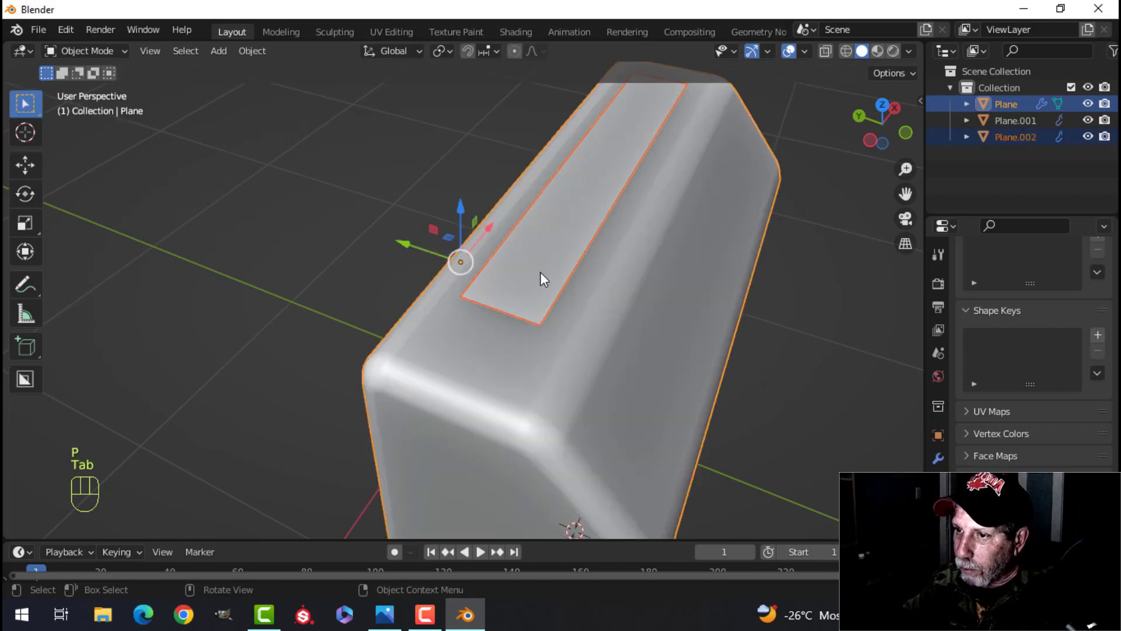
{"action": "key", "text": "Tab"}
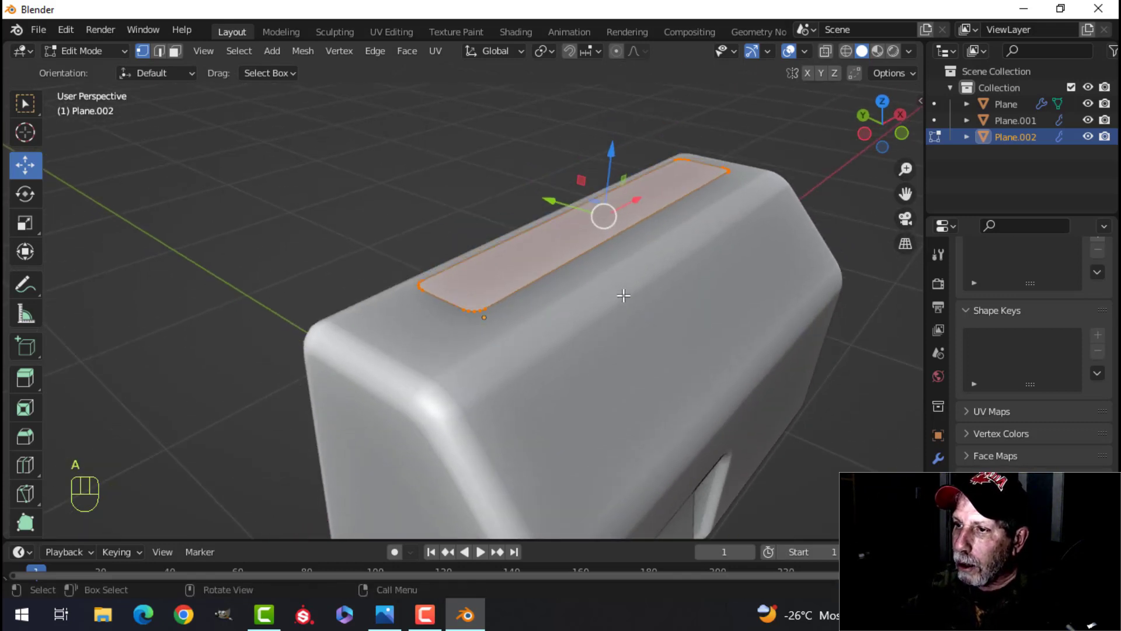
Extrude the strip into a block and pick it as the Boolean cutter
{"action": "key", "text": "E"}
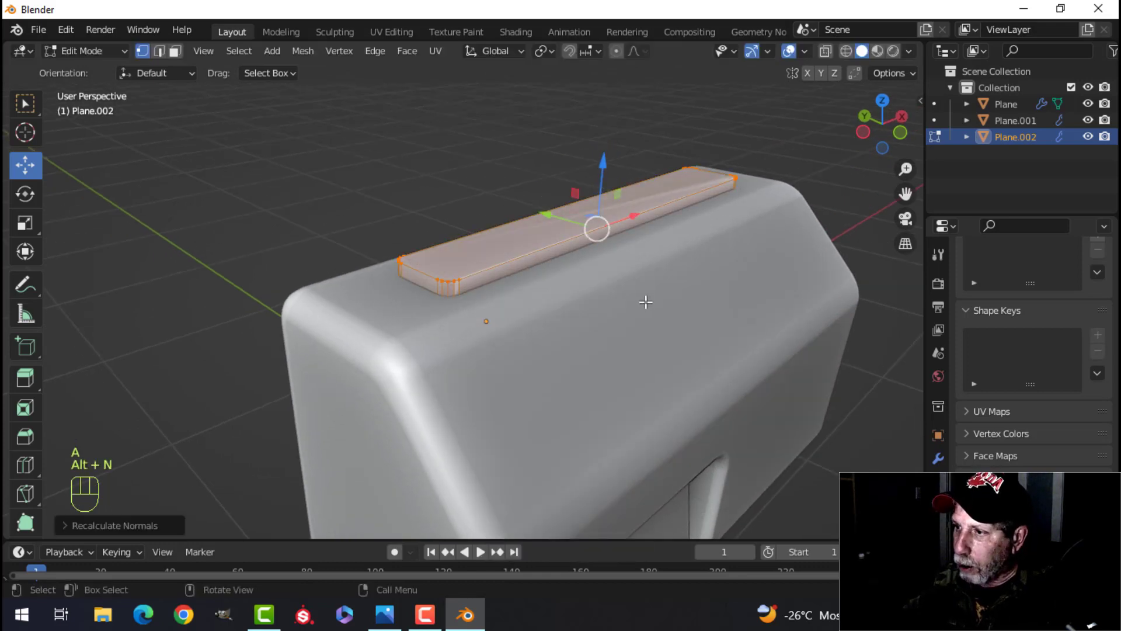
{"action": "key", "text": "Tab"}
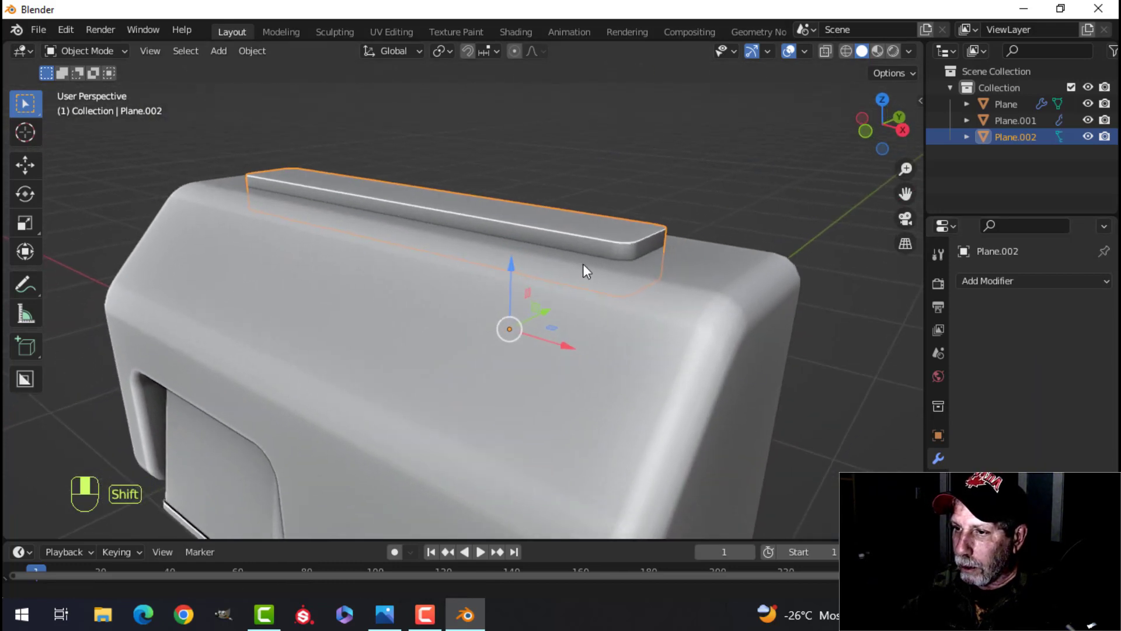
{"action": "key", "text": "g"}
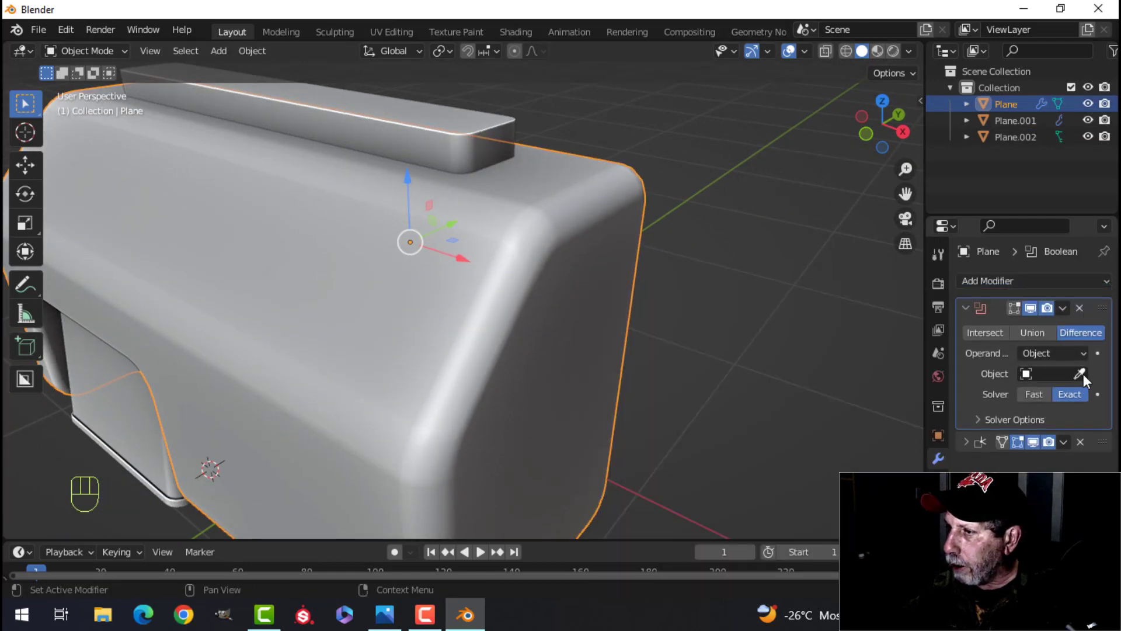
{"action": "left_click", "coordinate": [1063, 307]}
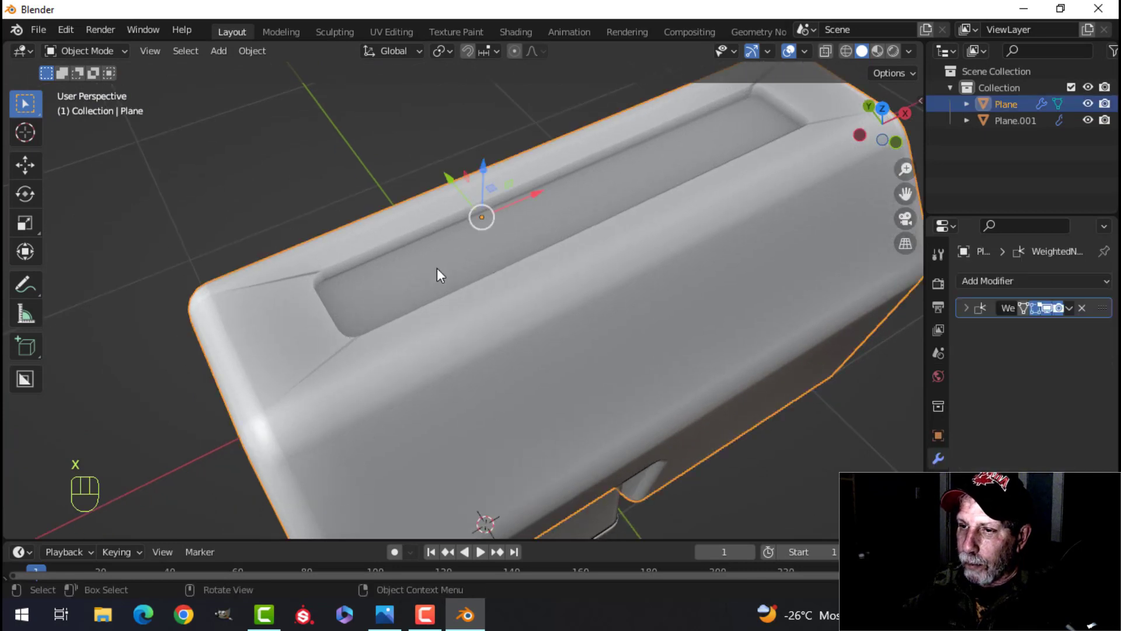
Bevel the top slot's rim edges, check in Object Mode, and snap the cursor to the slot centre
{"action": "key", "text": "Tab"}
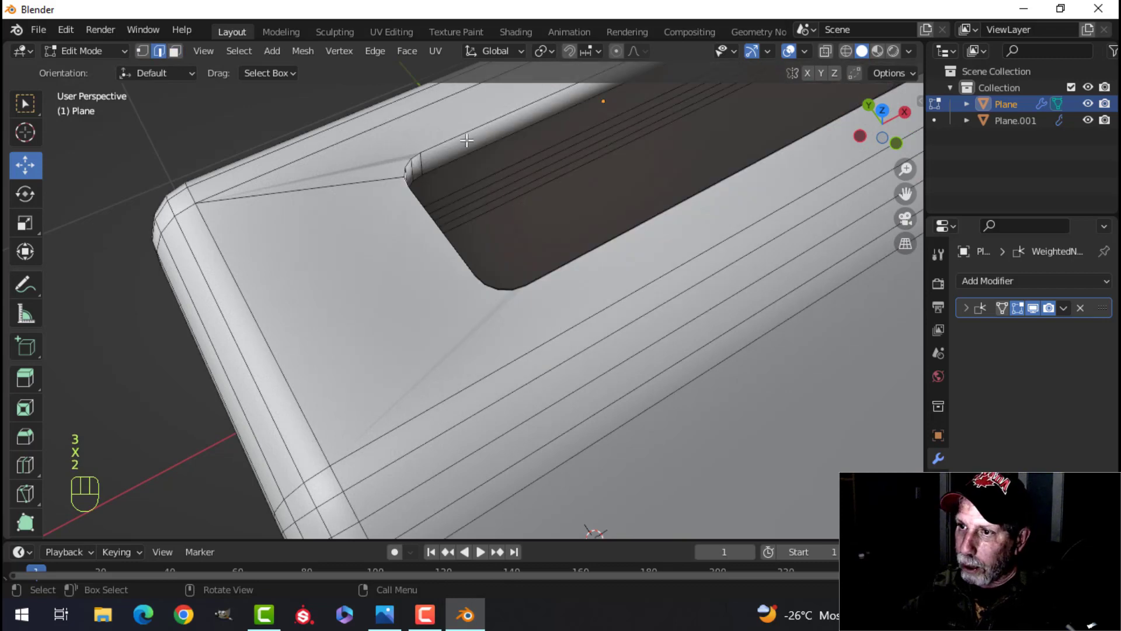
{"action": "key", "text": "ctrl+z"}
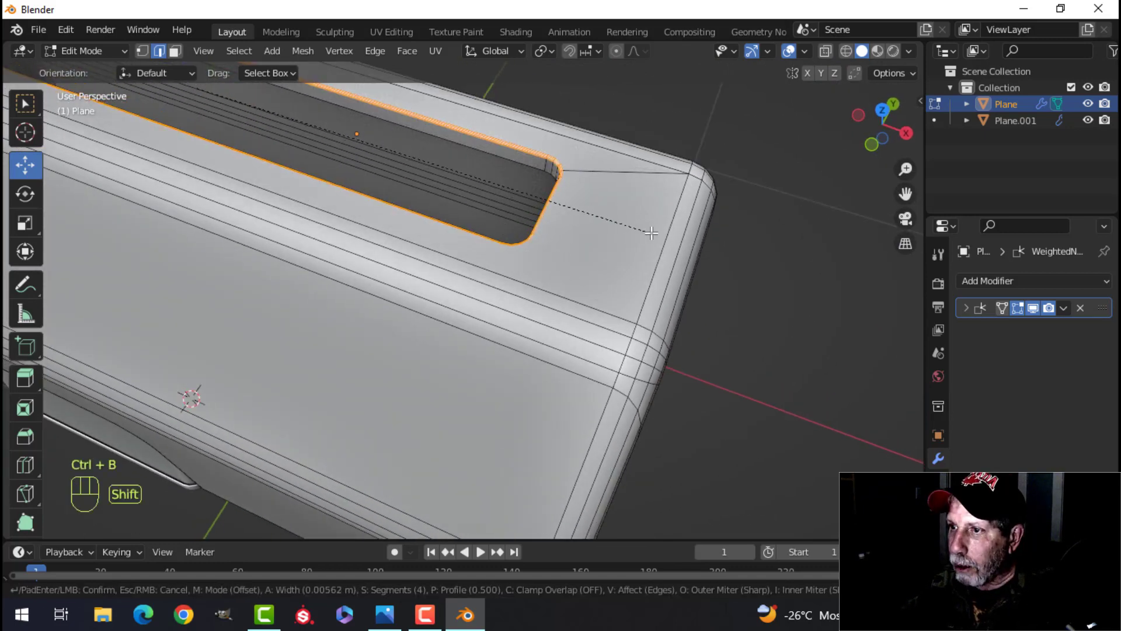
{"action": "key", "text": "Tab"}
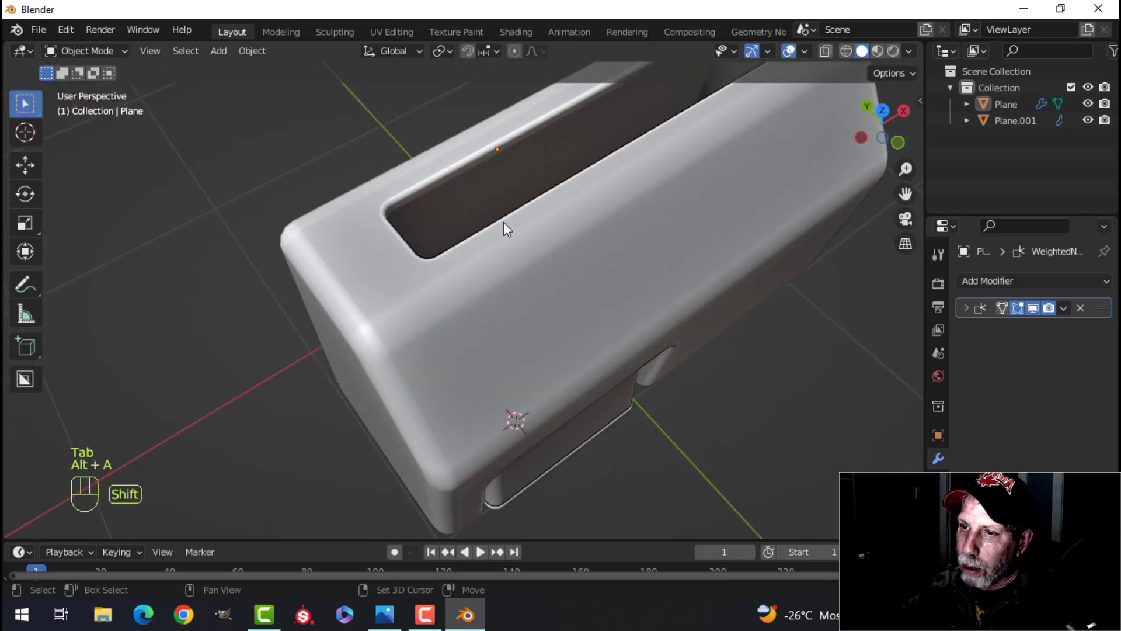
{"action": "key", "text": "Tab"}
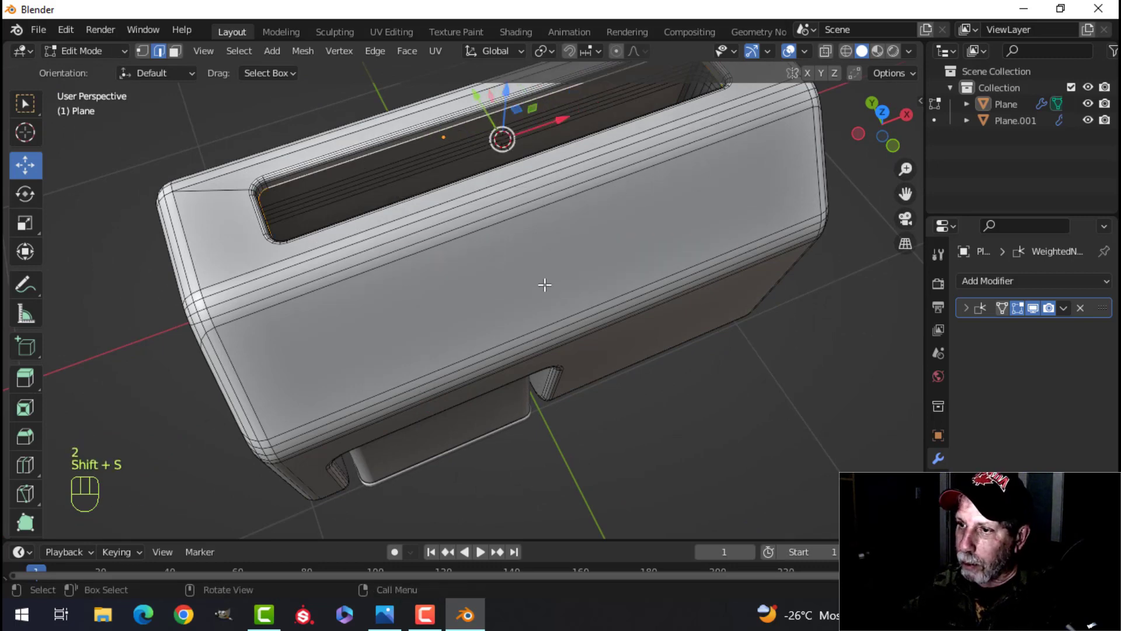
Add a plane for the vent insert and scale it in top view to fit the slot
{"action": "key", "text": "Tab"}
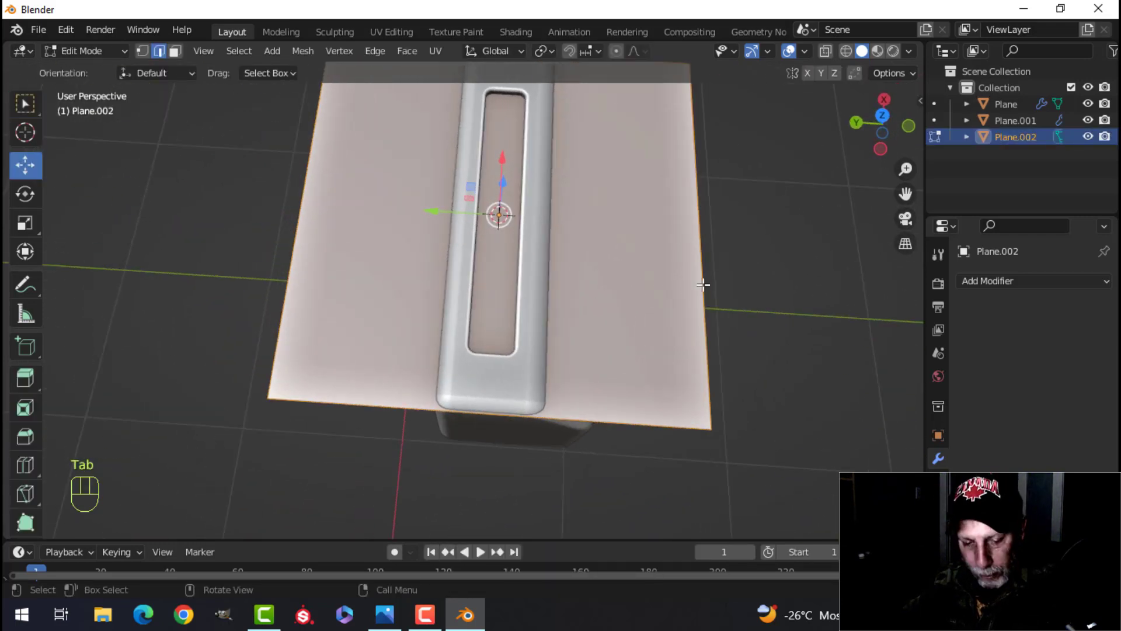
{"action": "key", "text": "s"}
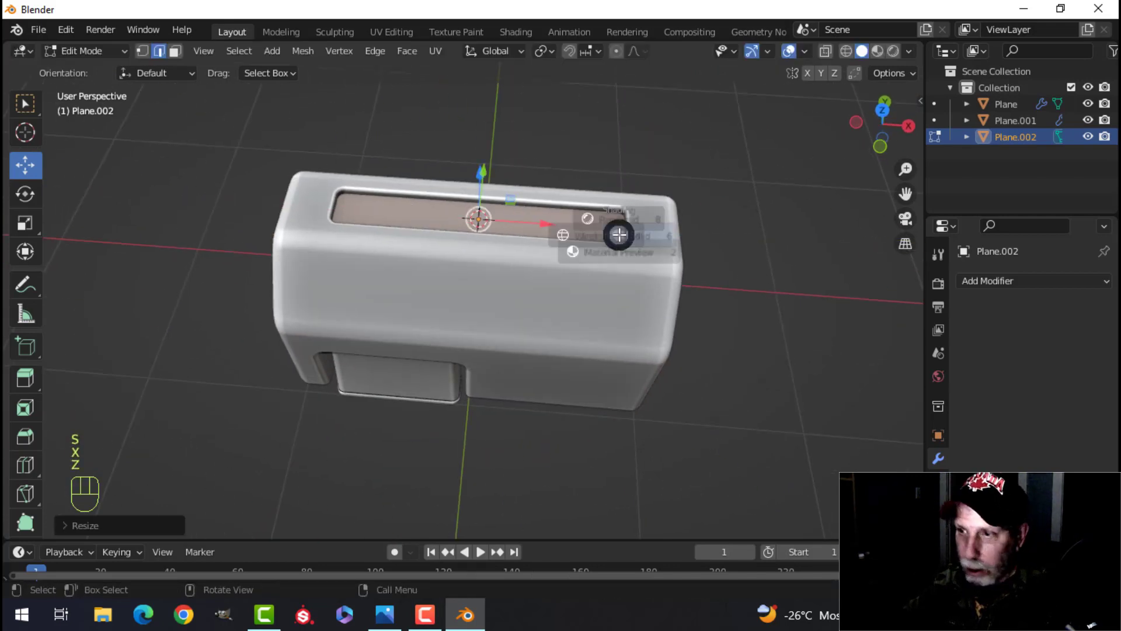
{"action": "key", "text": "7"}
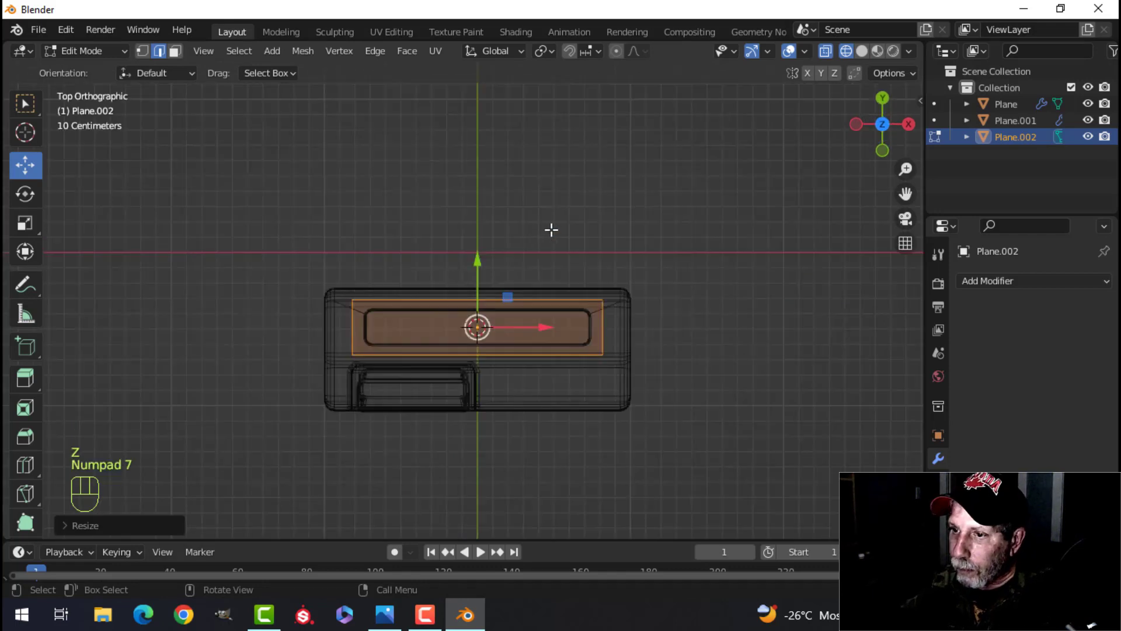
{"action": "key", "text": "s"}
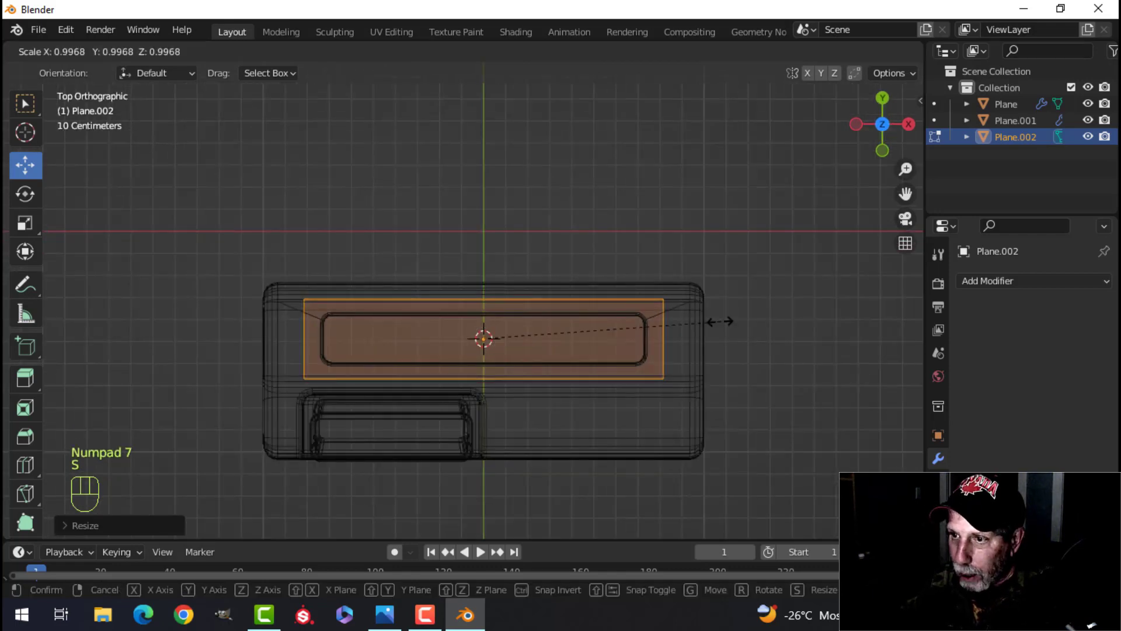
{"action": "key", "text": "Tab"}
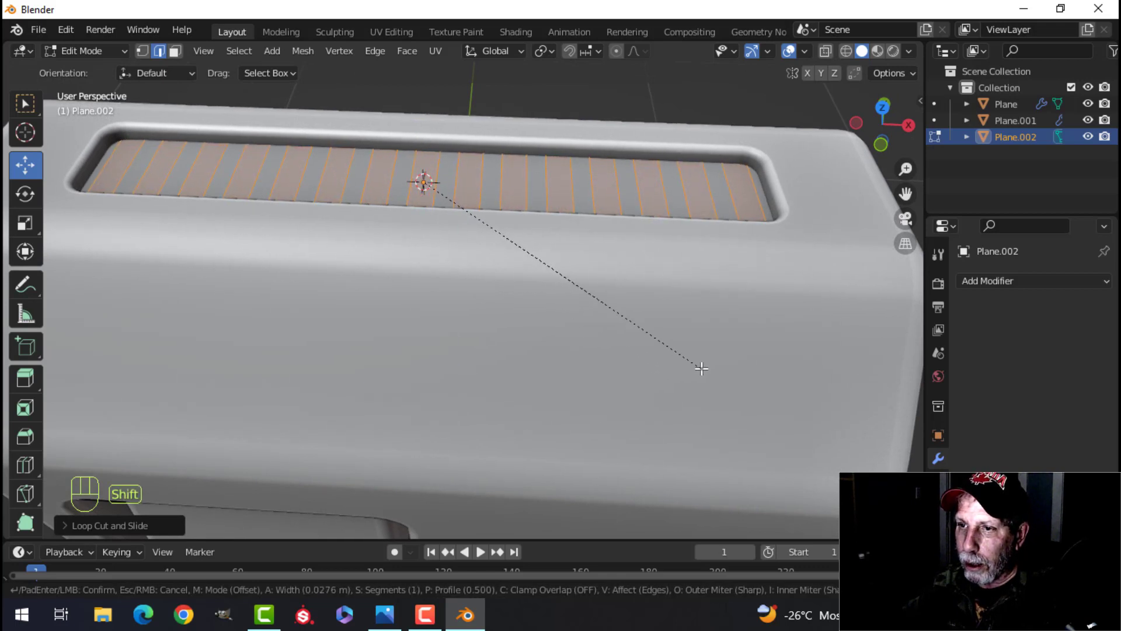
{"action": "mouse_move", "coordinate": [731, 372]}
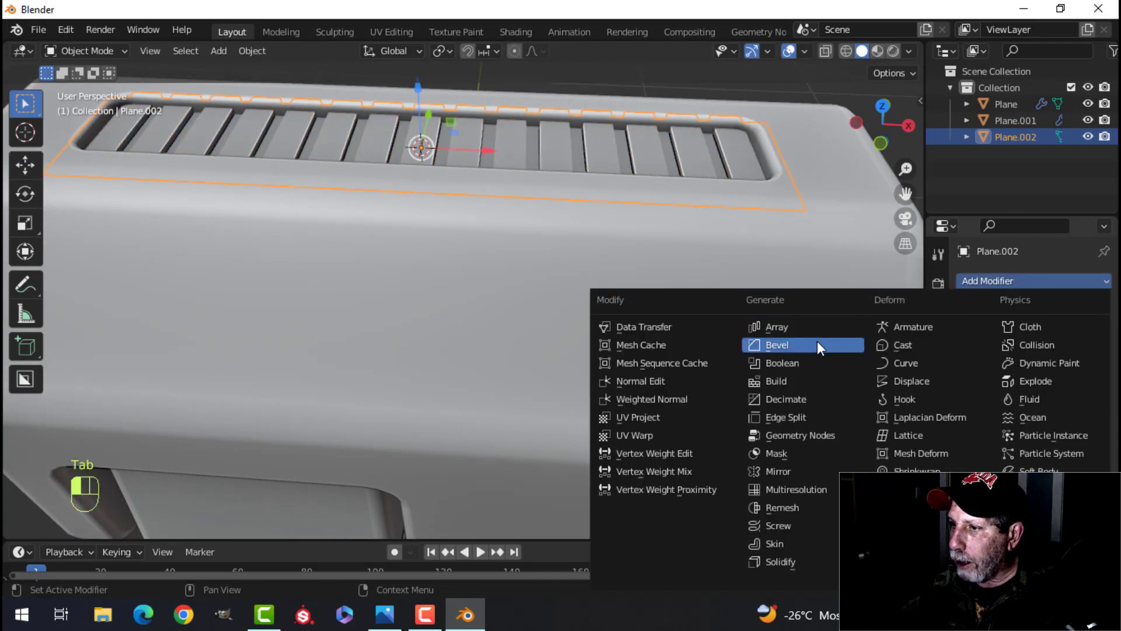
Add a Bevel modifier to the slatted vent insert and orbit around to inspect it
{"action": "left_click", "coordinate": [777, 345]}
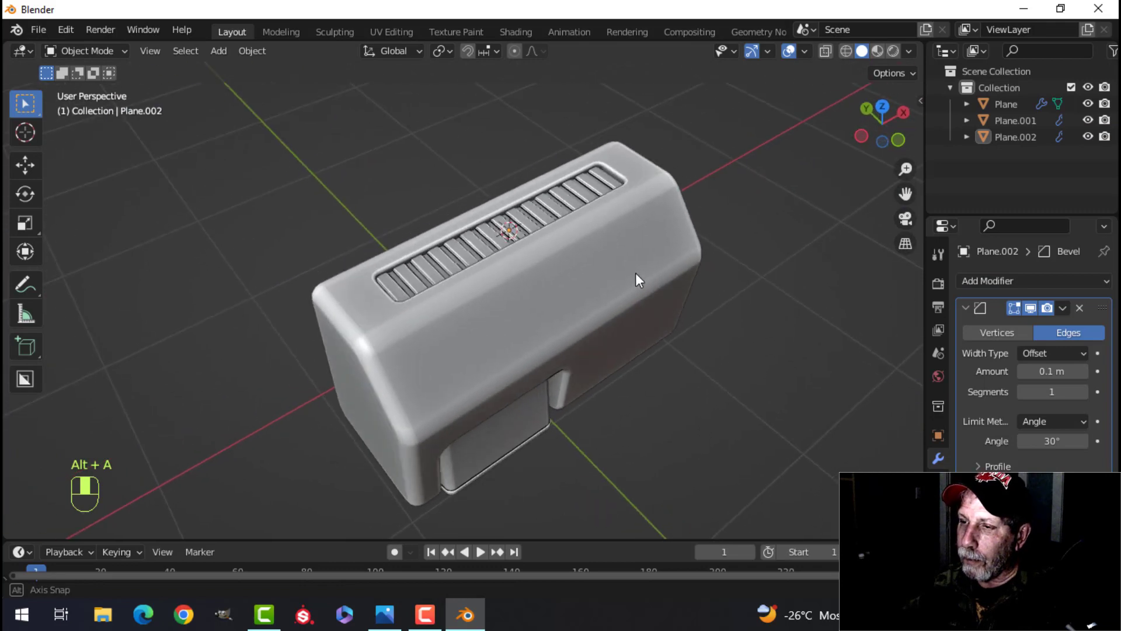
{"action": "left_click_drag", "start_coordinate": [637, 279], "coordinate": [576, 351]}
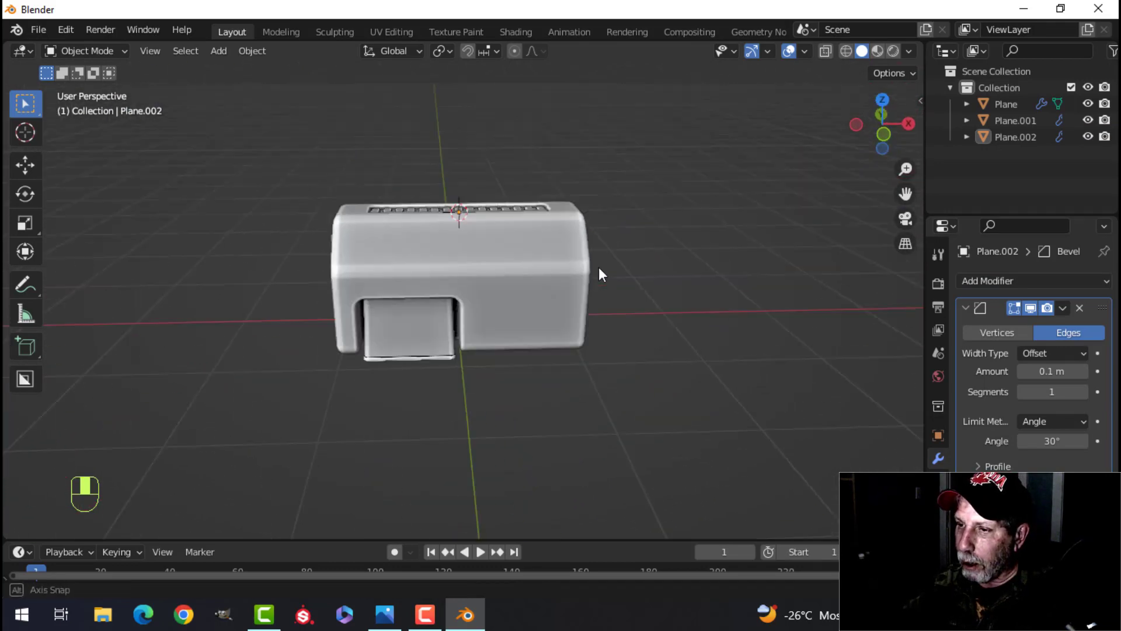
{"action": "left_click_drag", "start_coordinate": [601, 274], "coordinate": [704, 341]}
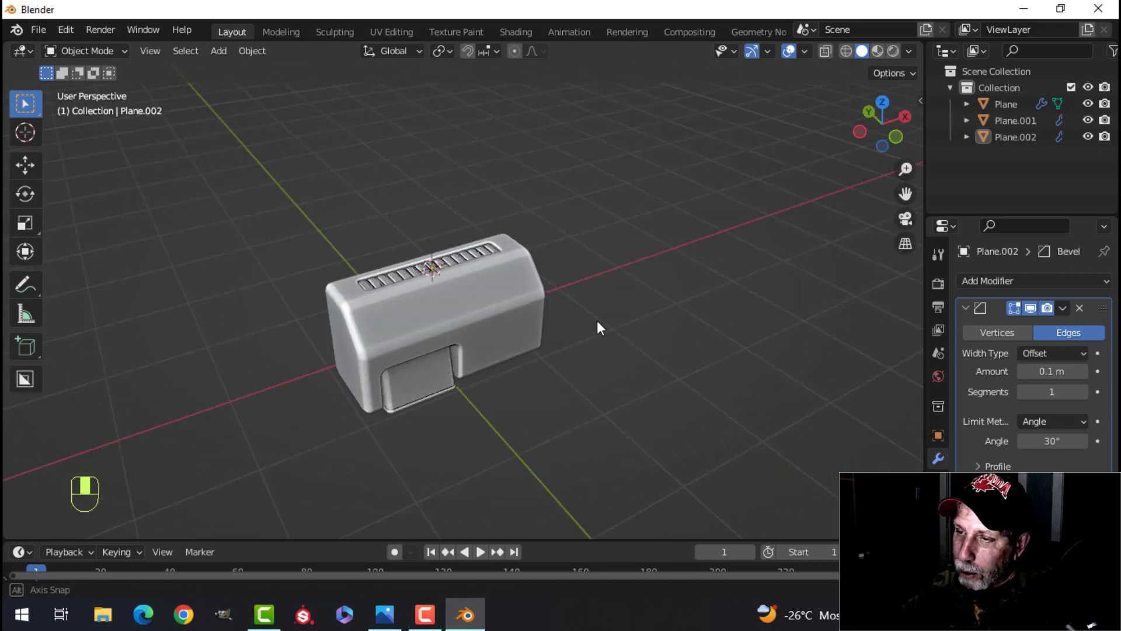
{"action": "left_click_drag", "start_coordinate": [596, 328], "coordinate": [404, 308]}
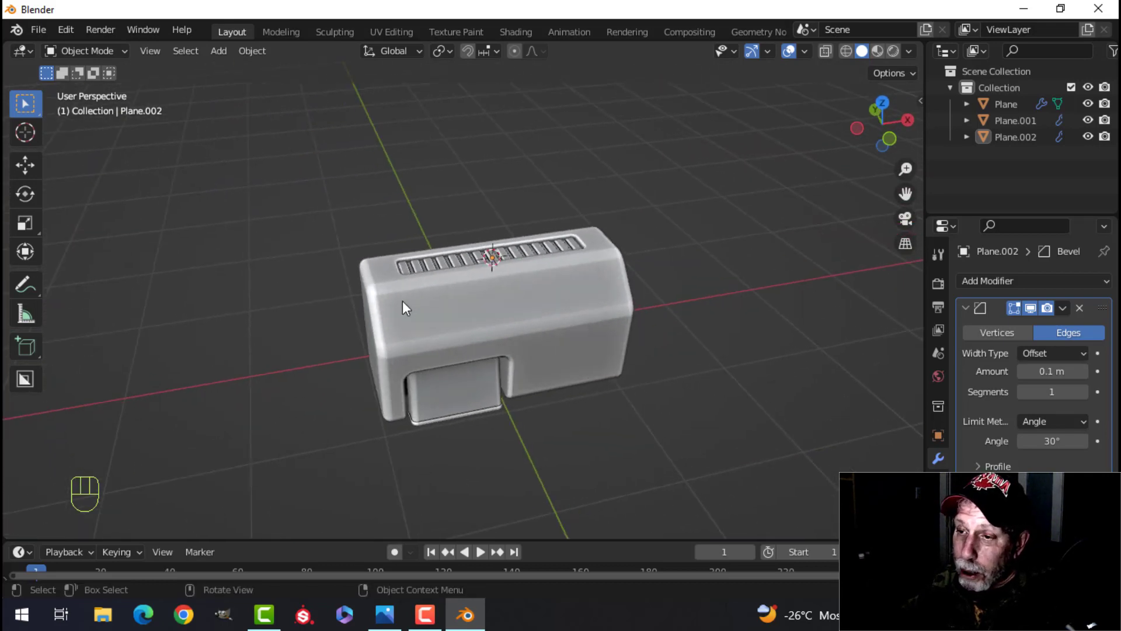
{"action": "mouse_move", "coordinate": [578, 307]}
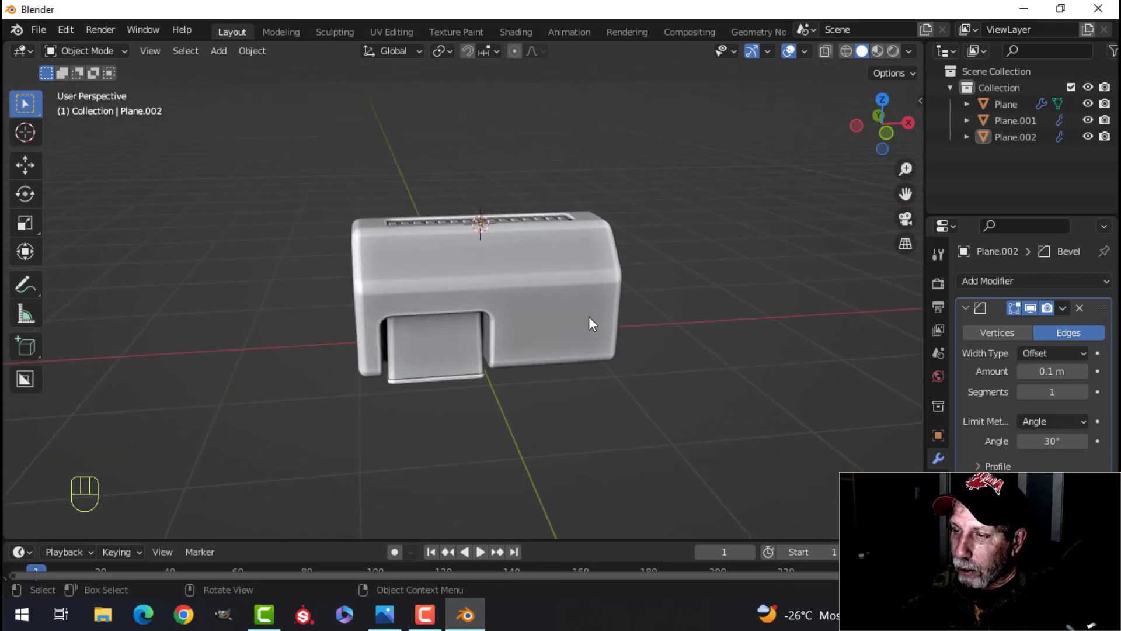
{"action": "key", "text": "Tab"}
{"action": "type", "text": "1"}
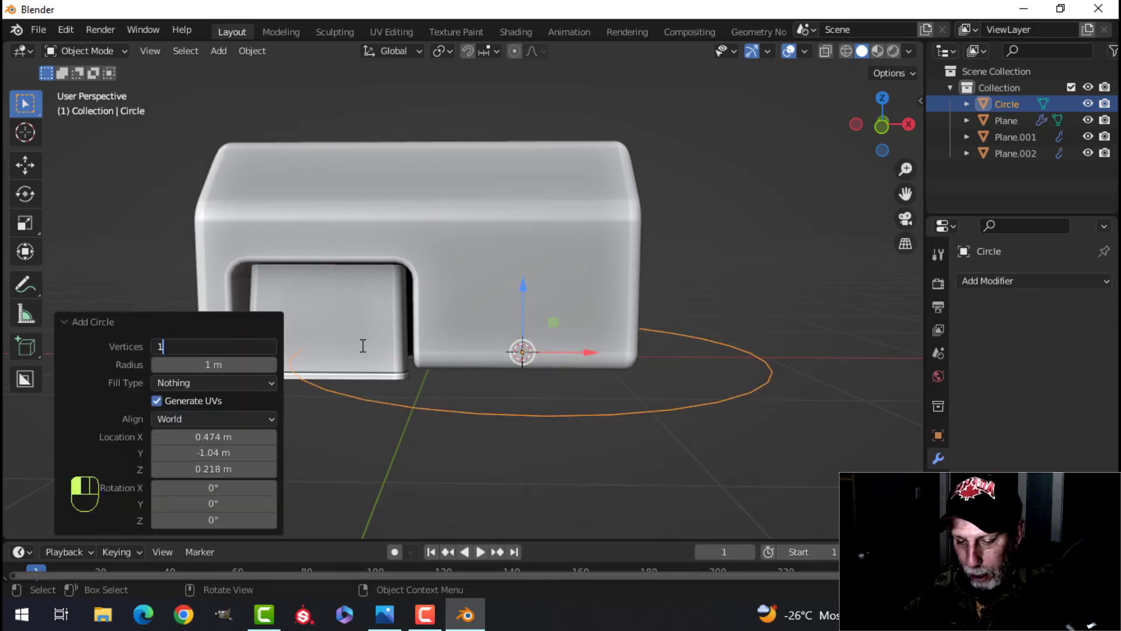
Stand a circle on the front, extrude and scale it into a stepped knob, fill, recalculate normals outside
{"action": "key", "text": "Tab"}
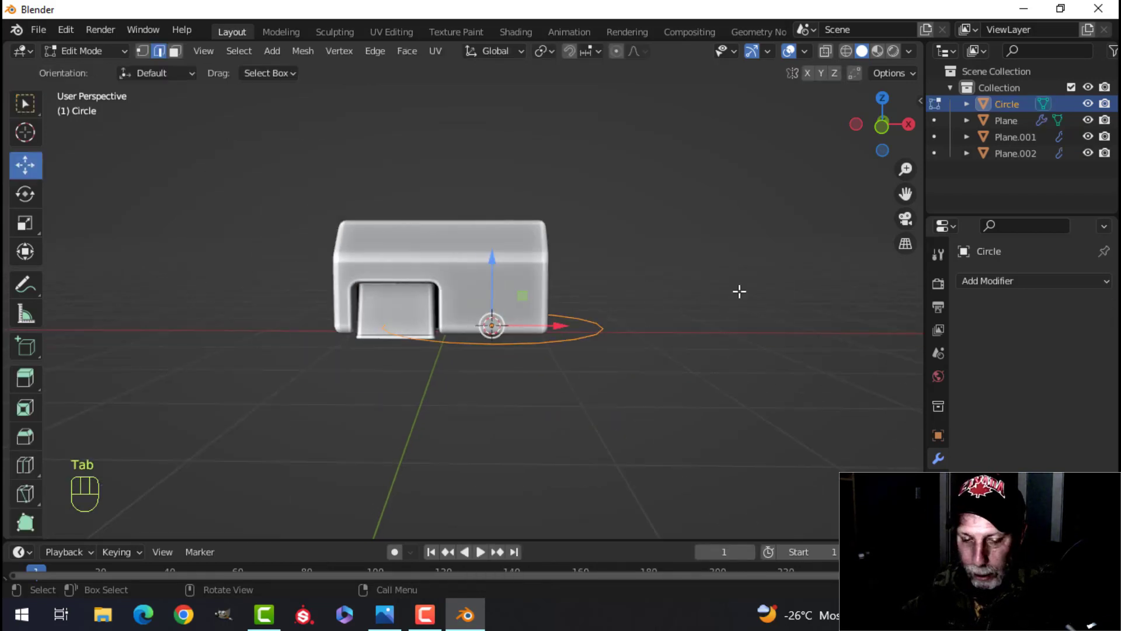
{"action": "key", "text": "s"}
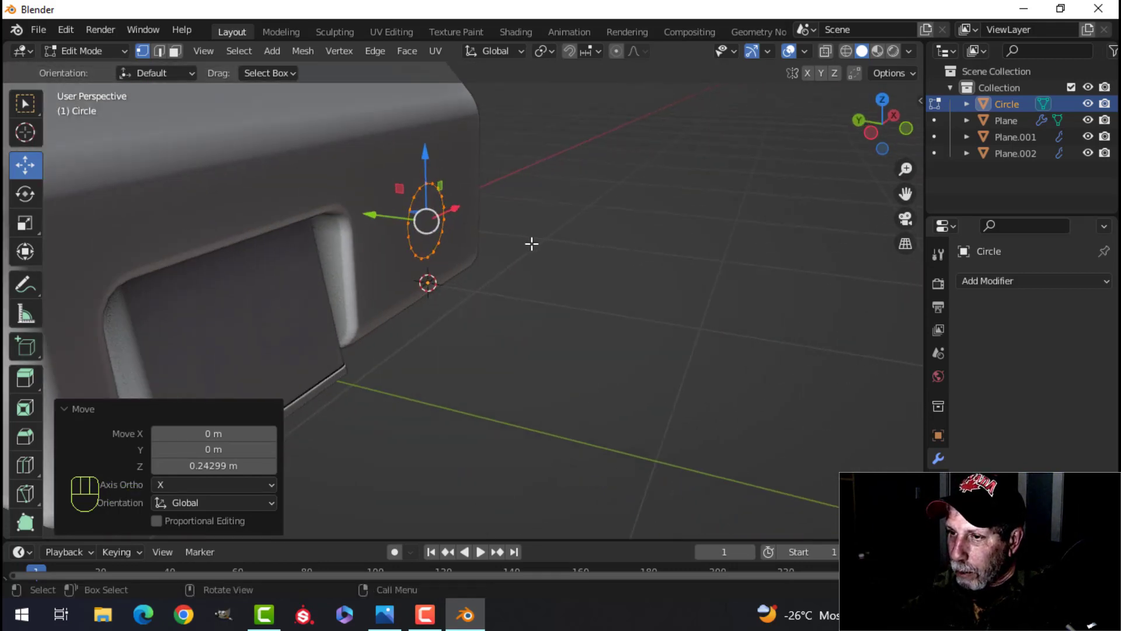
{"action": "key", "text": "E"}
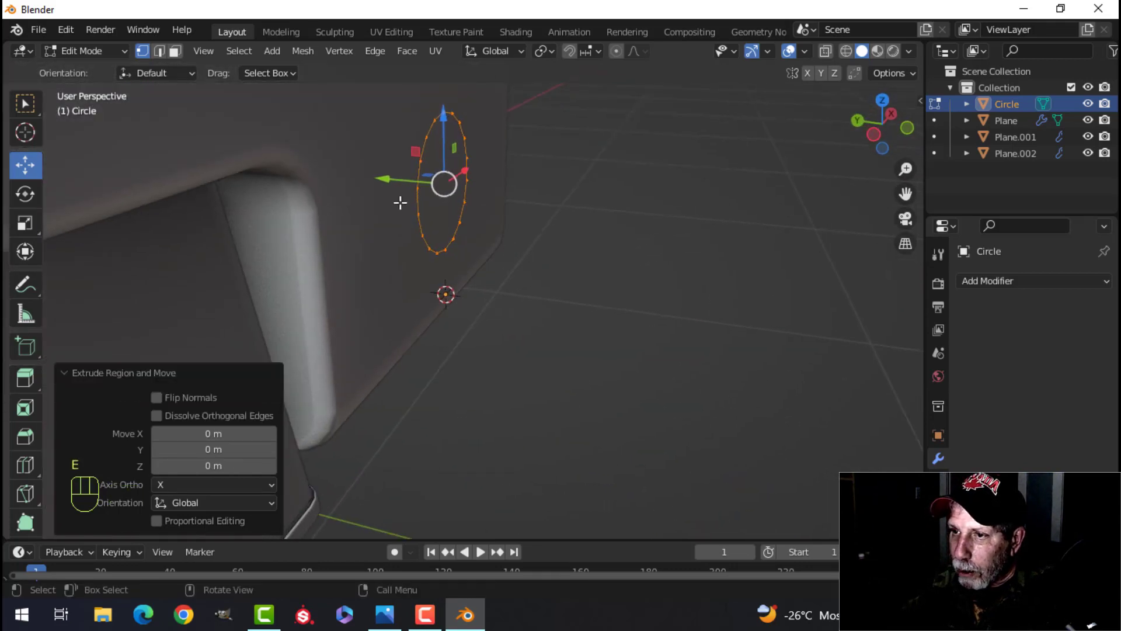
{"action": "key", "text": "s"}
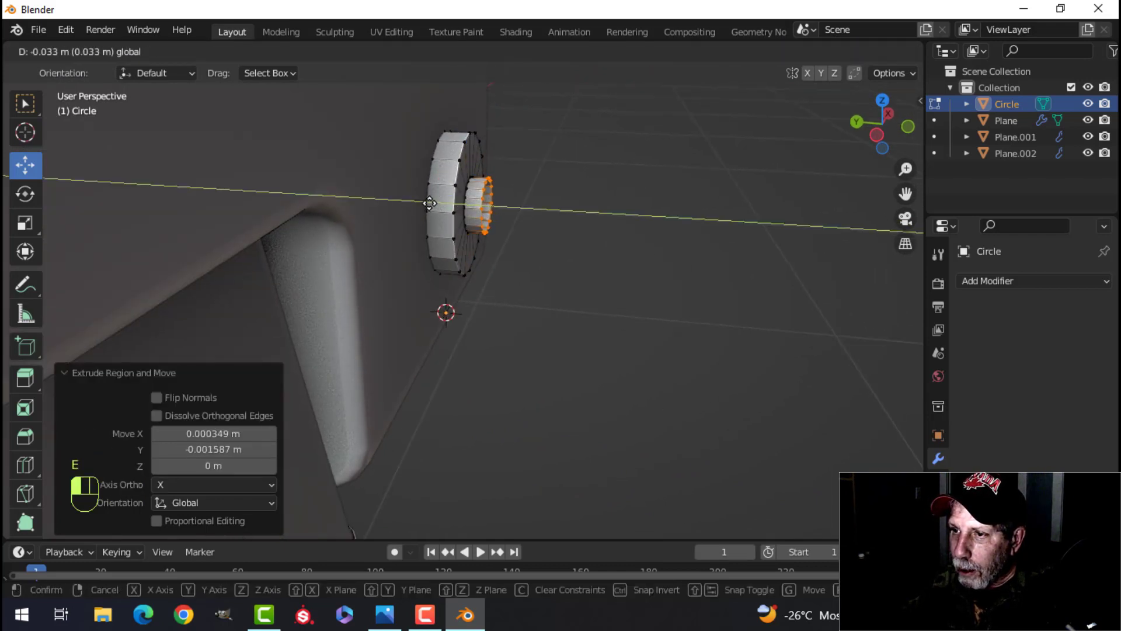
{"action": "key", "text": "s"}
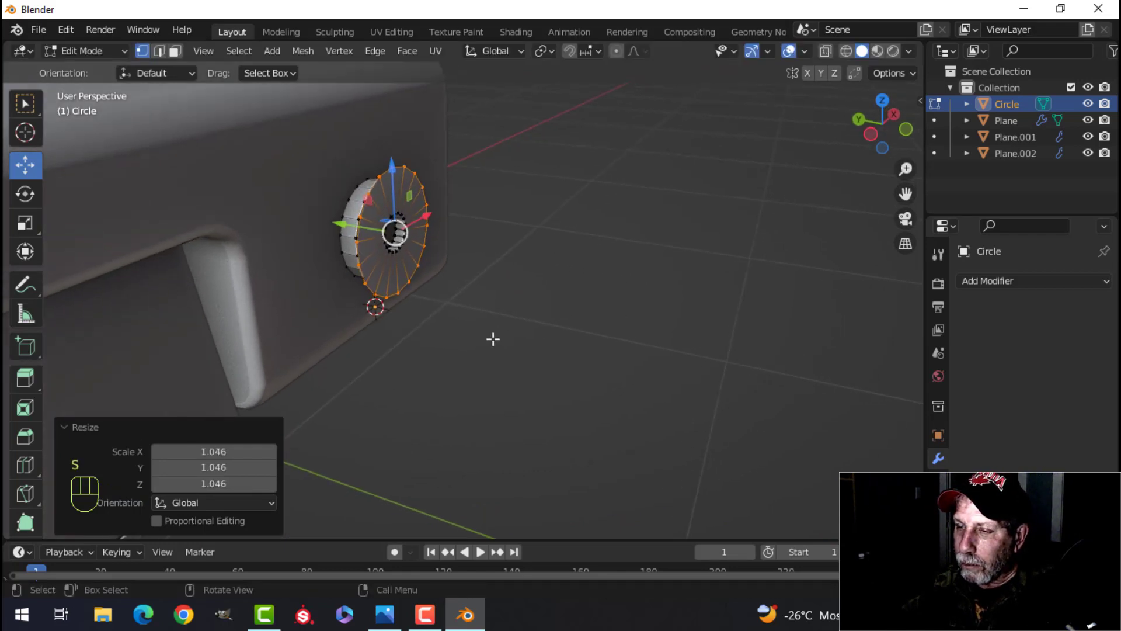
{"action": "key", "text": "s"}
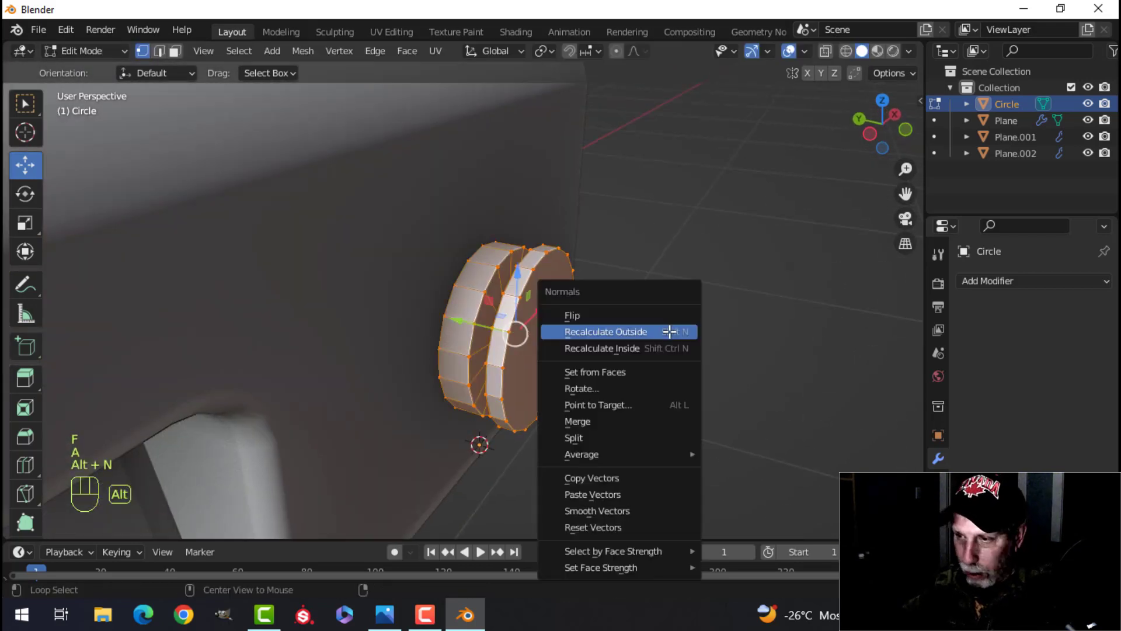
{"action": "left_click", "coordinate": [606, 332]}
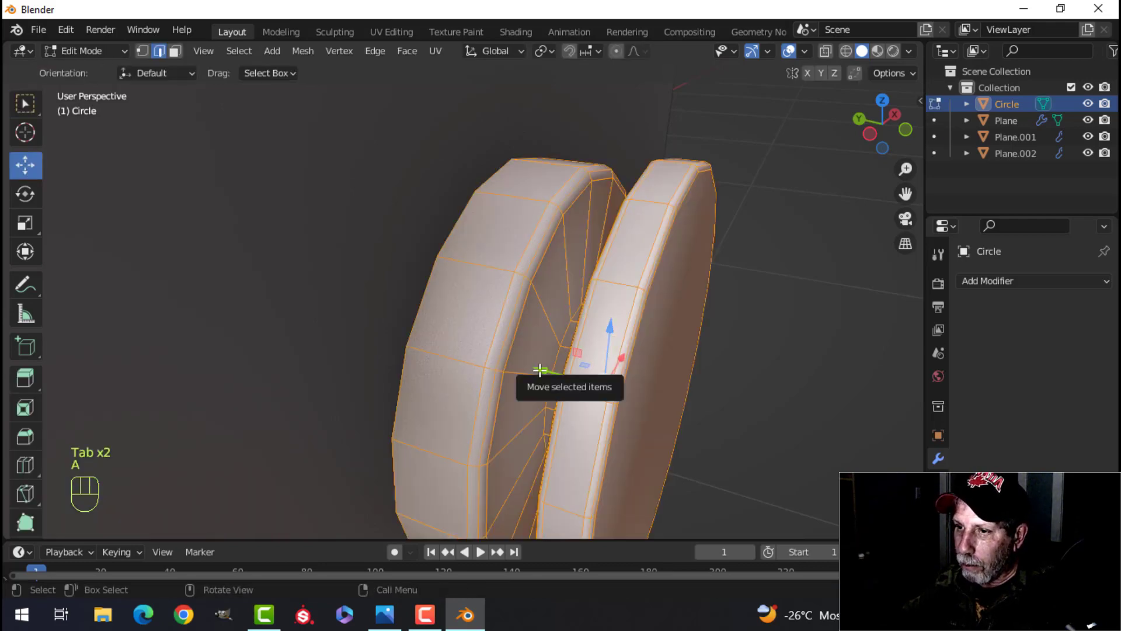
Add a Weighted Normal modifier to the knob and orbit to check its shading
{"action": "key", "text": "Tab"}
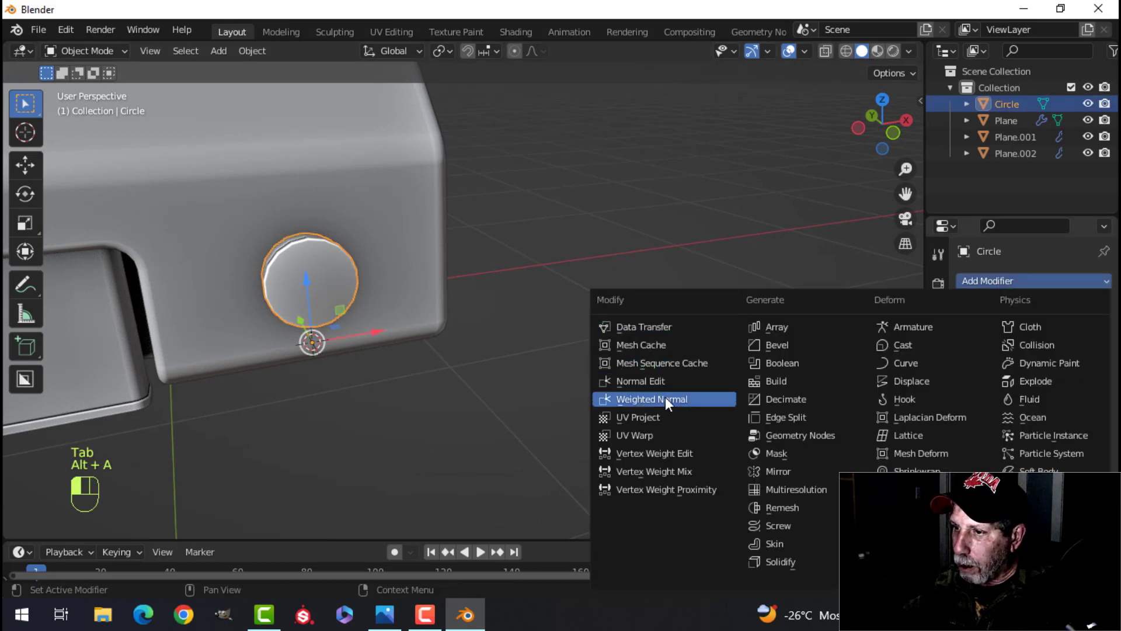
{"action": "left_click", "coordinate": [653, 399]}
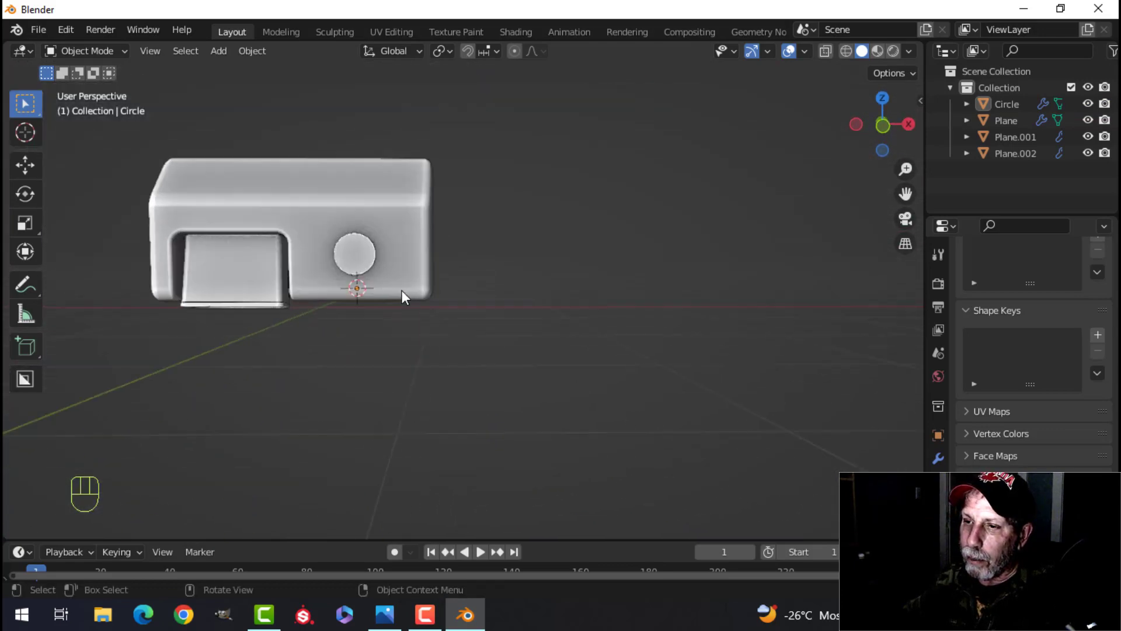
{"action": "left_click_drag", "start_coordinate": [393, 297], "coordinate": [447, 372]}
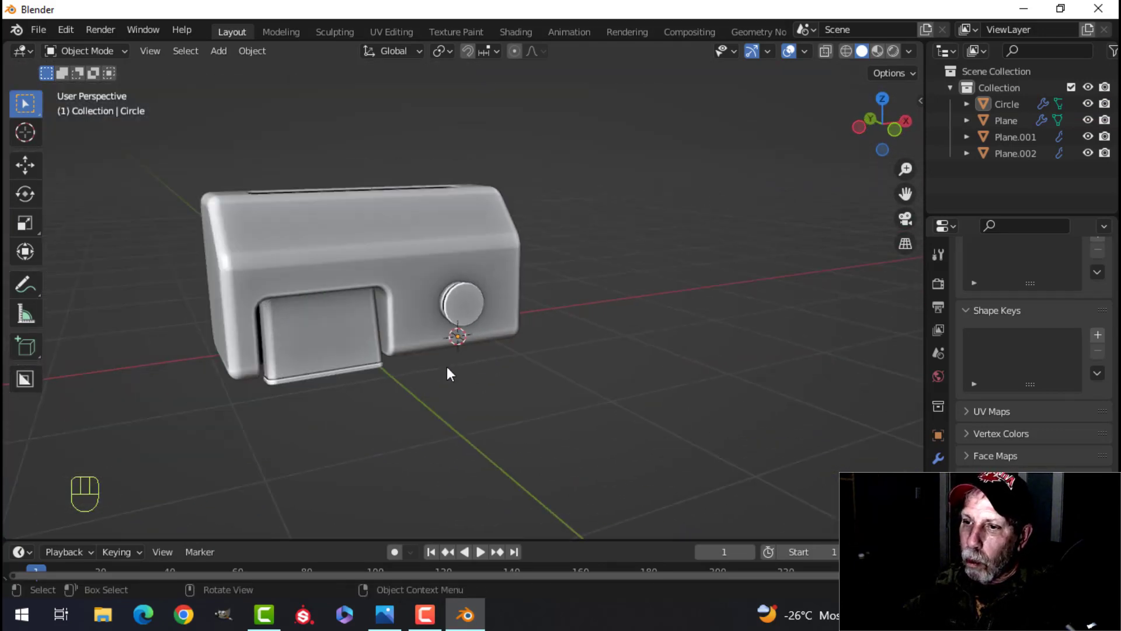
{"action": "left_click_drag", "start_coordinate": [451, 372], "coordinate": [354, 185]}
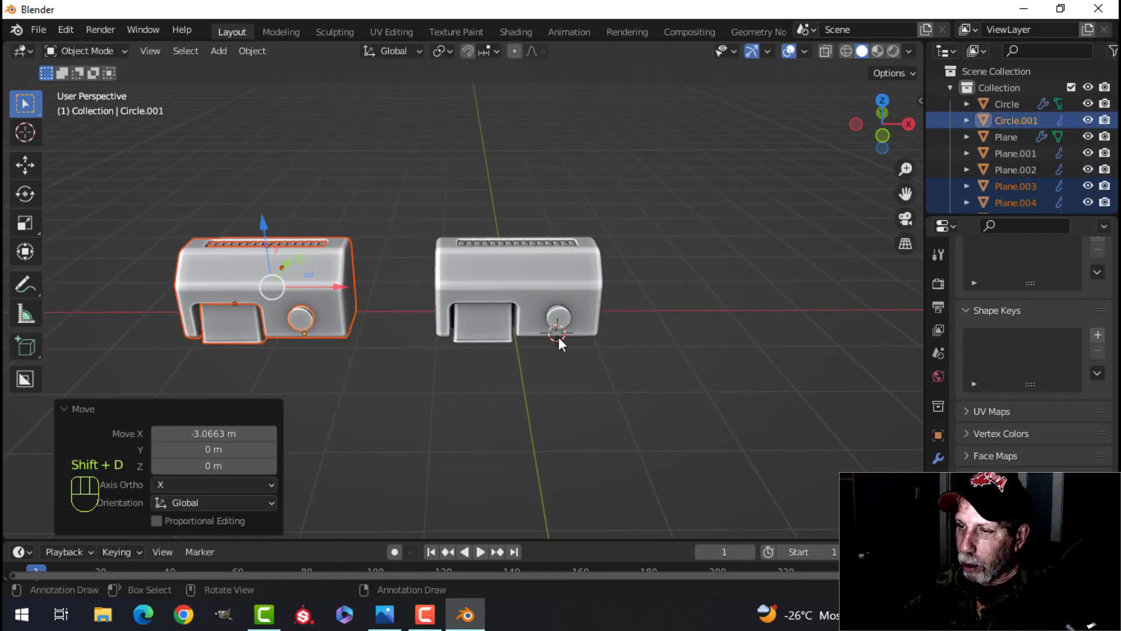
Place a sized cylinder at the knob centre and Boolean-subtract it from the dryer body
{"action": "key", "text": "Tab"}
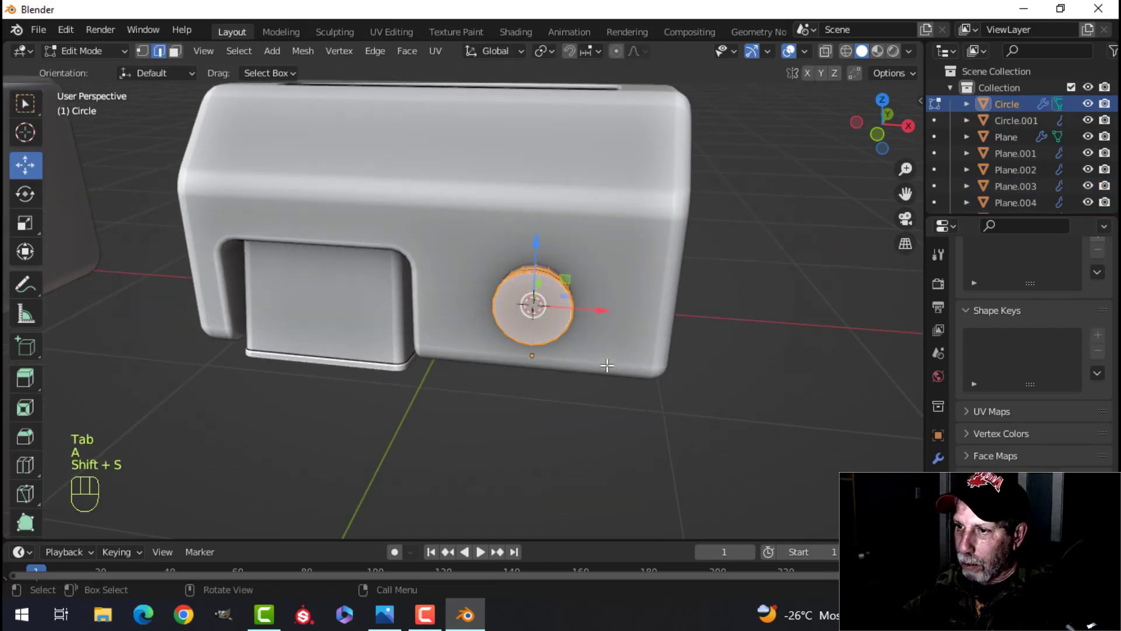
{"action": "key", "text": "Tab"}
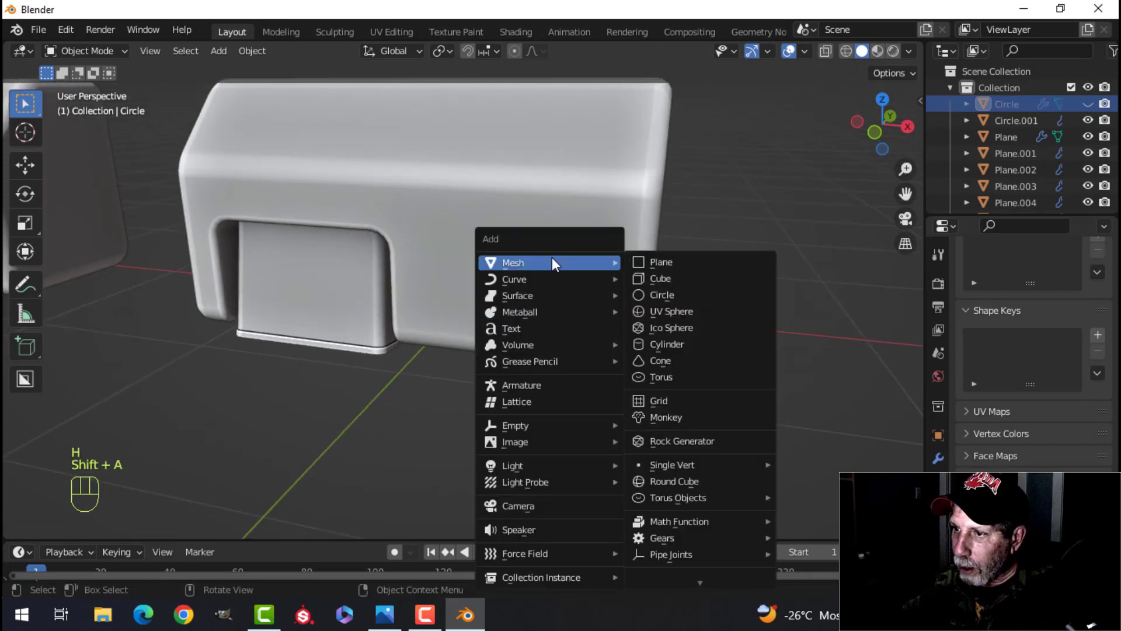
{"action": "left_click", "coordinate": [667, 344]}
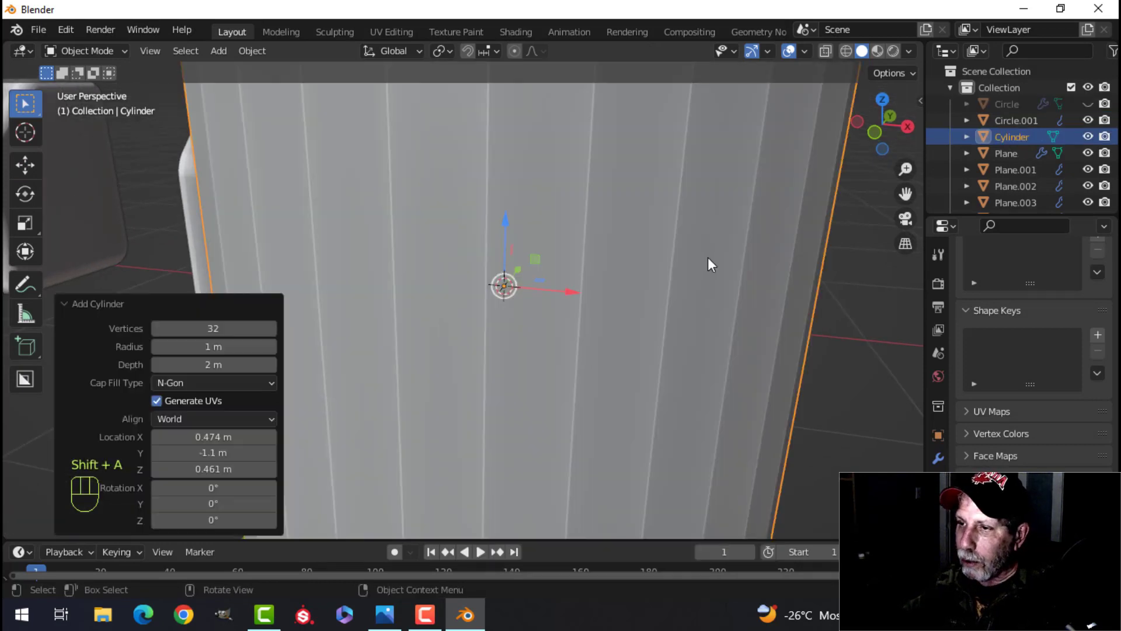
{"action": "key", "text": "Tab"}
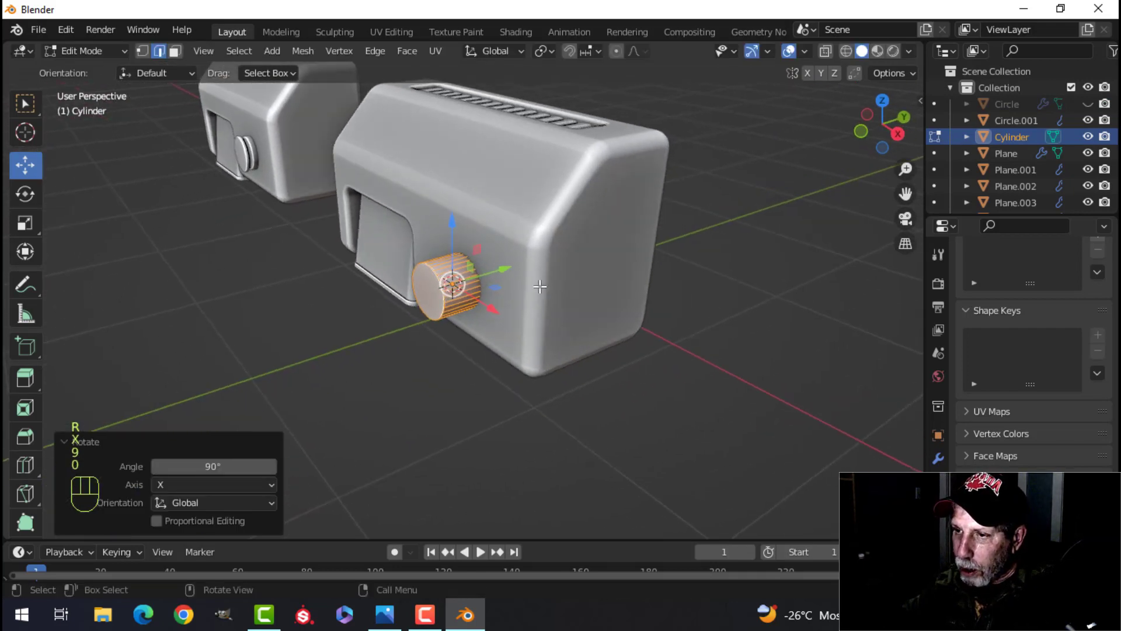
{"action": "key", "text": "Tab"}
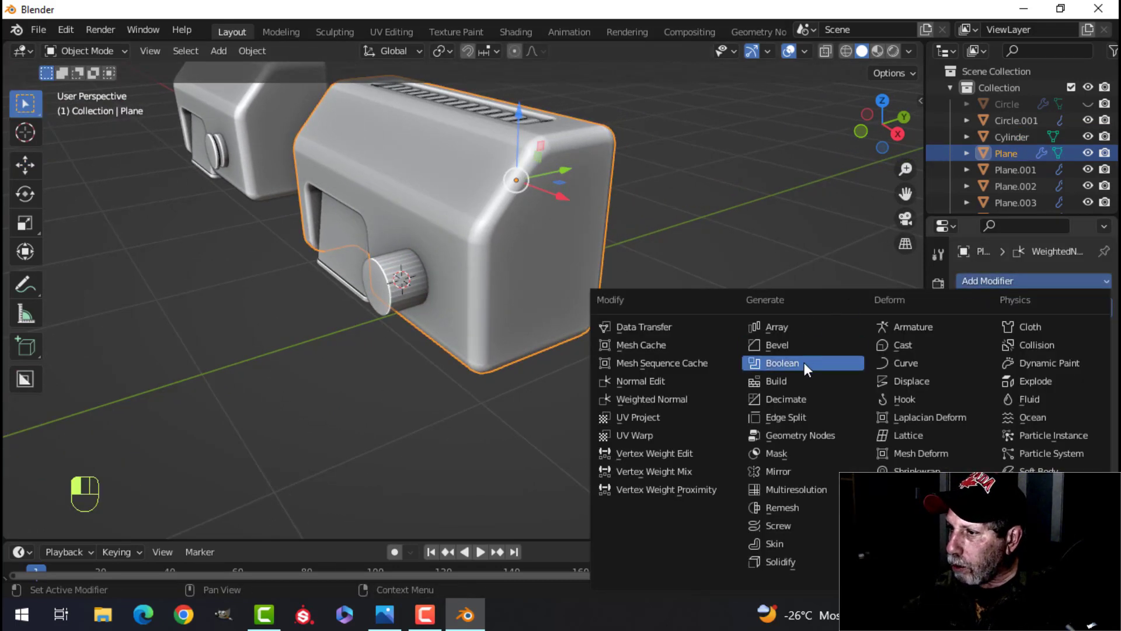
{"action": "left_click", "coordinate": [782, 362]}
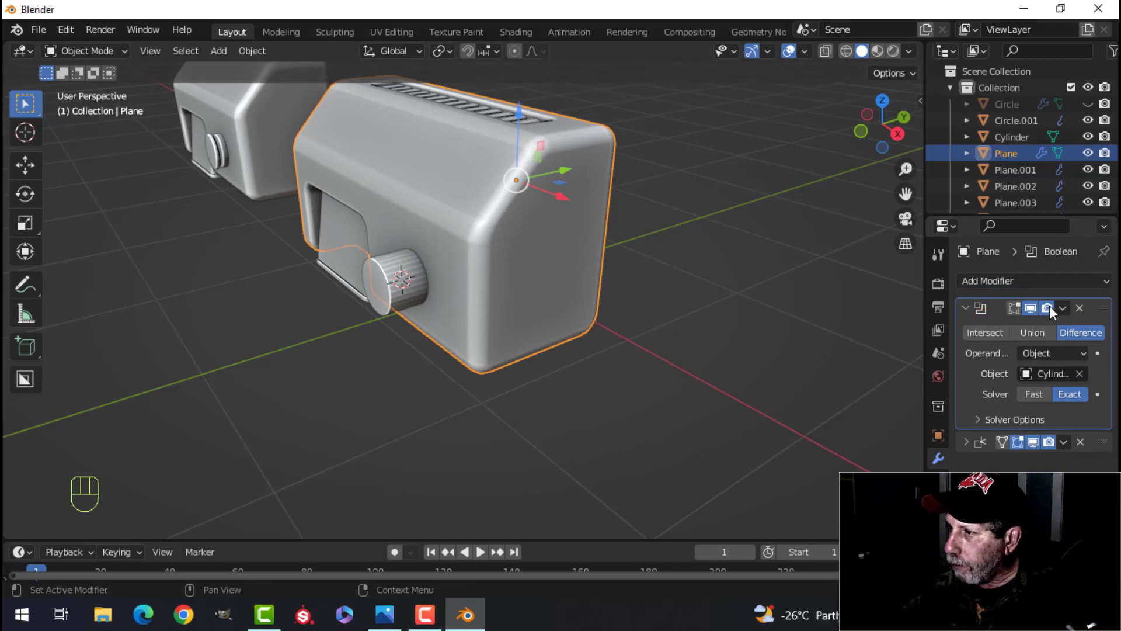
{"action": "left_click", "coordinate": [398, 279]}
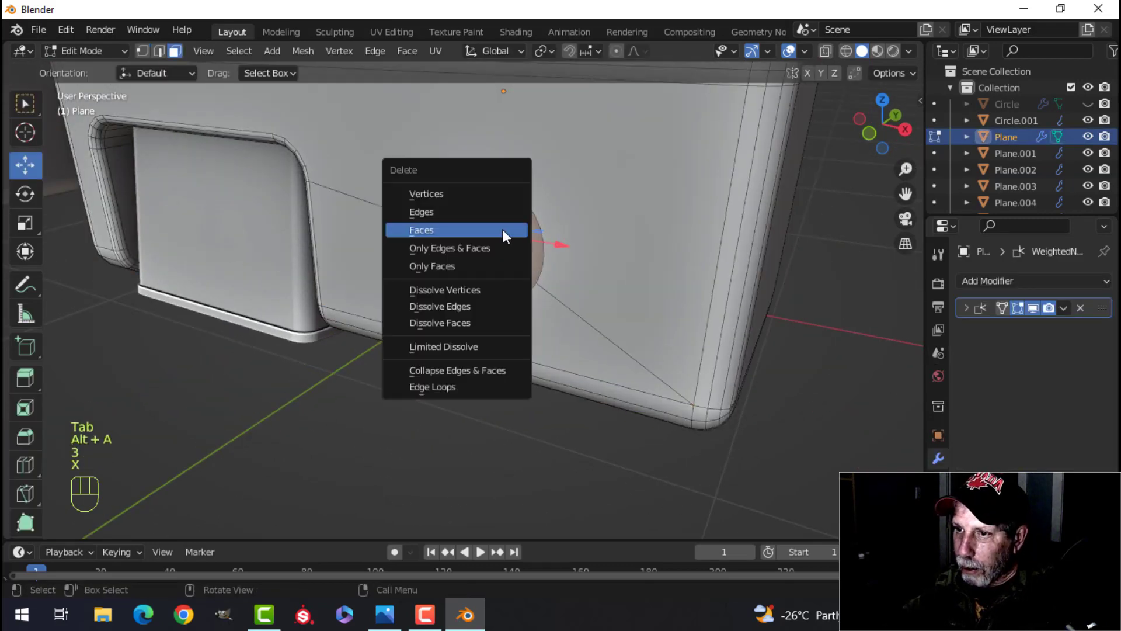
Delete the socket's inner faces and bevel its rim edge loops into a smooth ring
{"action": "left_click", "coordinate": [421, 229]}
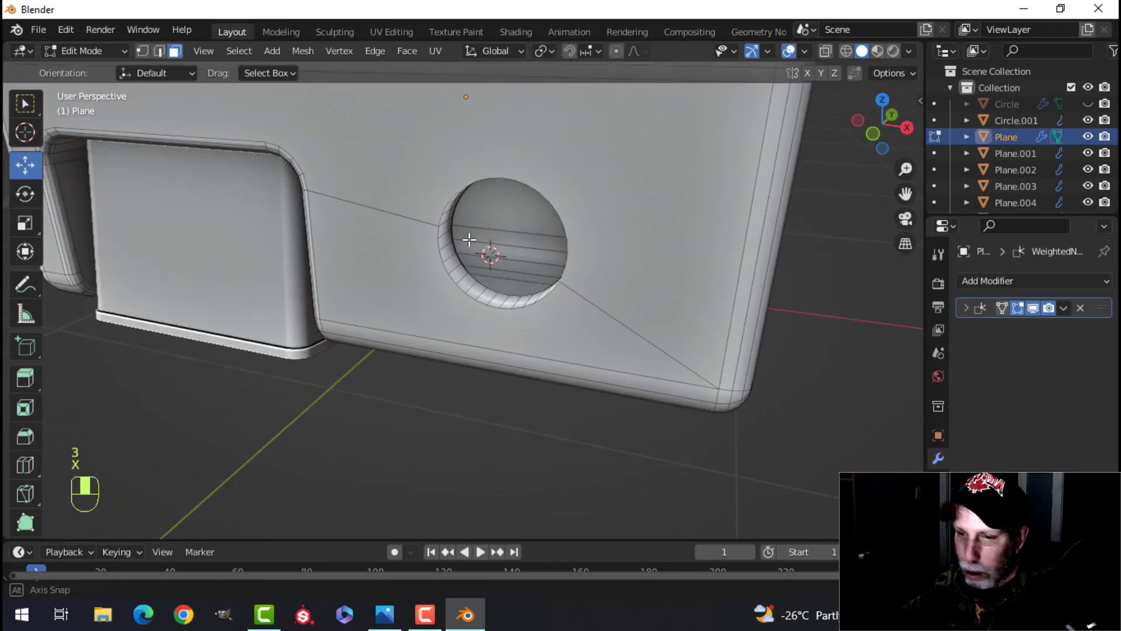
{"action": "left_click", "coordinate": [469, 240]}
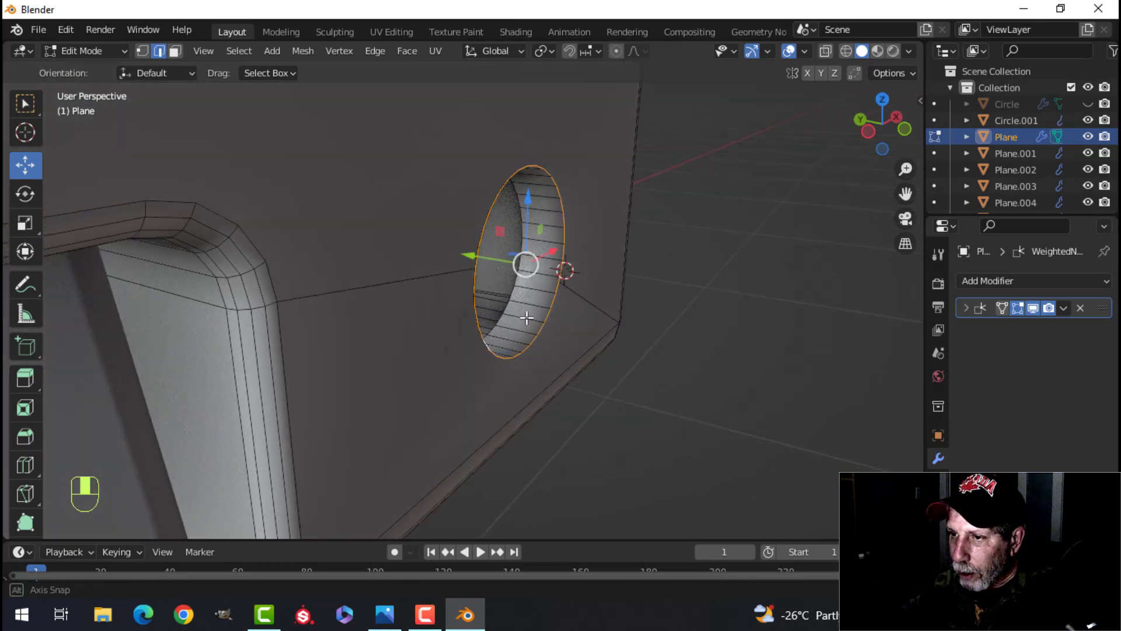
{"action": "key", "text": "E"}
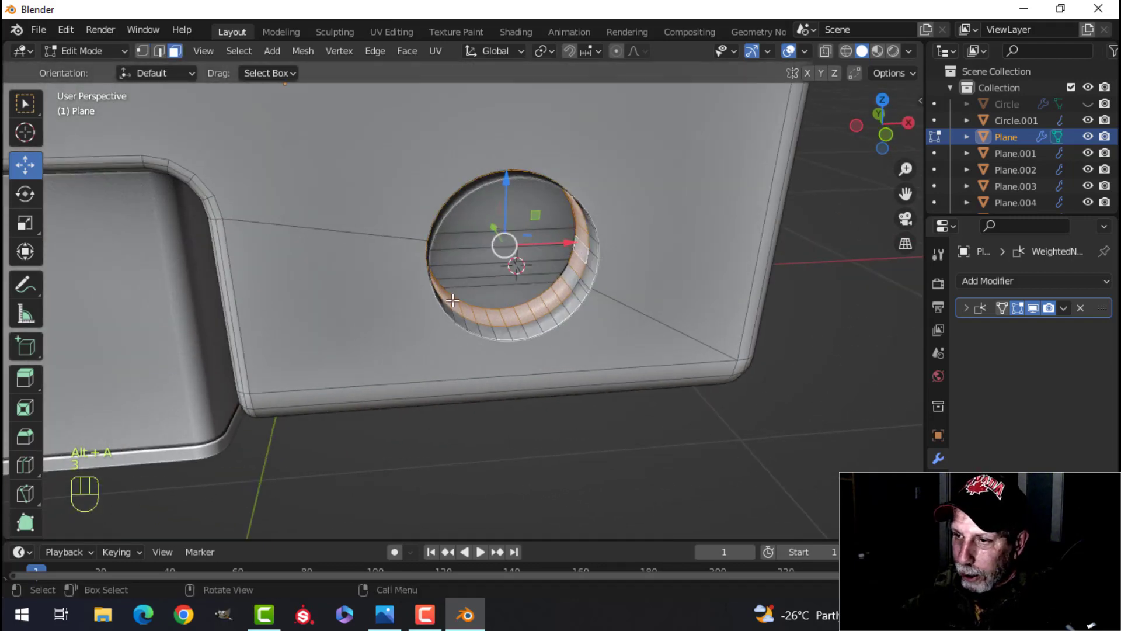
{"action": "key", "text": "X"}
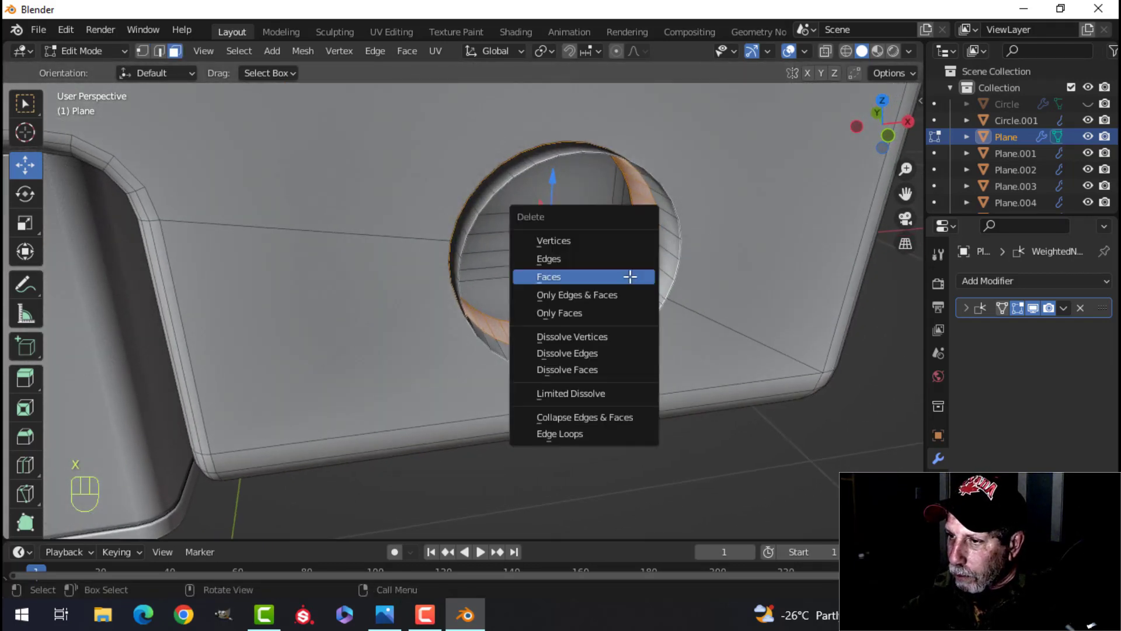
{"action": "left_click", "coordinate": [550, 277]}
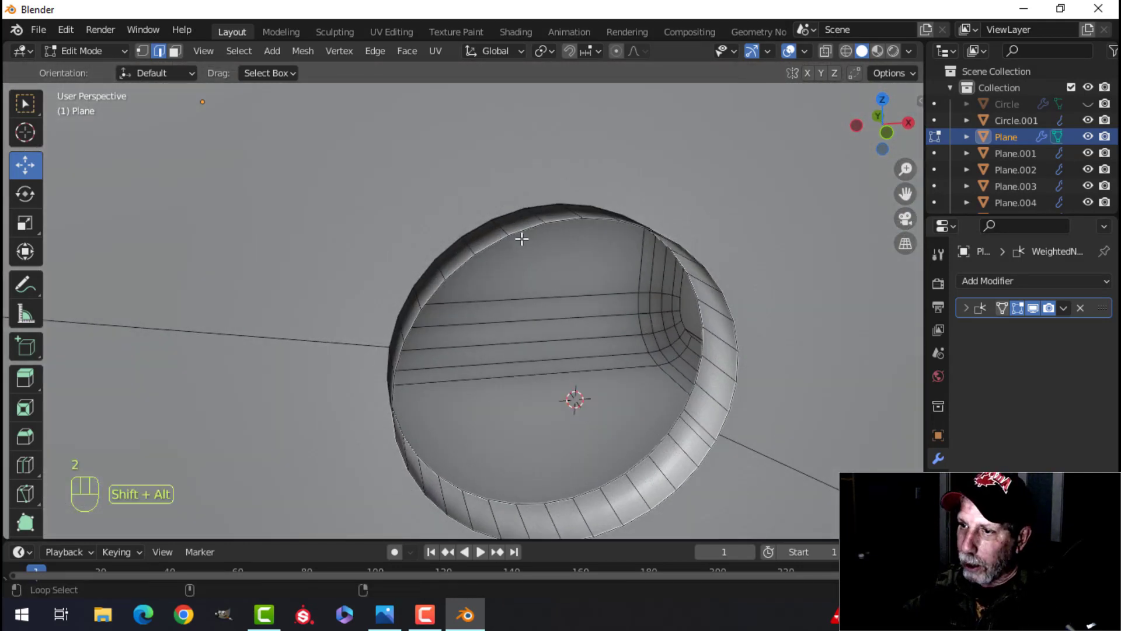
{"action": "key", "text": "s"}
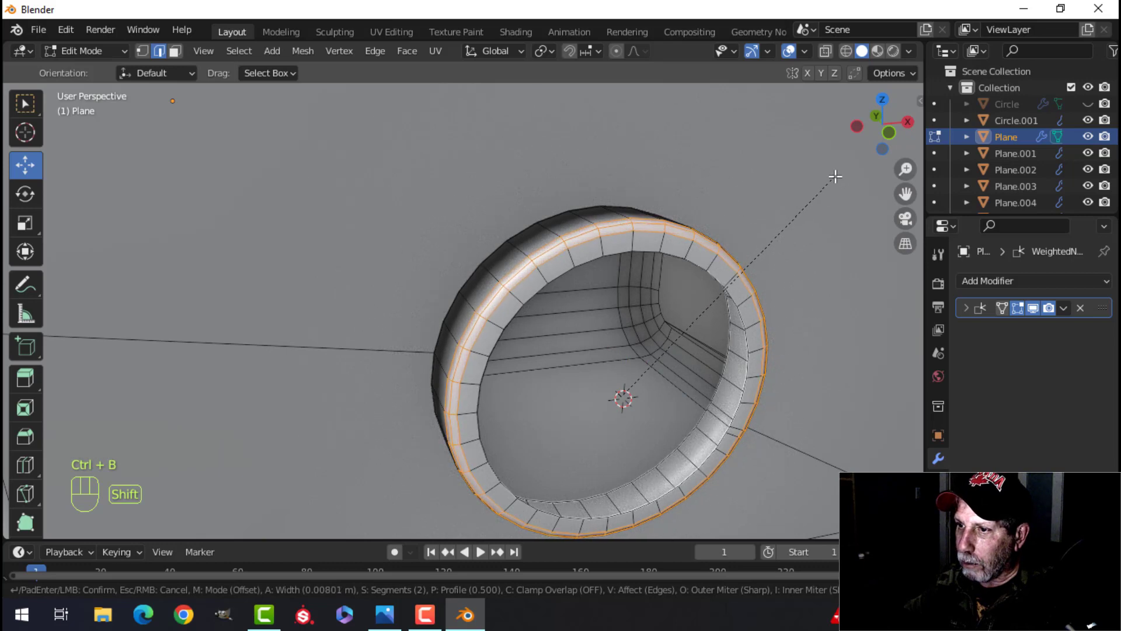
{"action": "key", "text": "Tab"}
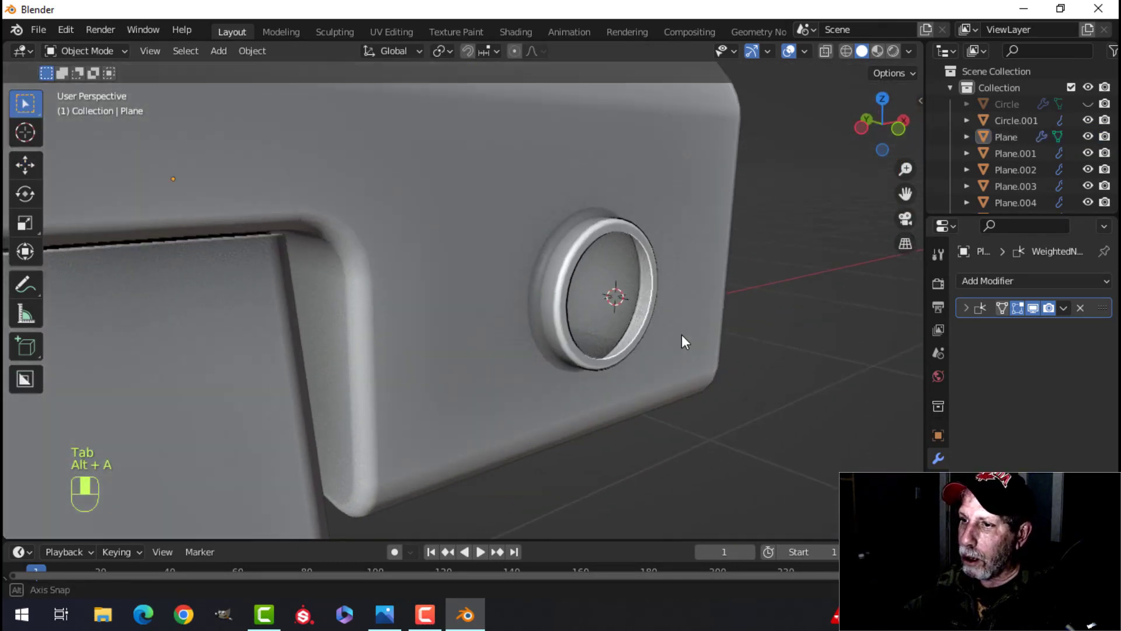
Orbit around the socket and unhide the knob so it sits in the recess
{"action": "left_click", "coordinate": [909, 51]}
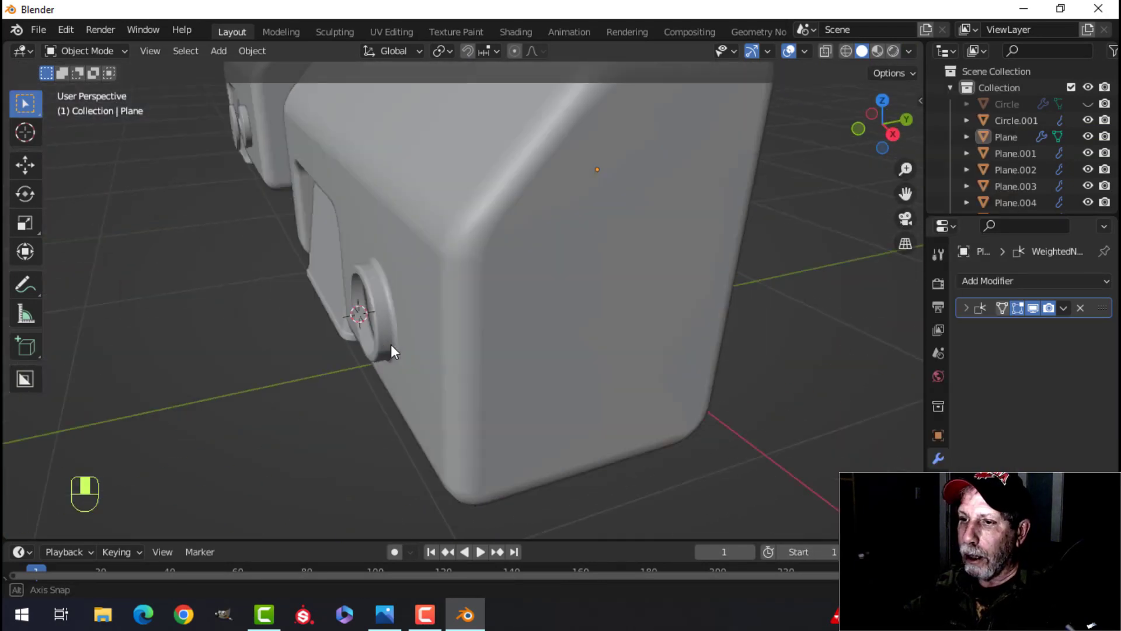
{"action": "left_click_drag", "start_coordinate": [393, 350], "coordinate": [637, 351]}
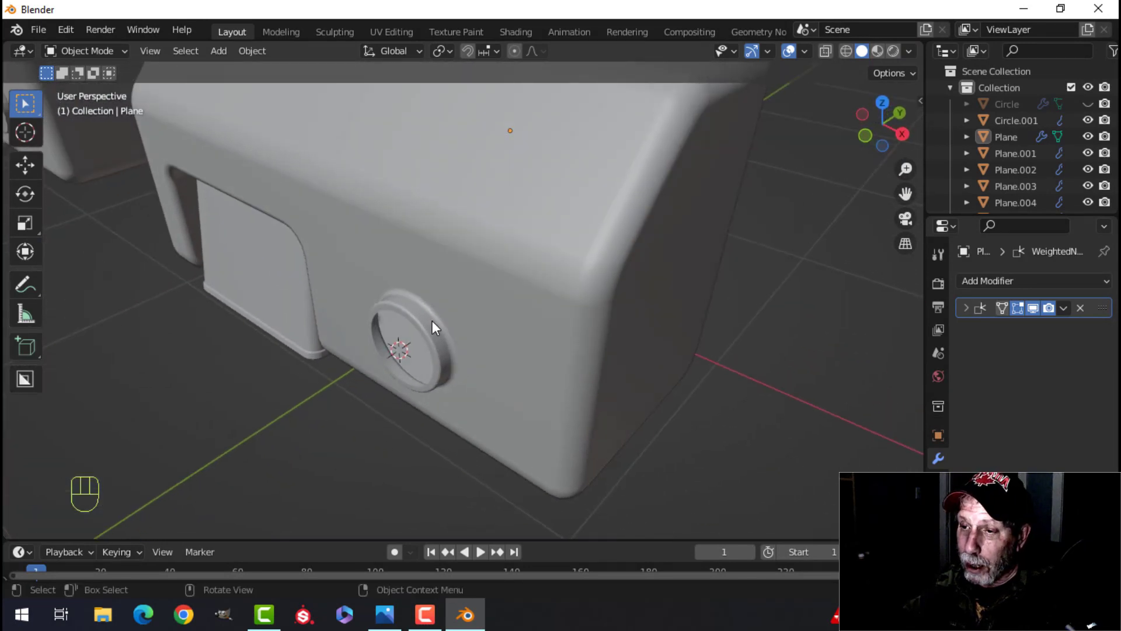
{"action": "left_click", "coordinate": [906, 51]}
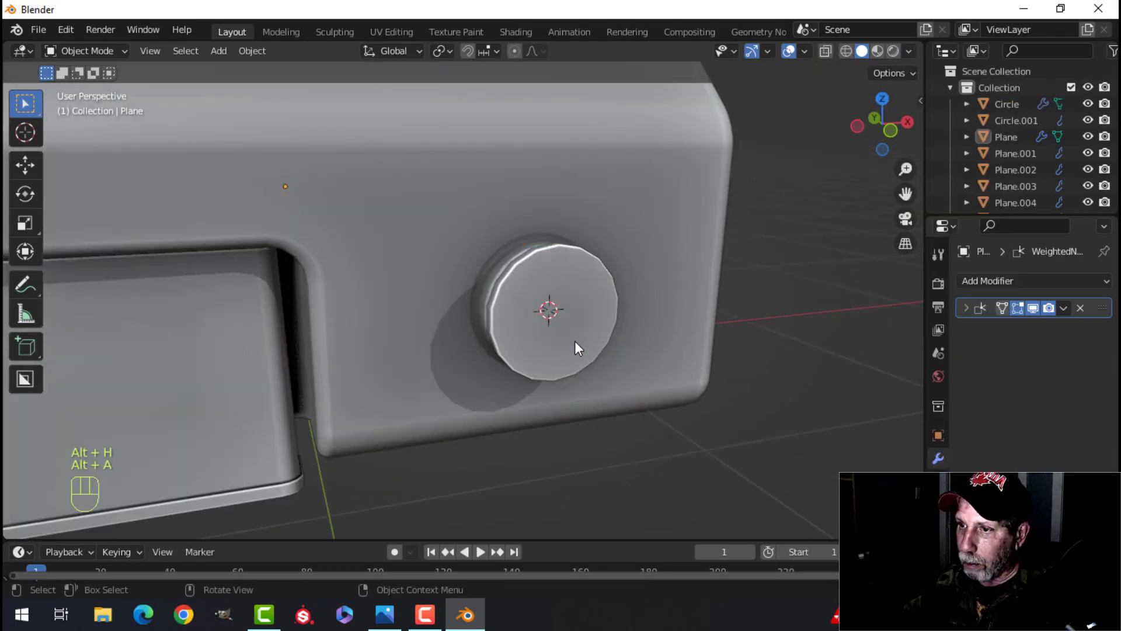
{"action": "key", "text": "Tab"}
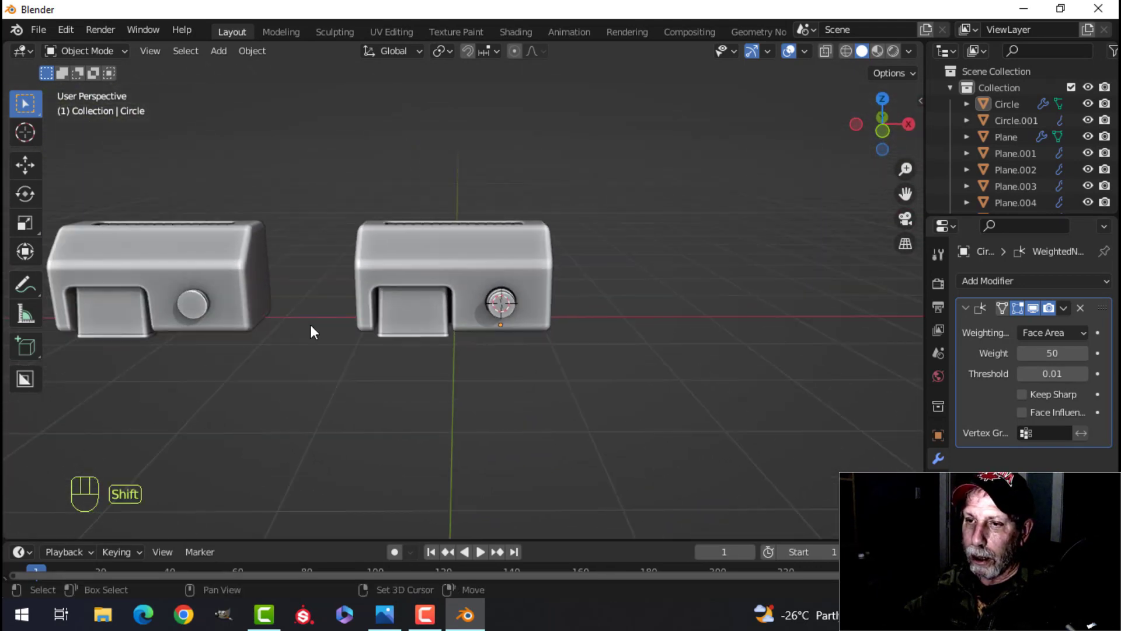
Delete the duplicate reference dryer and turn the view to face the dryer's front
{"action": "left_click_drag", "start_coordinate": [311, 331], "coordinate": [414, 354]}
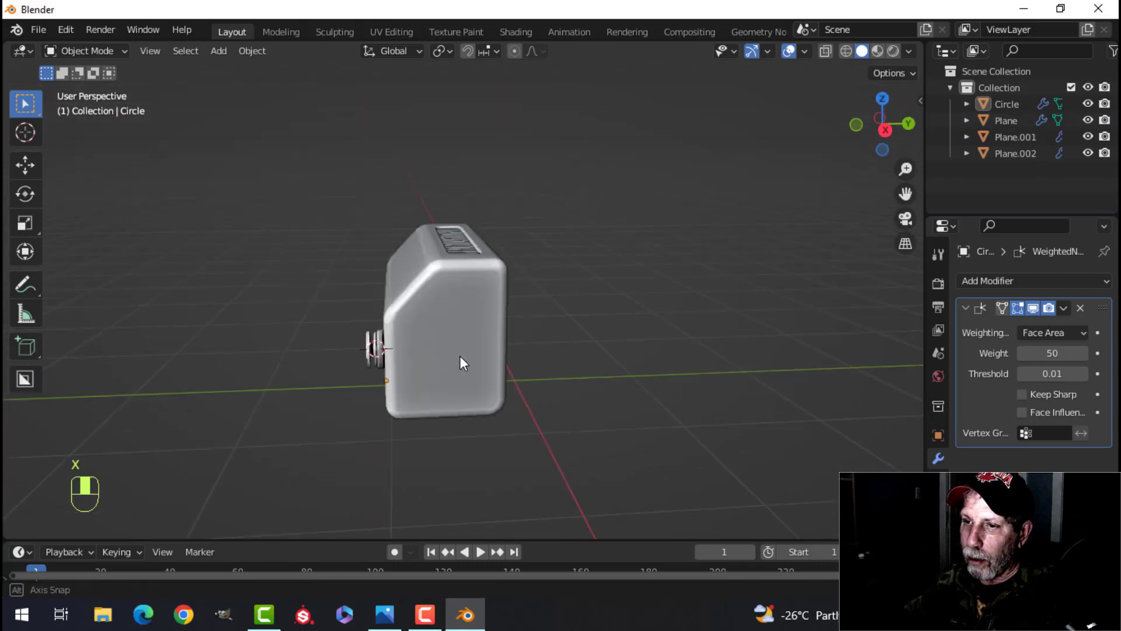
{"action": "left_click_drag", "start_coordinate": [462, 360], "coordinate": [561, 420]}
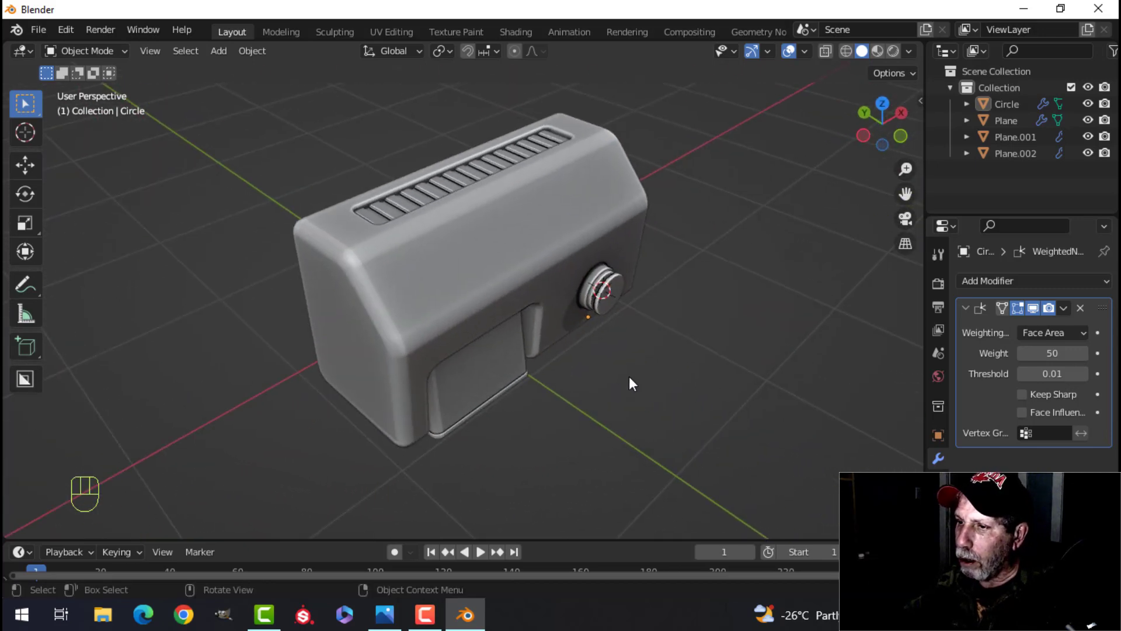
{"action": "left_click_drag", "start_coordinate": [630, 384], "coordinate": [512, 342]}
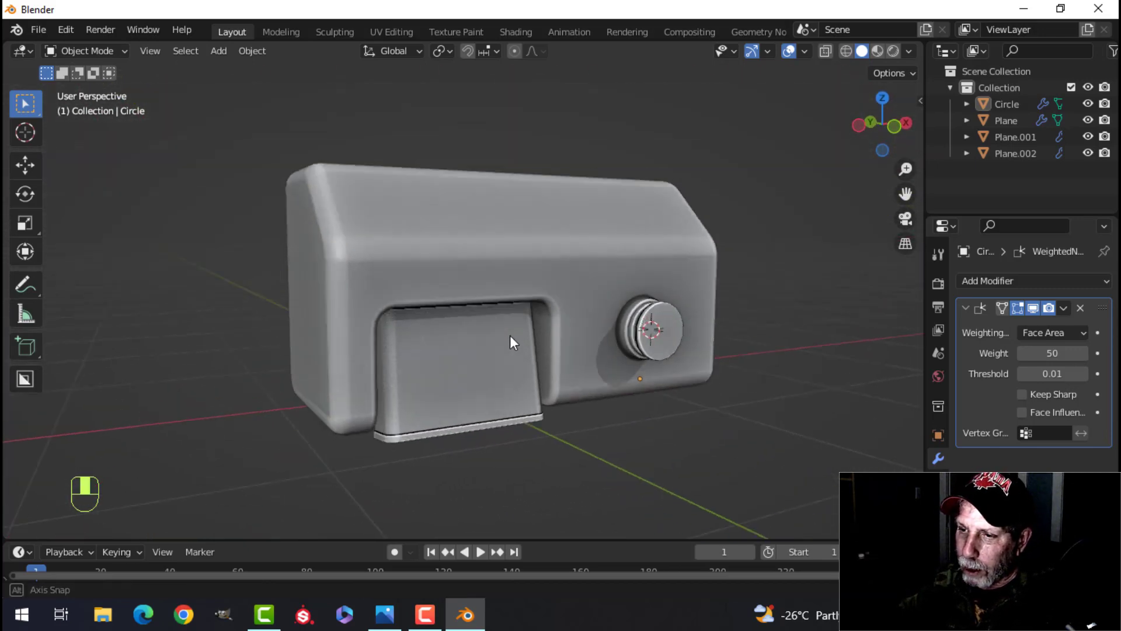
{"action": "left_click_drag", "start_coordinate": [511, 341], "coordinate": [458, 368]}
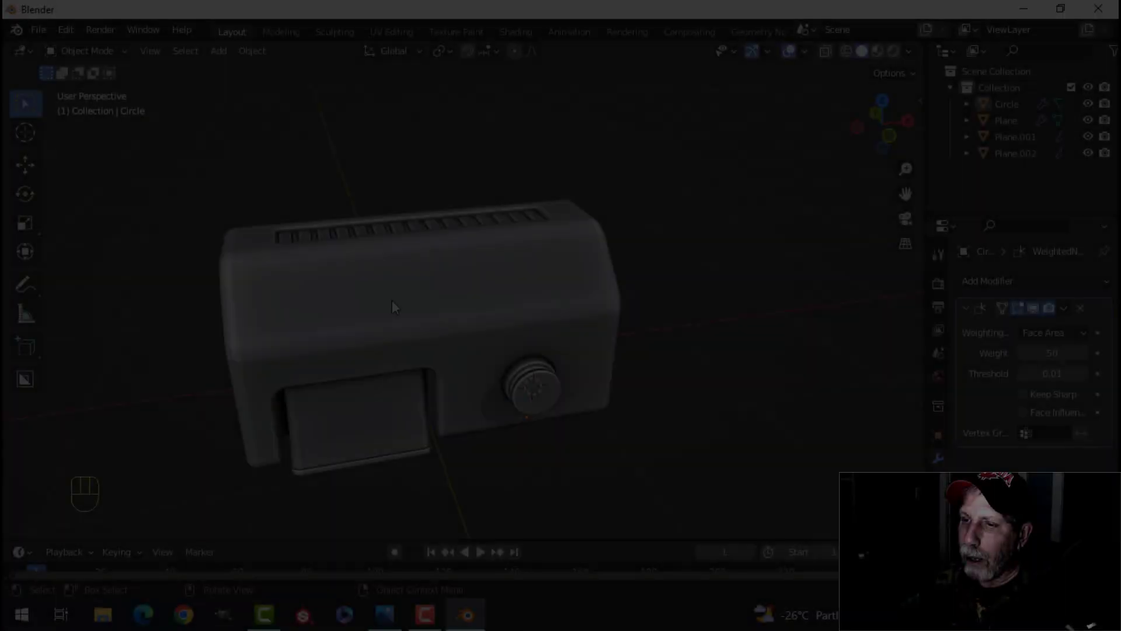
Duplicate the body's sloped upper front face, separate it as its own object, and move it onto the front
{"action": "key", "text": "Tab"}
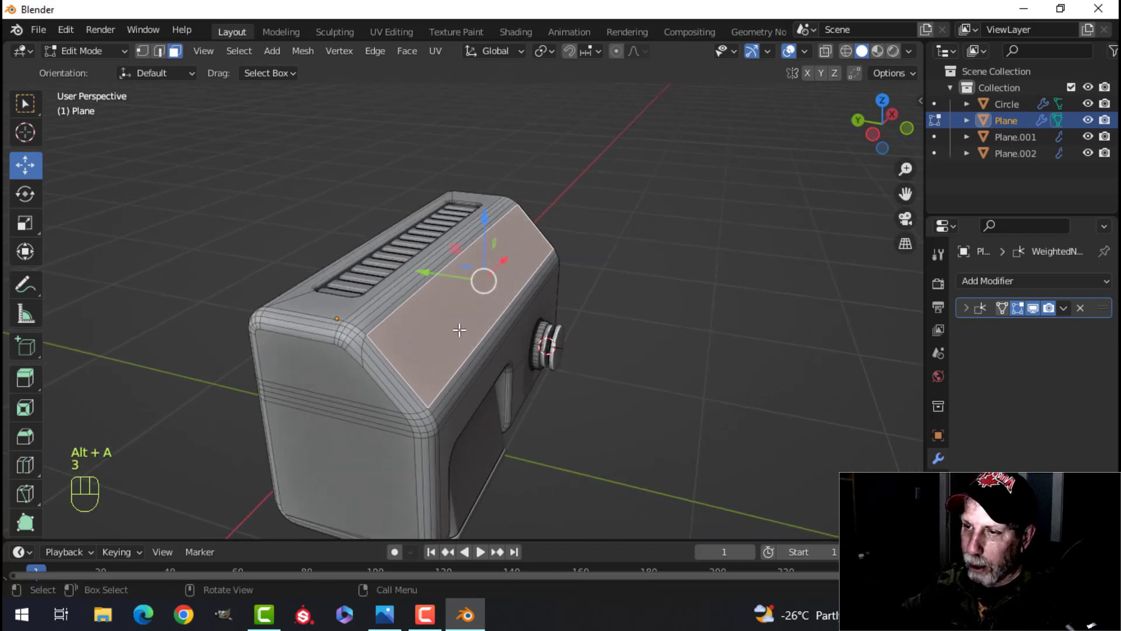
{"action": "left_click", "coordinate": [496, 51]}
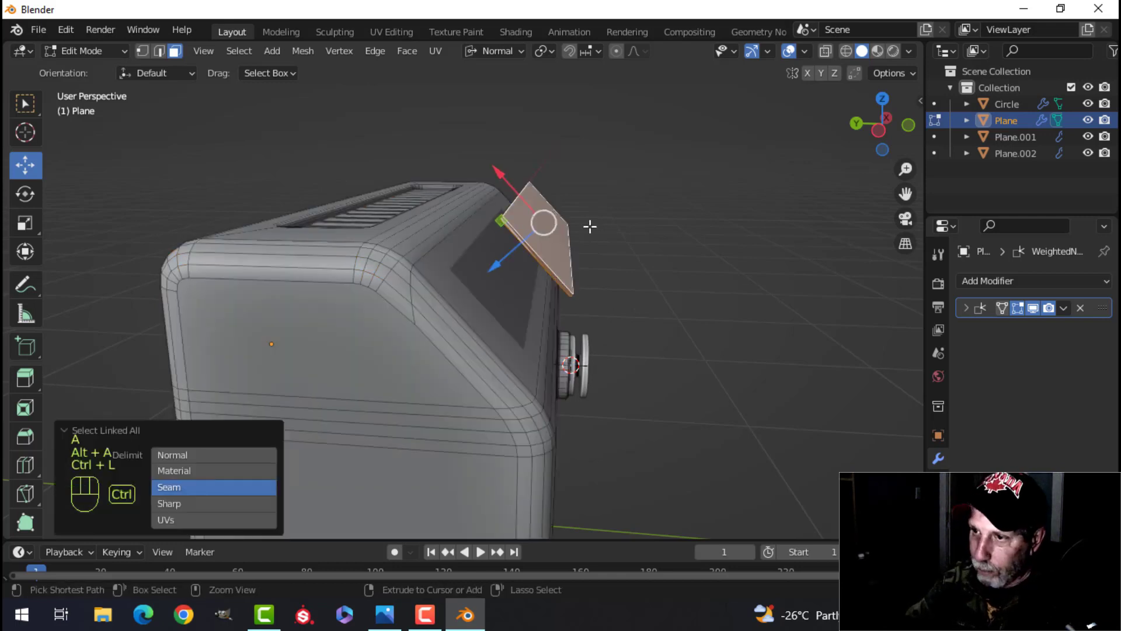
{"action": "key", "text": "Tab"}
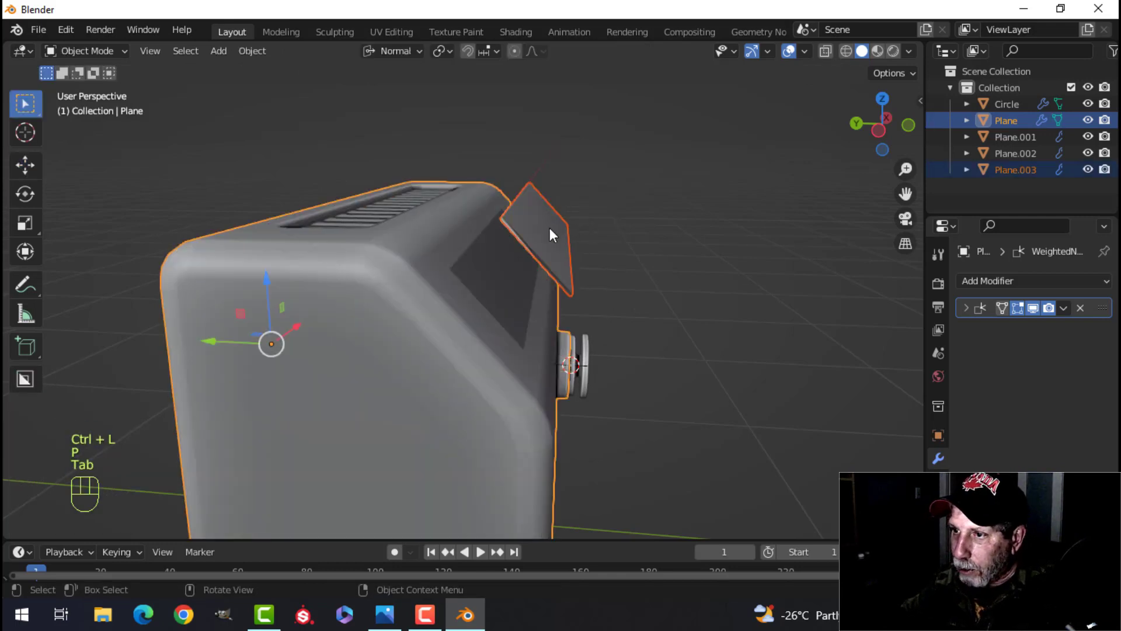
{"action": "key", "text": "Tab"}
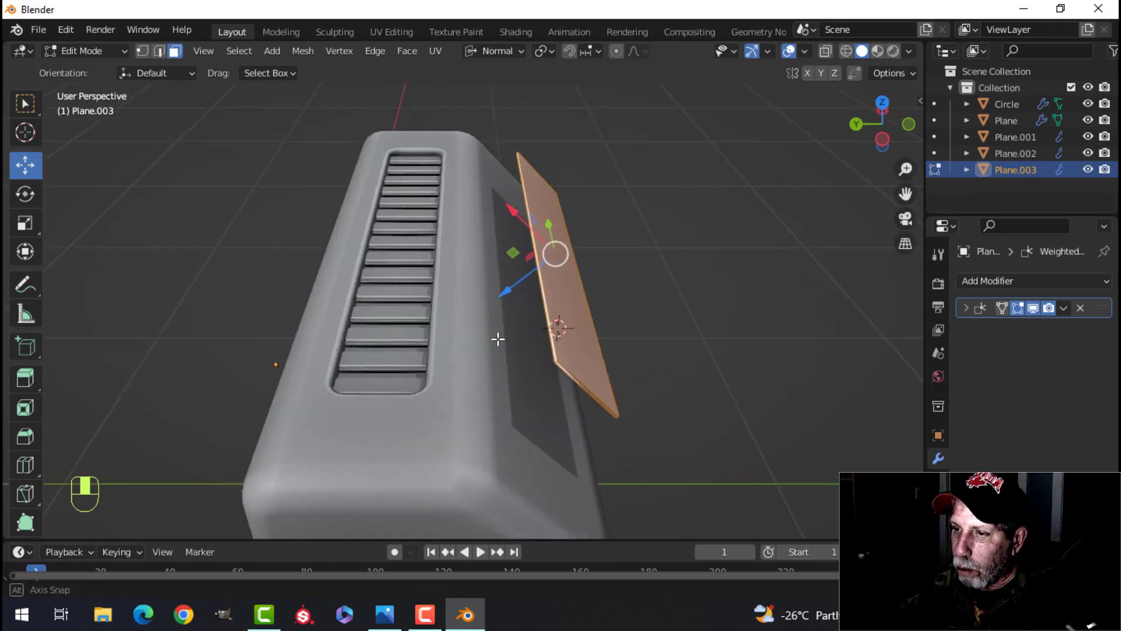
{"action": "left_click_drag", "start_coordinate": [554, 254], "coordinate": [486, 279]}
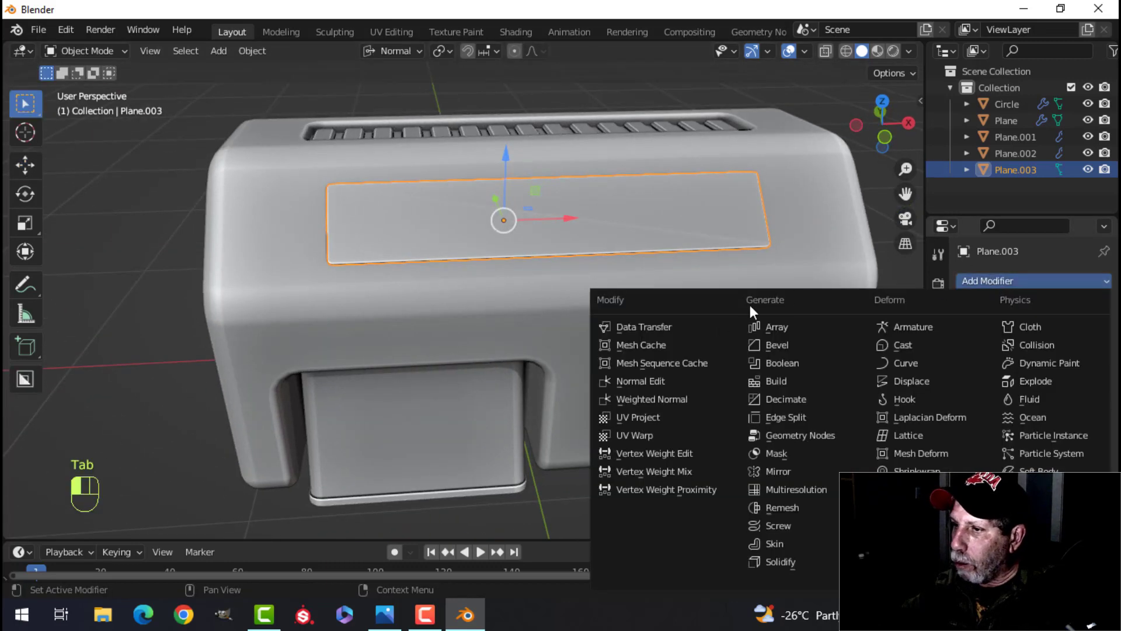
Add a Solidify modifier to the nameplate and orbit to review the finished dryer
{"action": "left_click", "coordinate": [652, 399]}
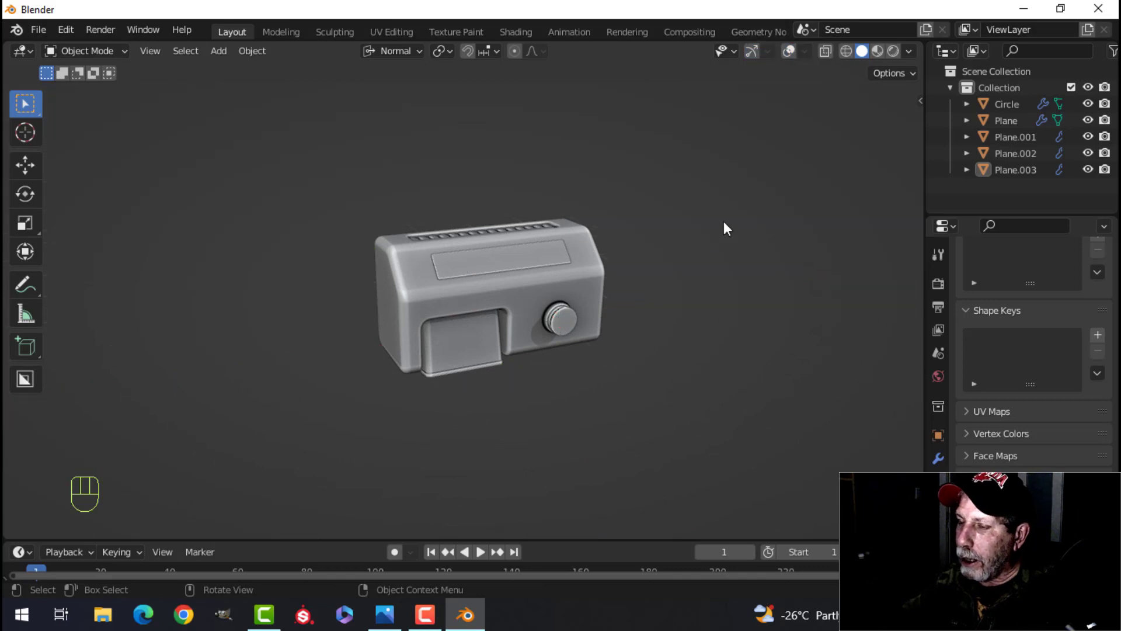
{"action": "left_click_drag", "start_coordinate": [724, 228], "coordinate": [678, 279]}
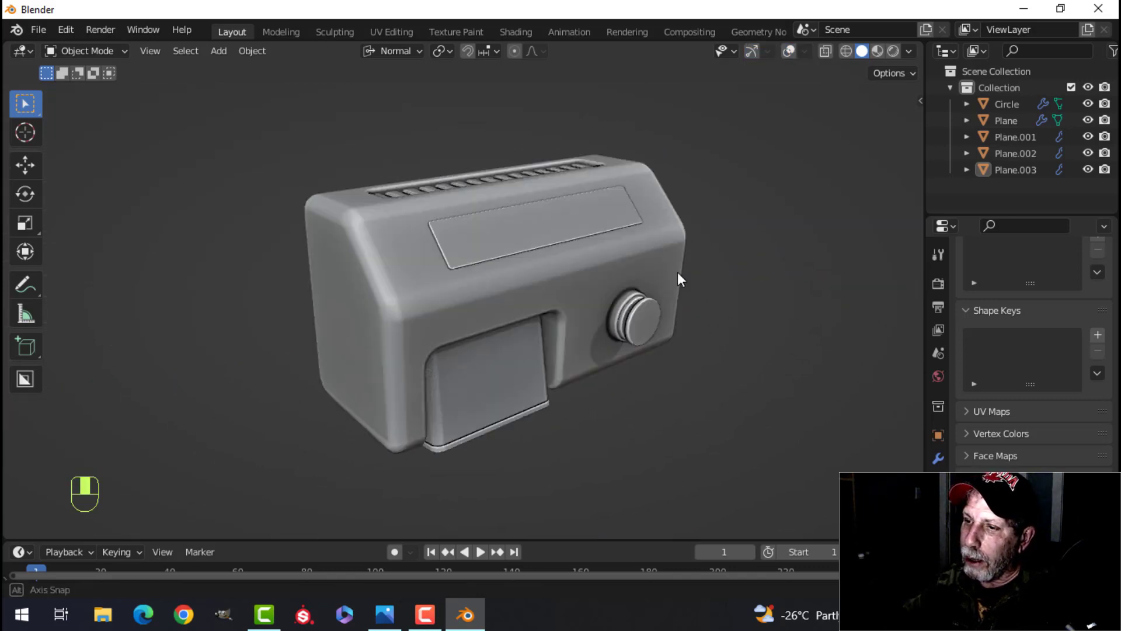